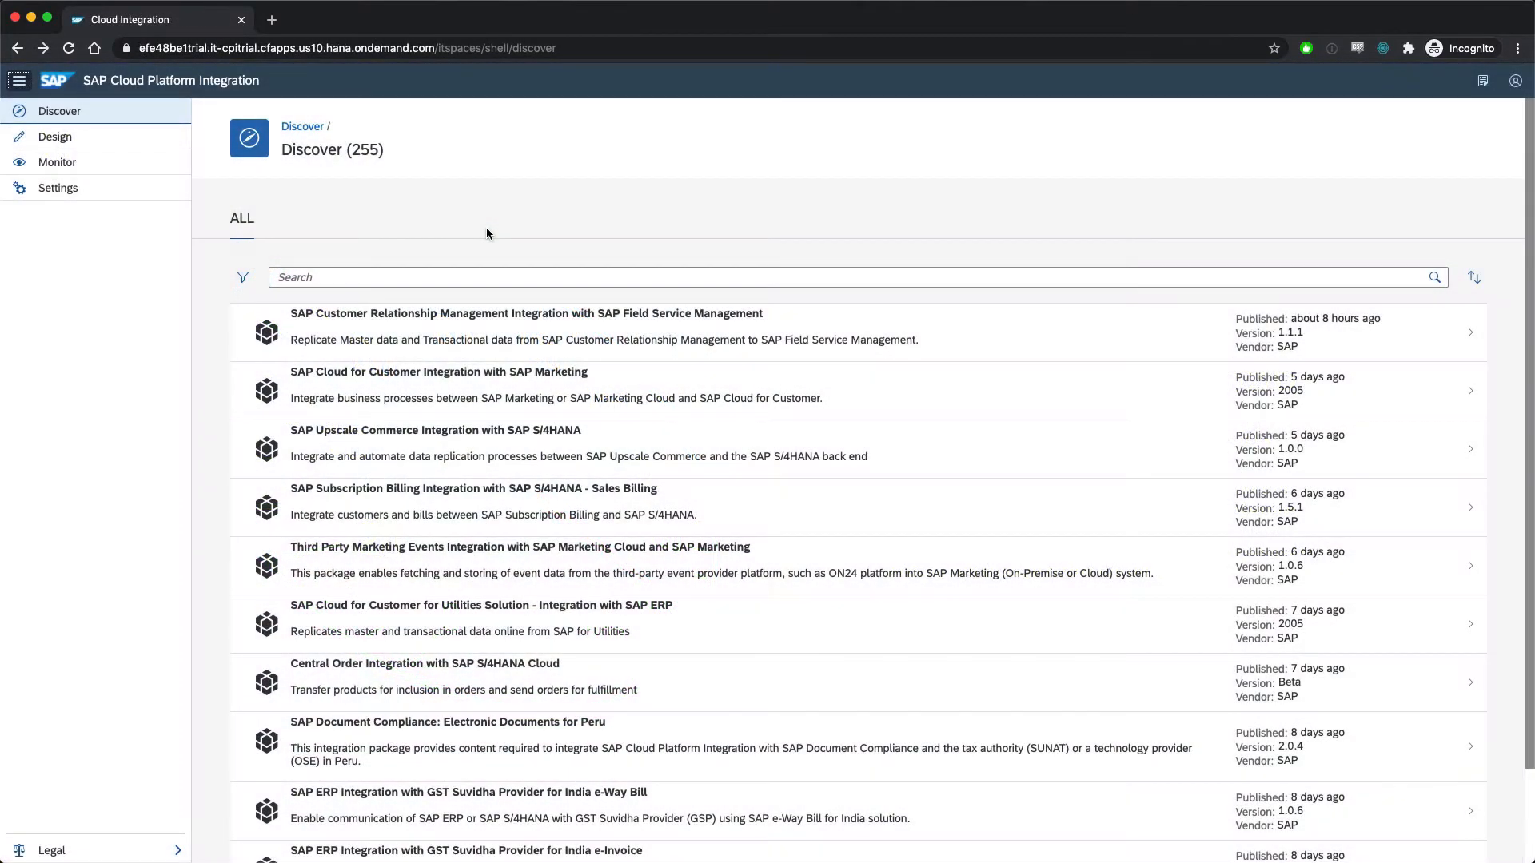
pyautogui.moveTo(393, 221)
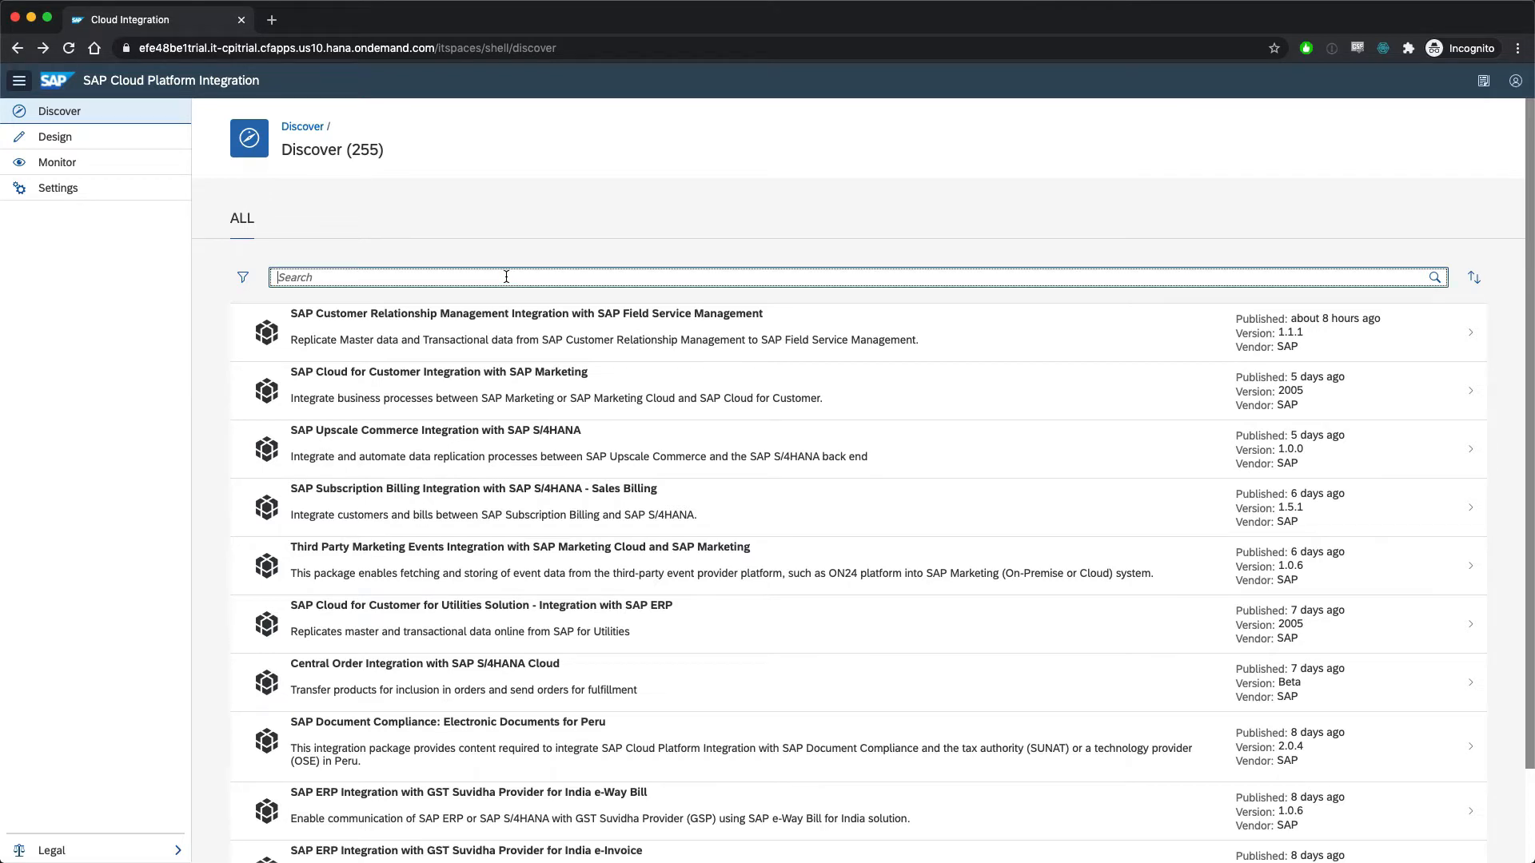
# - Search the catalogue for 'google analytics' and open the Google Analytics Integration package
pyautogui.write('google')
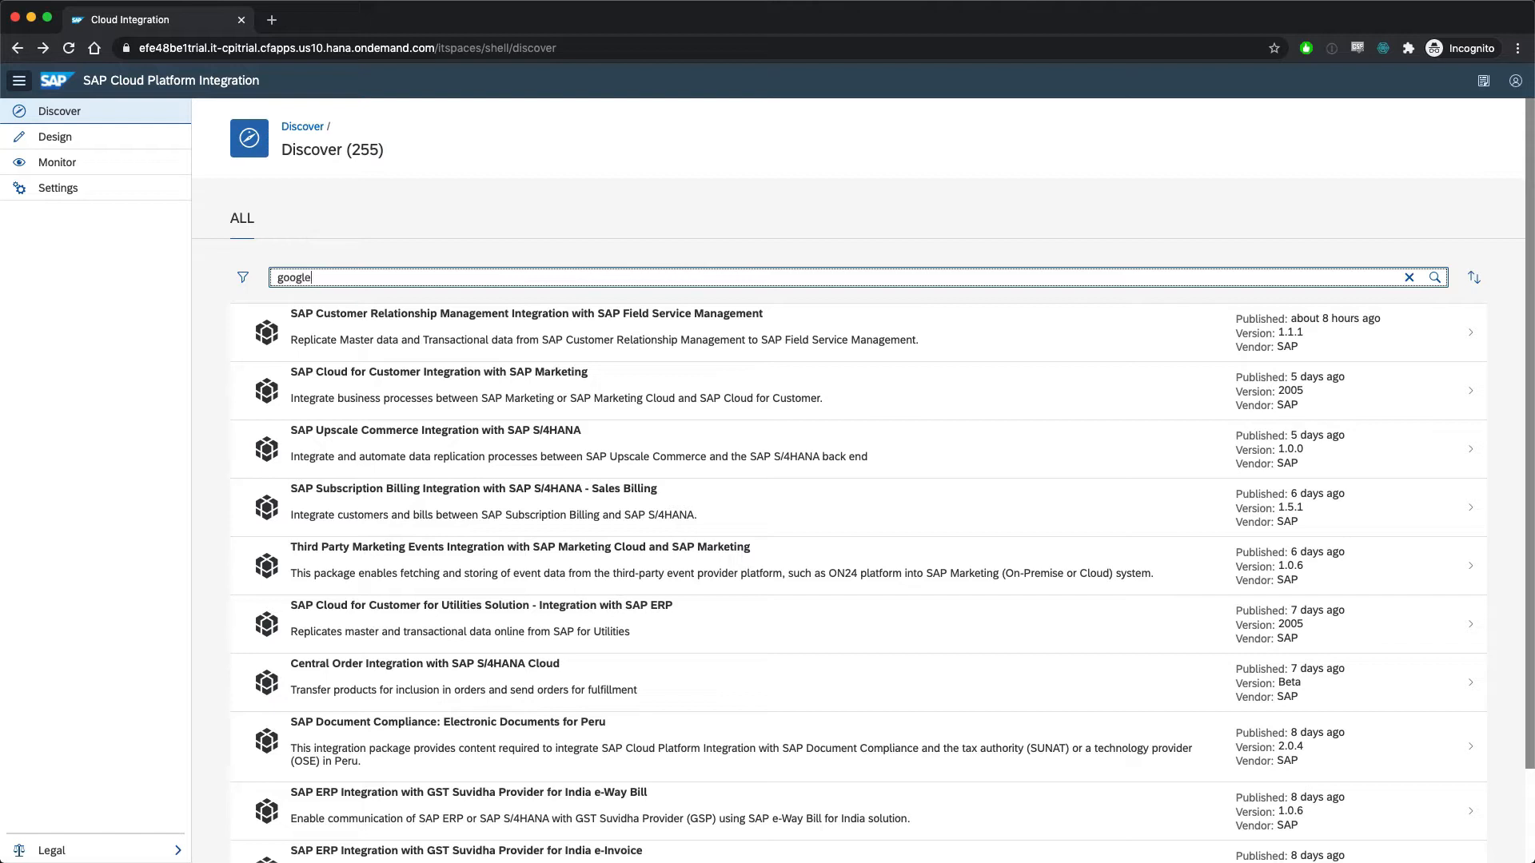
pyautogui.write('analytics')
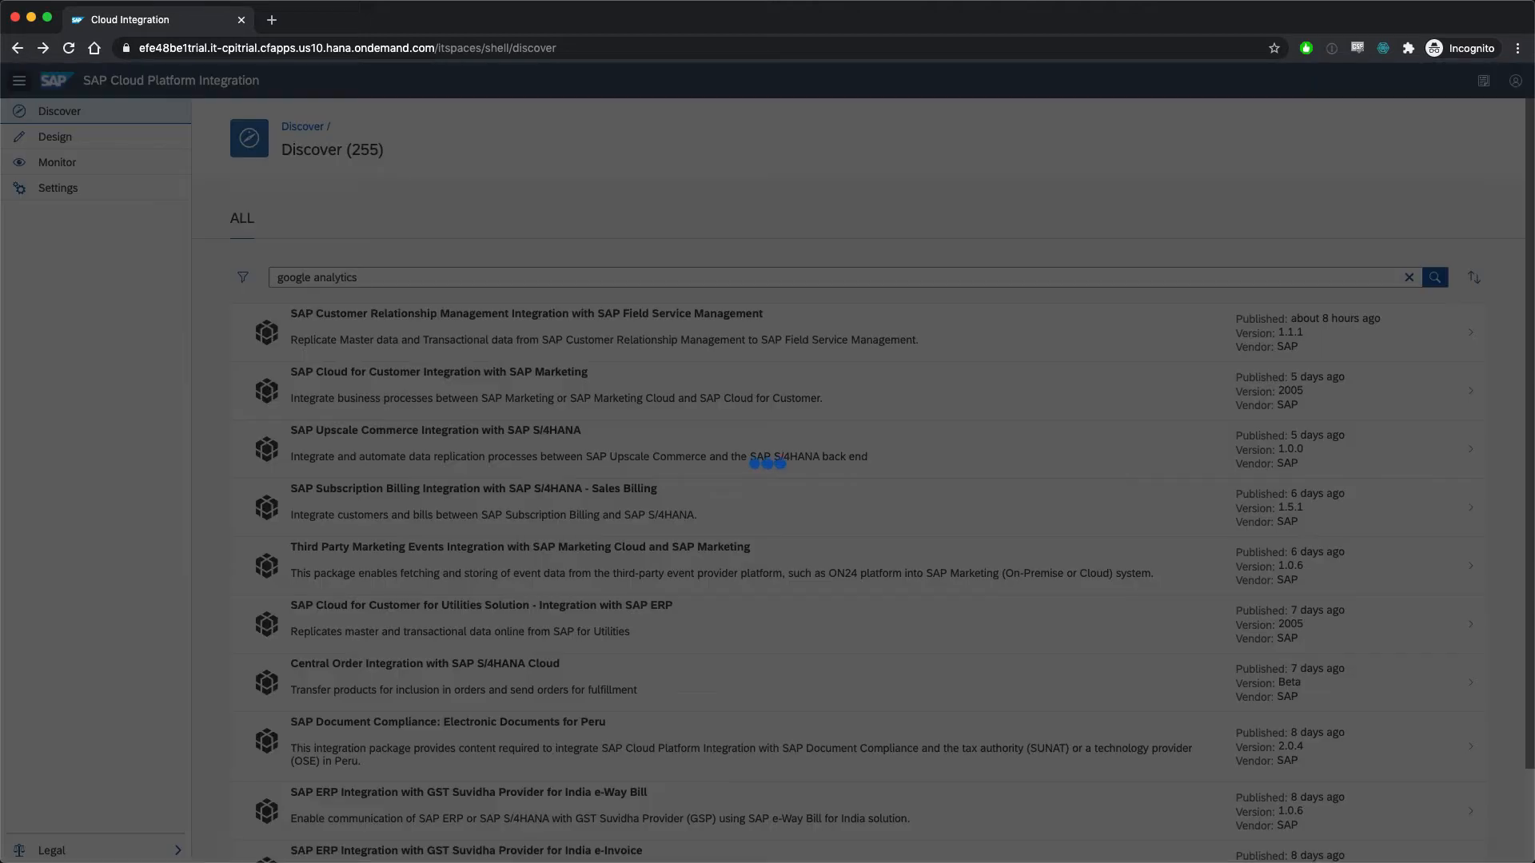
pyautogui.click(1443, 277)
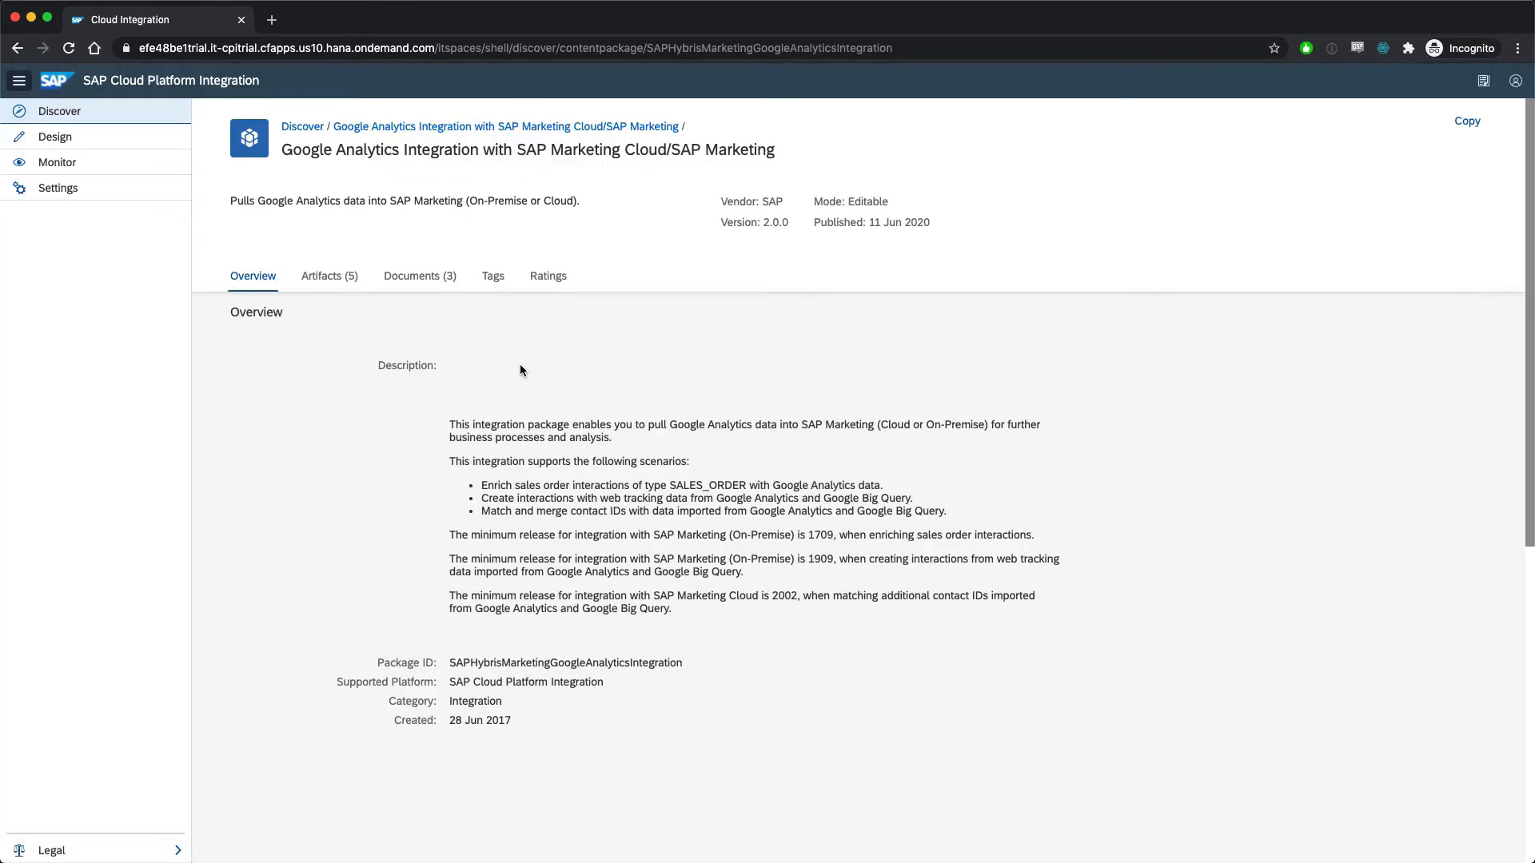
pyautogui.moveTo(728, 613)
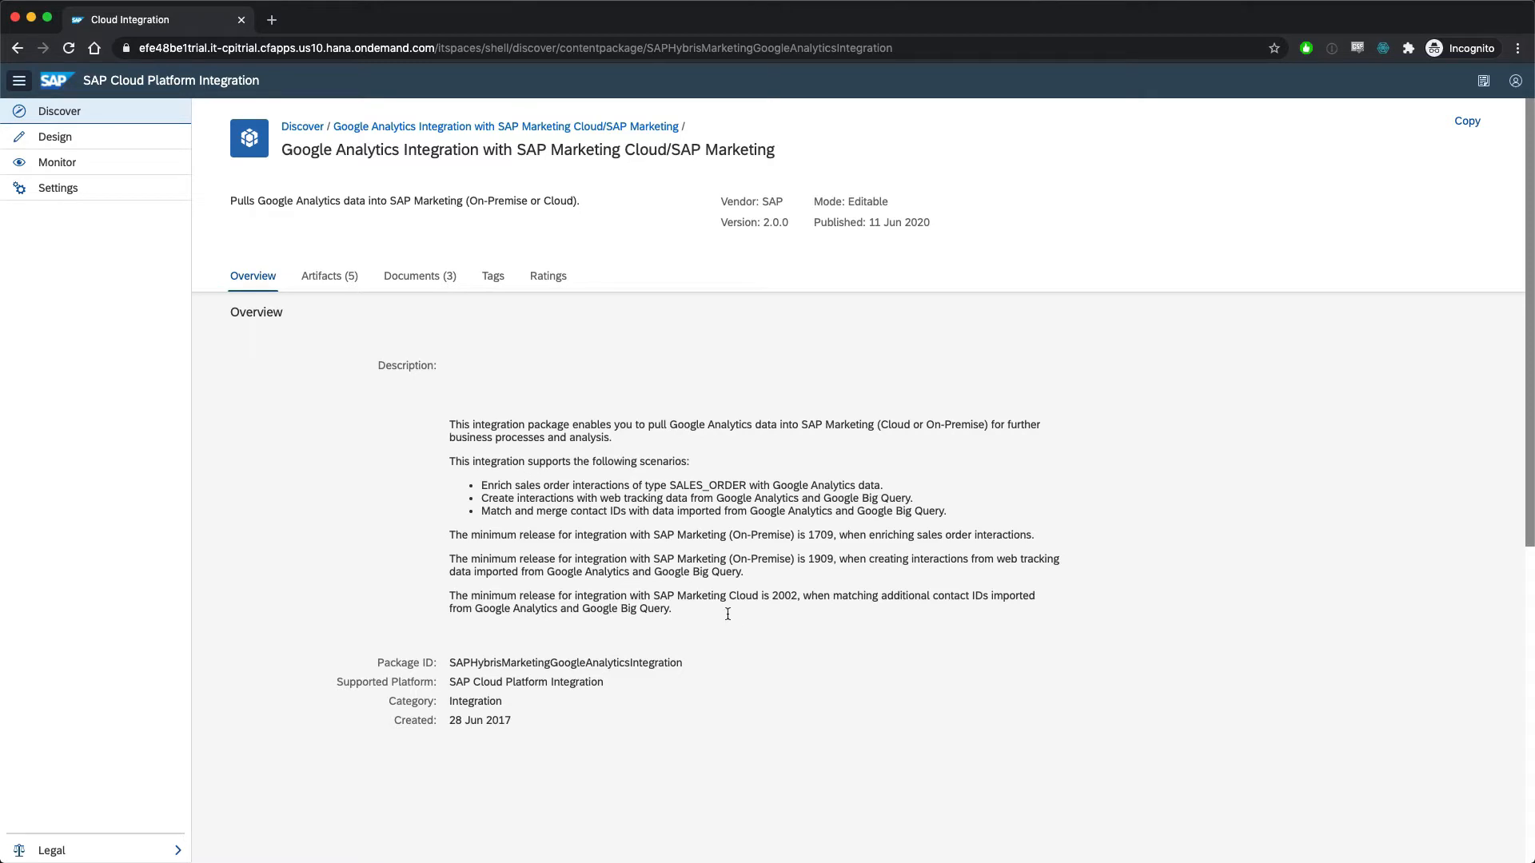
pyautogui.moveTo(446, 438)
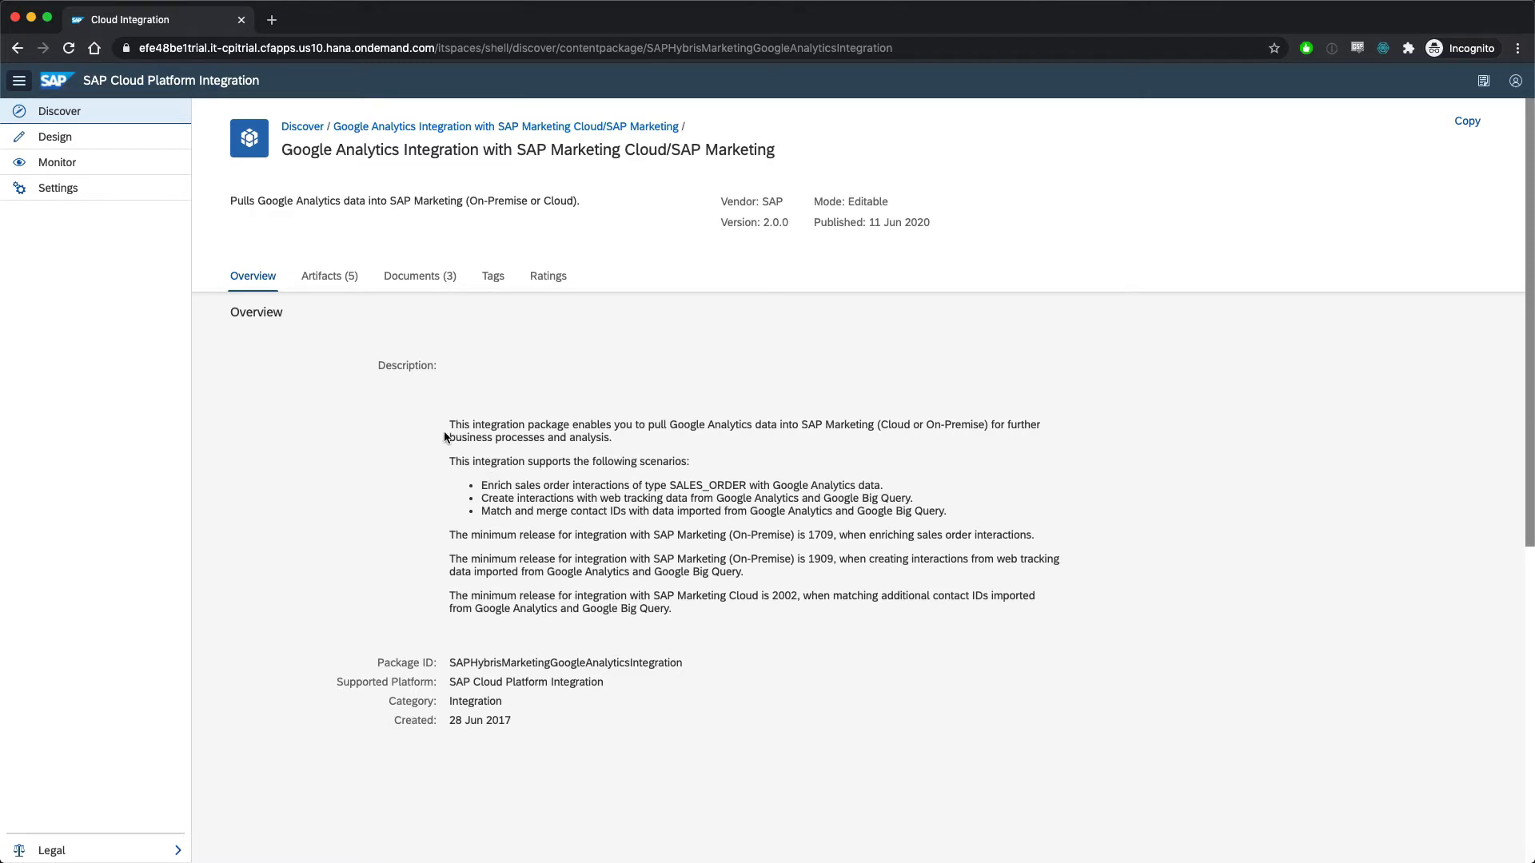
pyautogui.moveTo(329, 281)
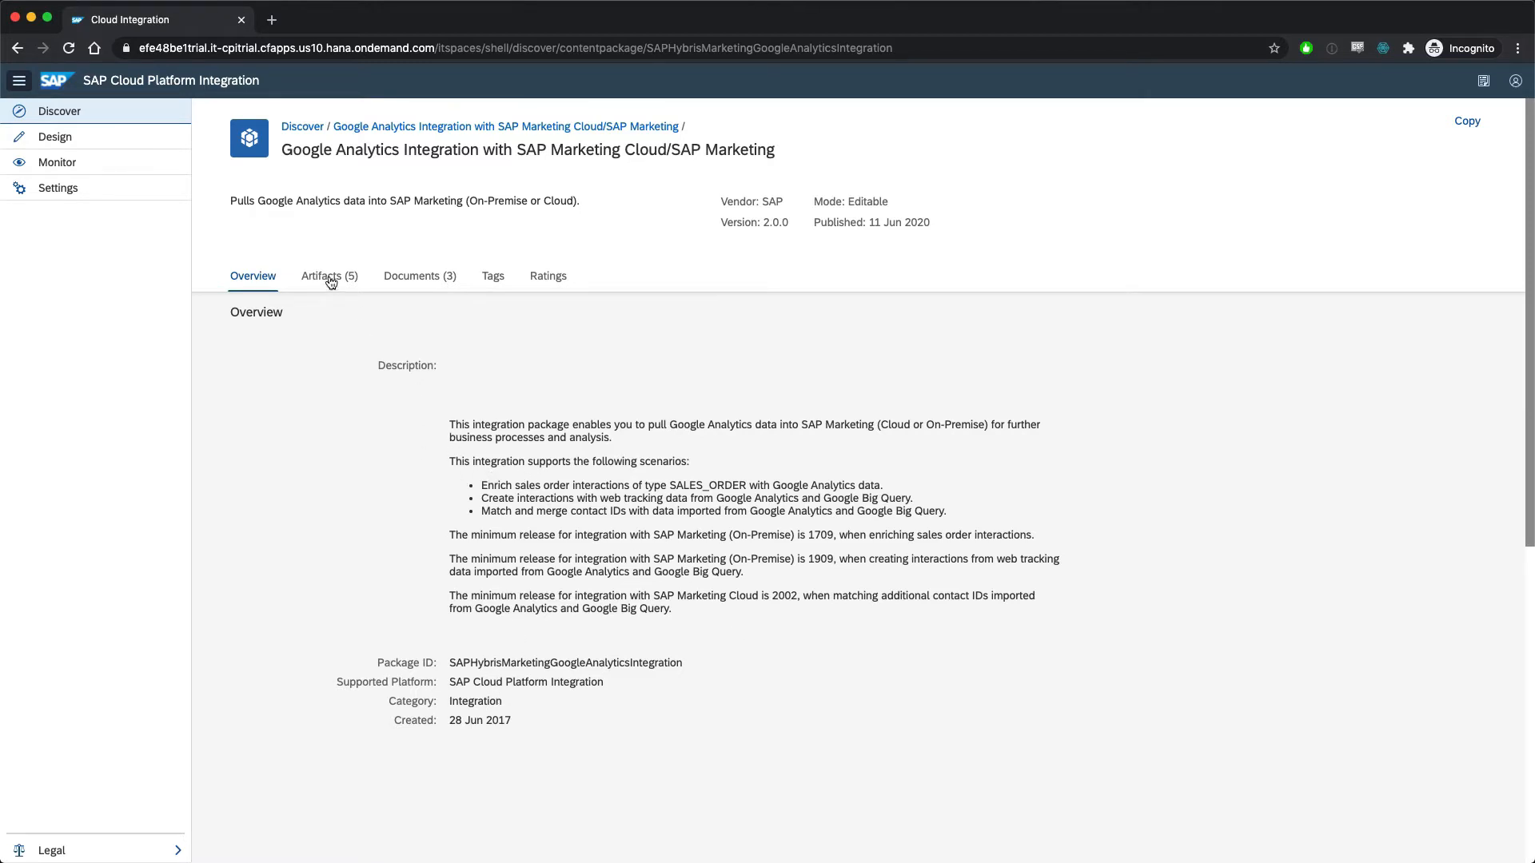
# - List the package's five artifacts, including Query Analytics Data from Google Analytics
pyautogui.click(329, 275)
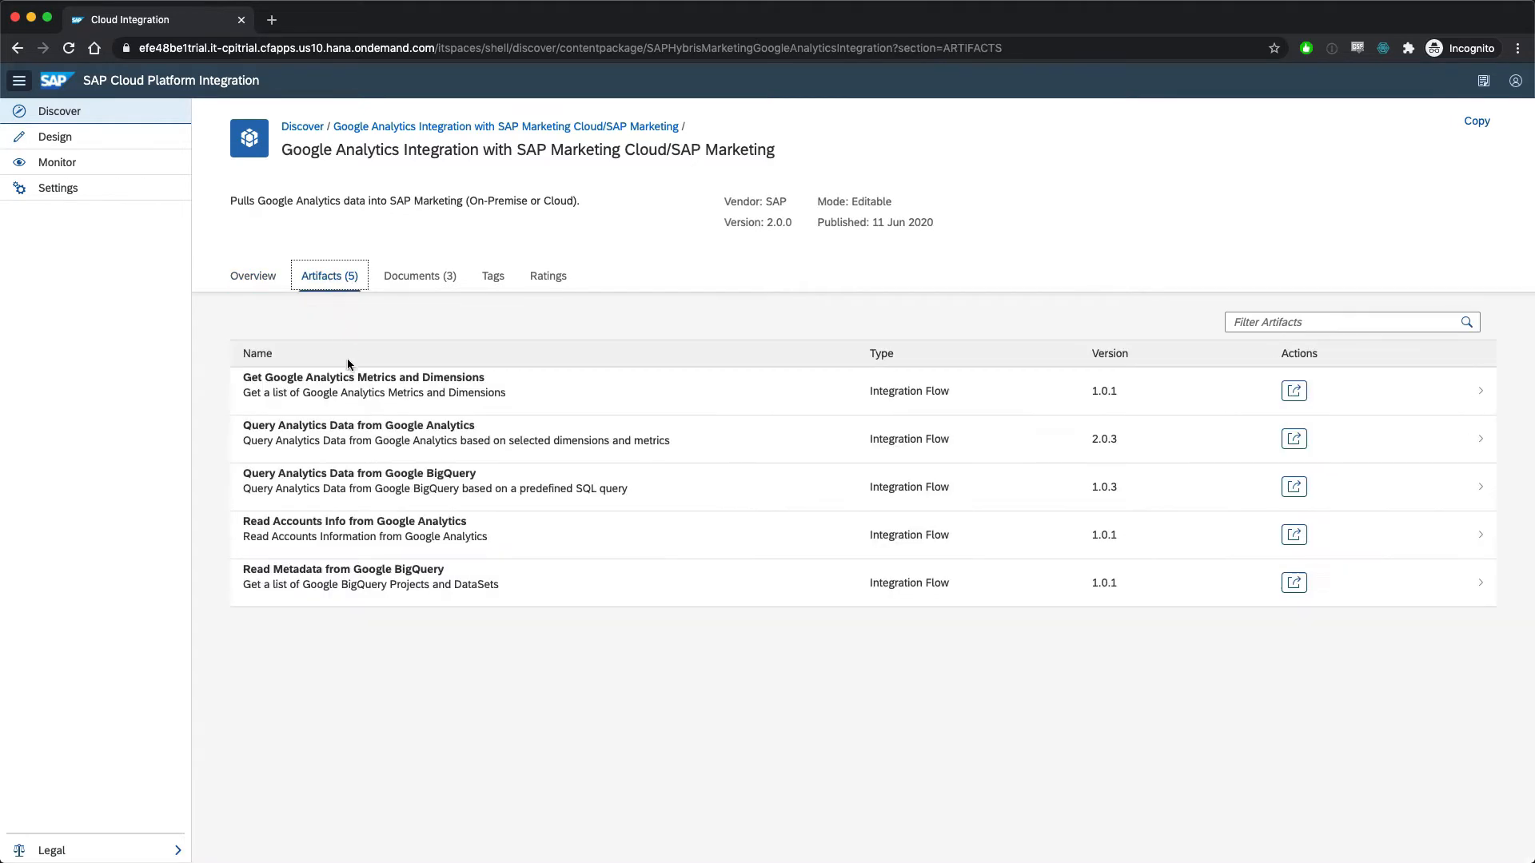
pyautogui.moveTo(468, 605)
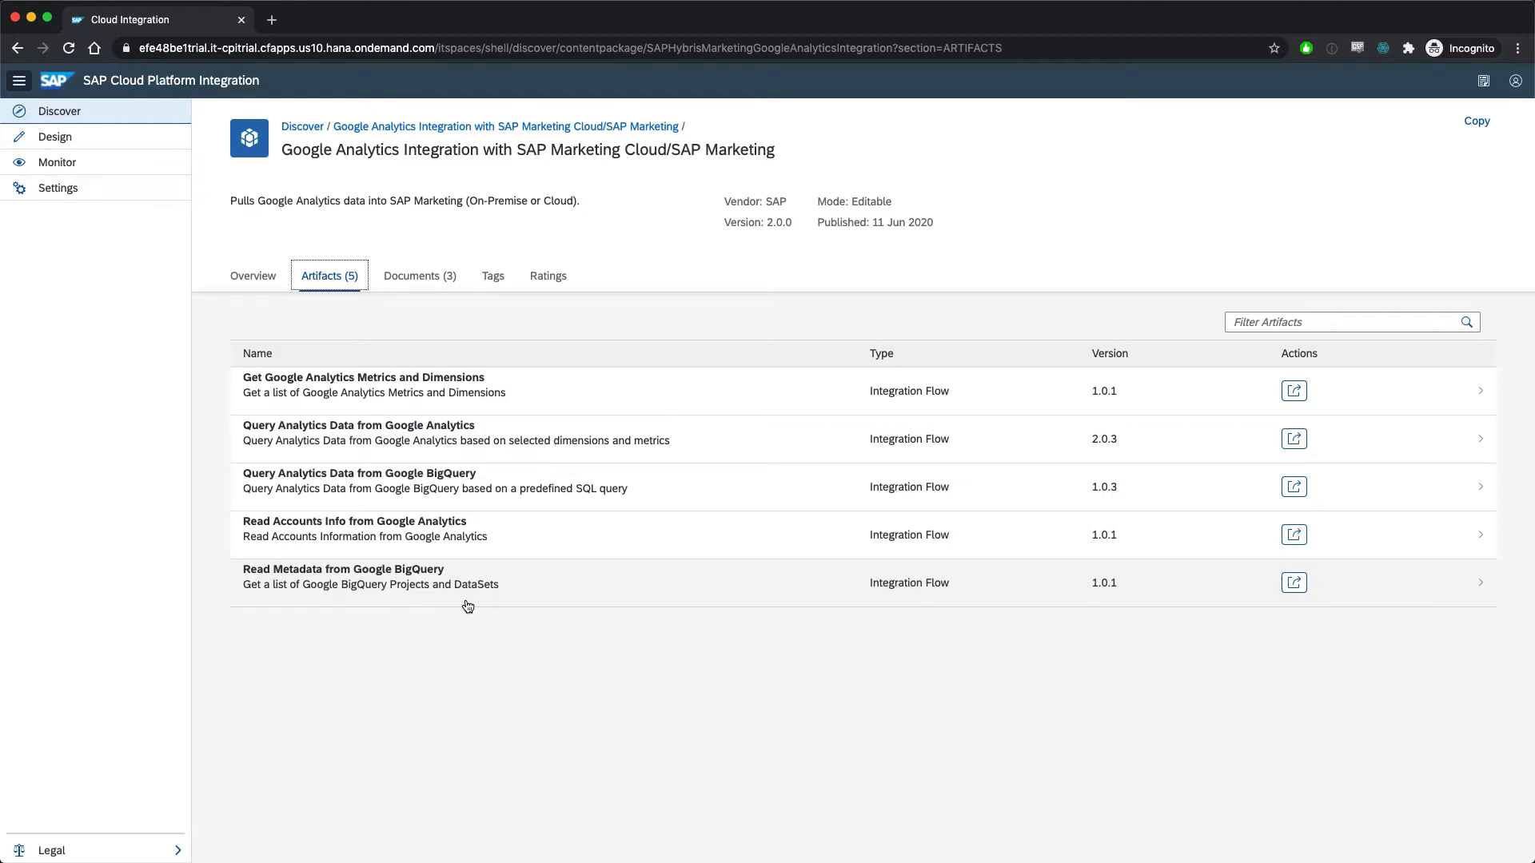
pyautogui.moveTo(307, 390)
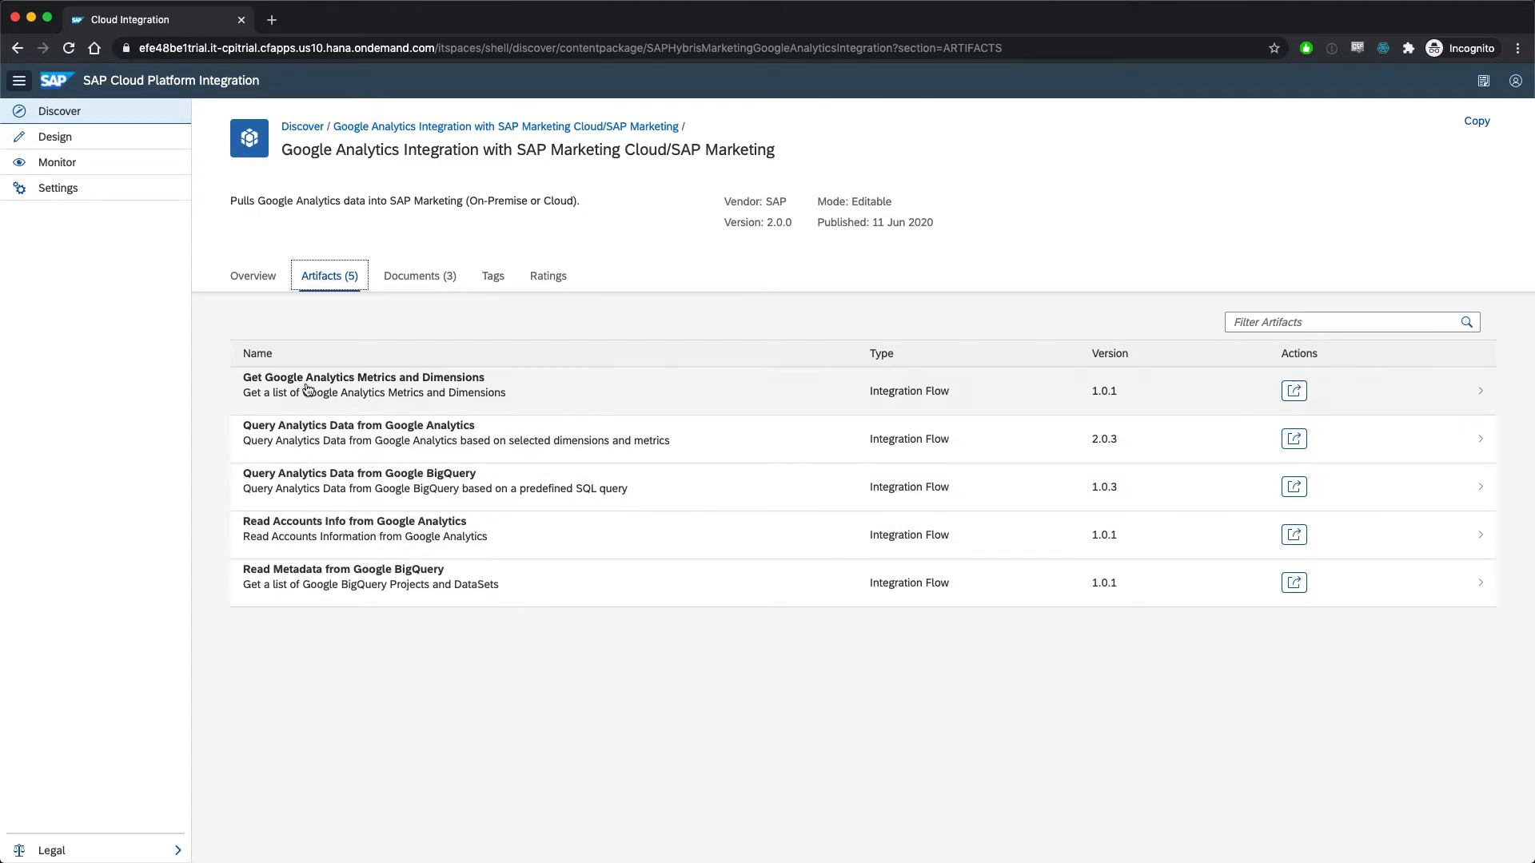
# - Switch to the Design workspace and list the copied Google Analytics package's five artifacts
pyautogui.click(54, 136)
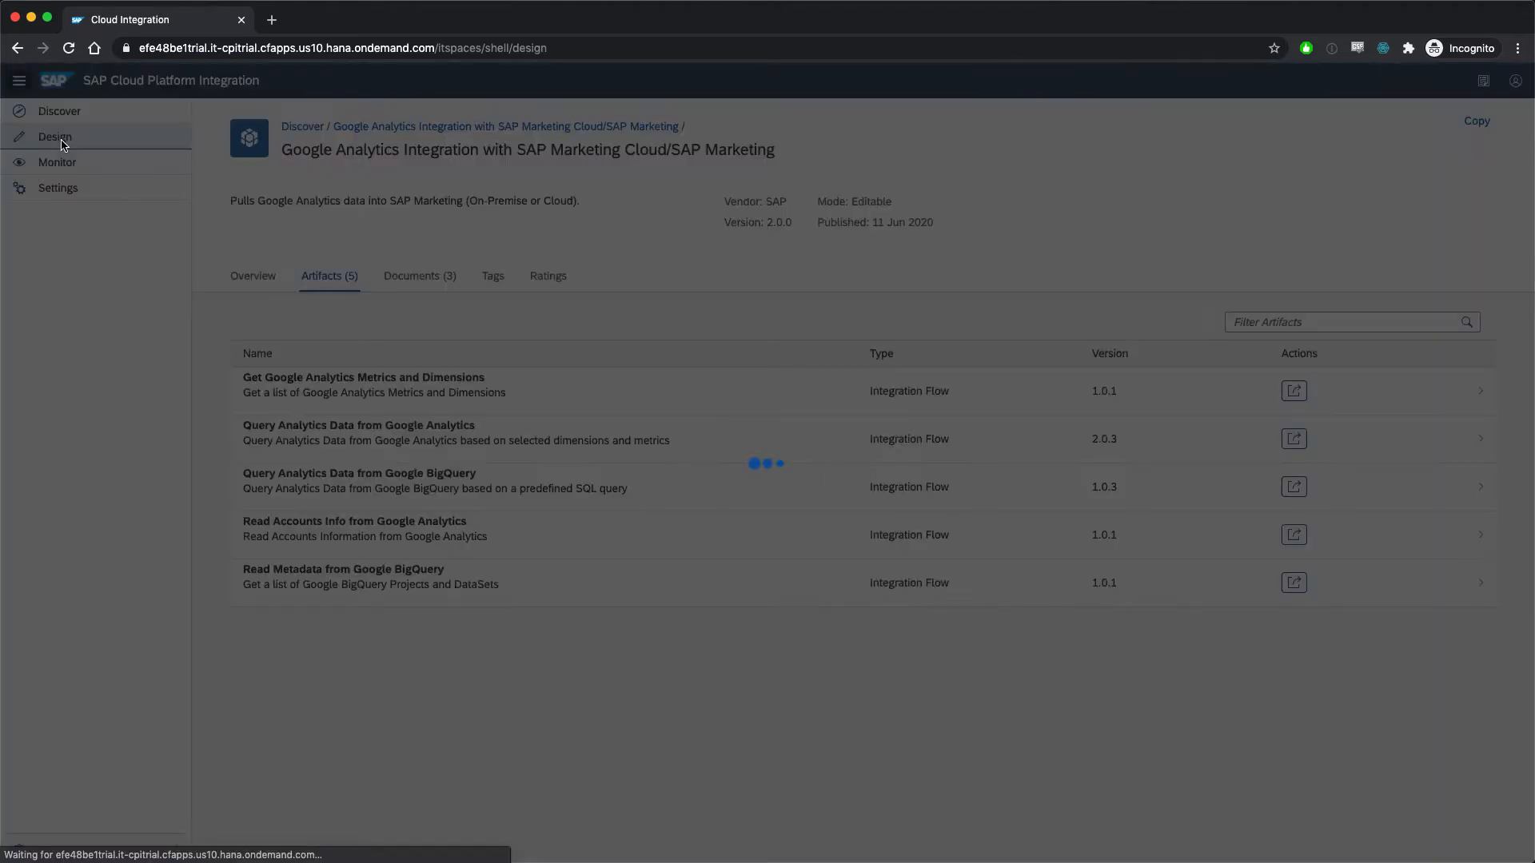
pyautogui.click(55, 136)
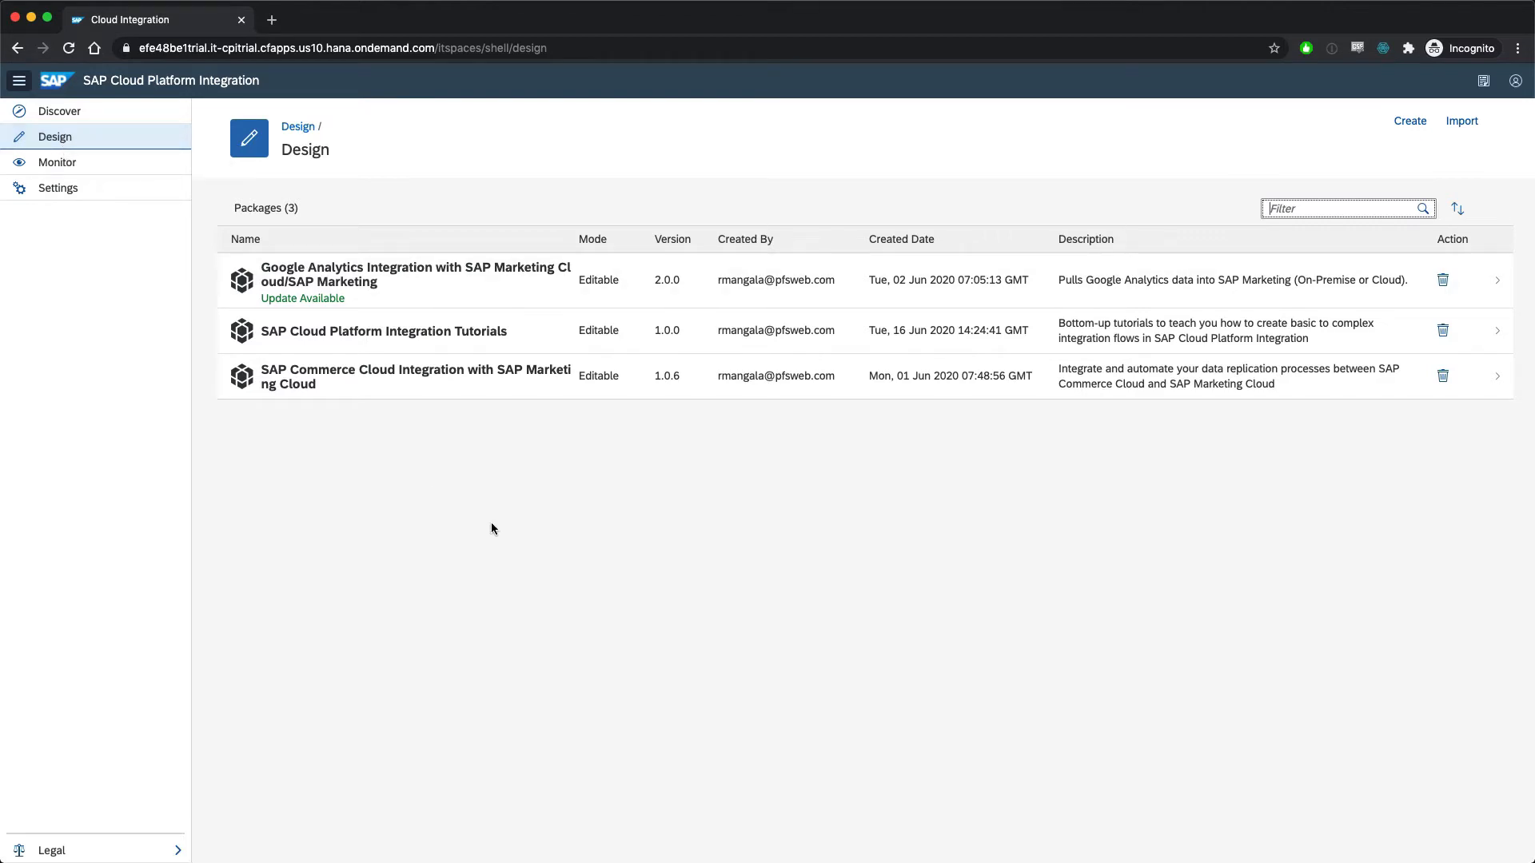
pyautogui.moveTo(492, 509)
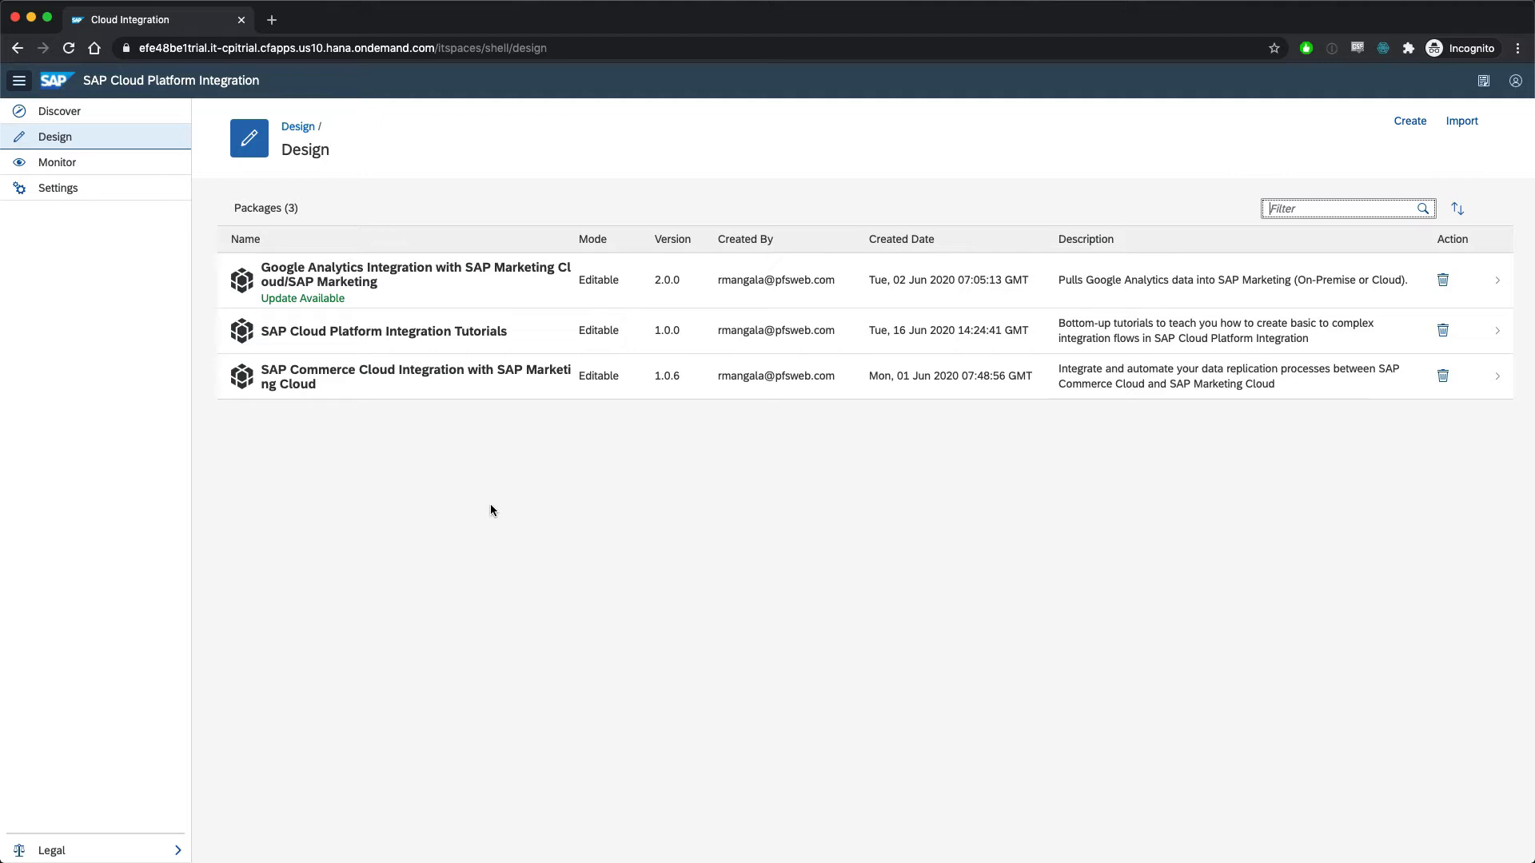
pyautogui.moveTo(443, 338)
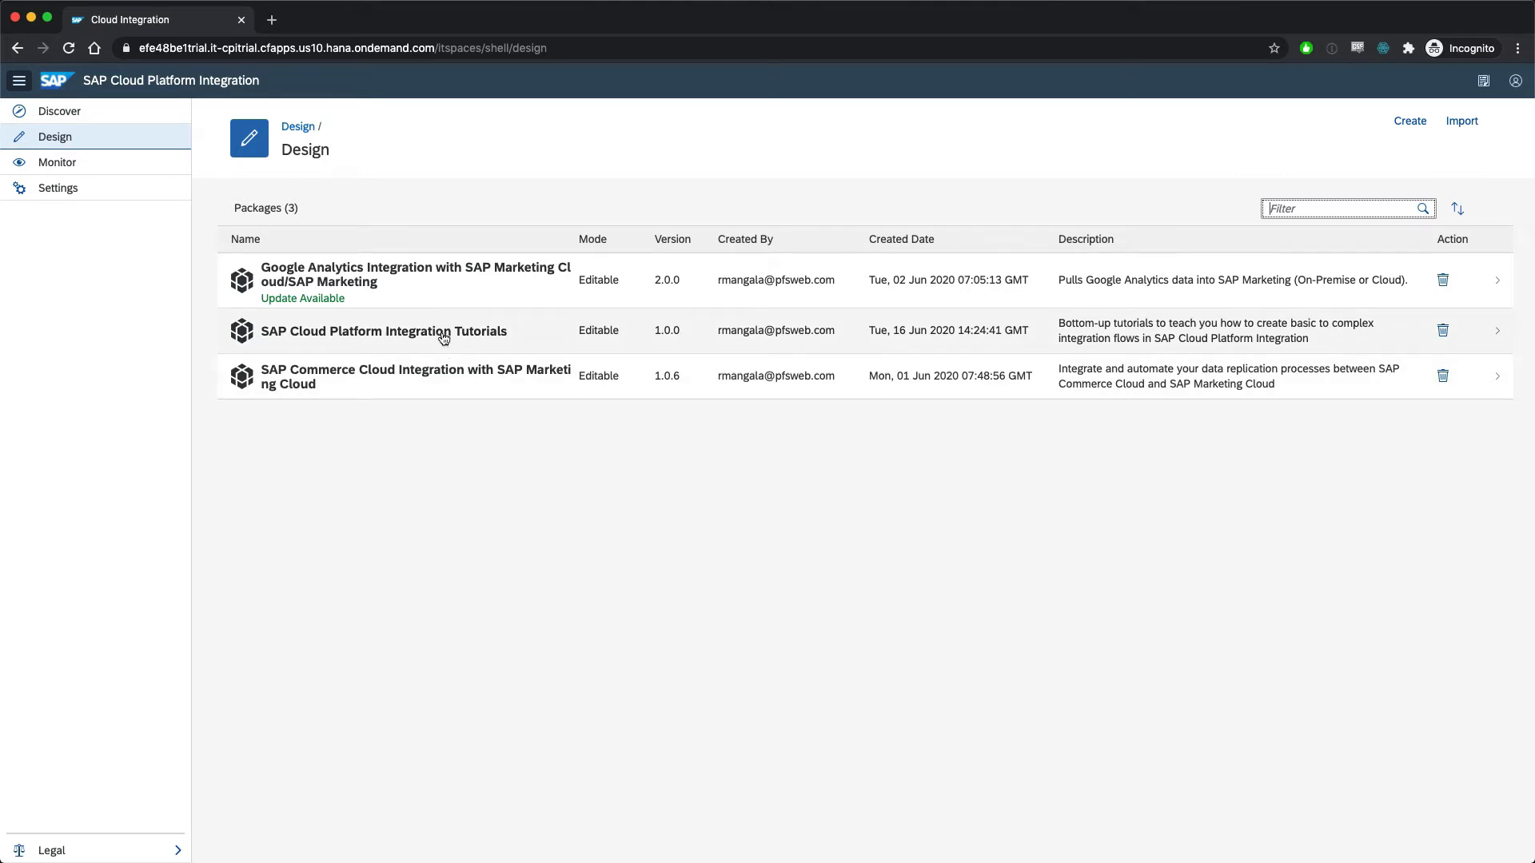
pyautogui.moveTo(428, 291)
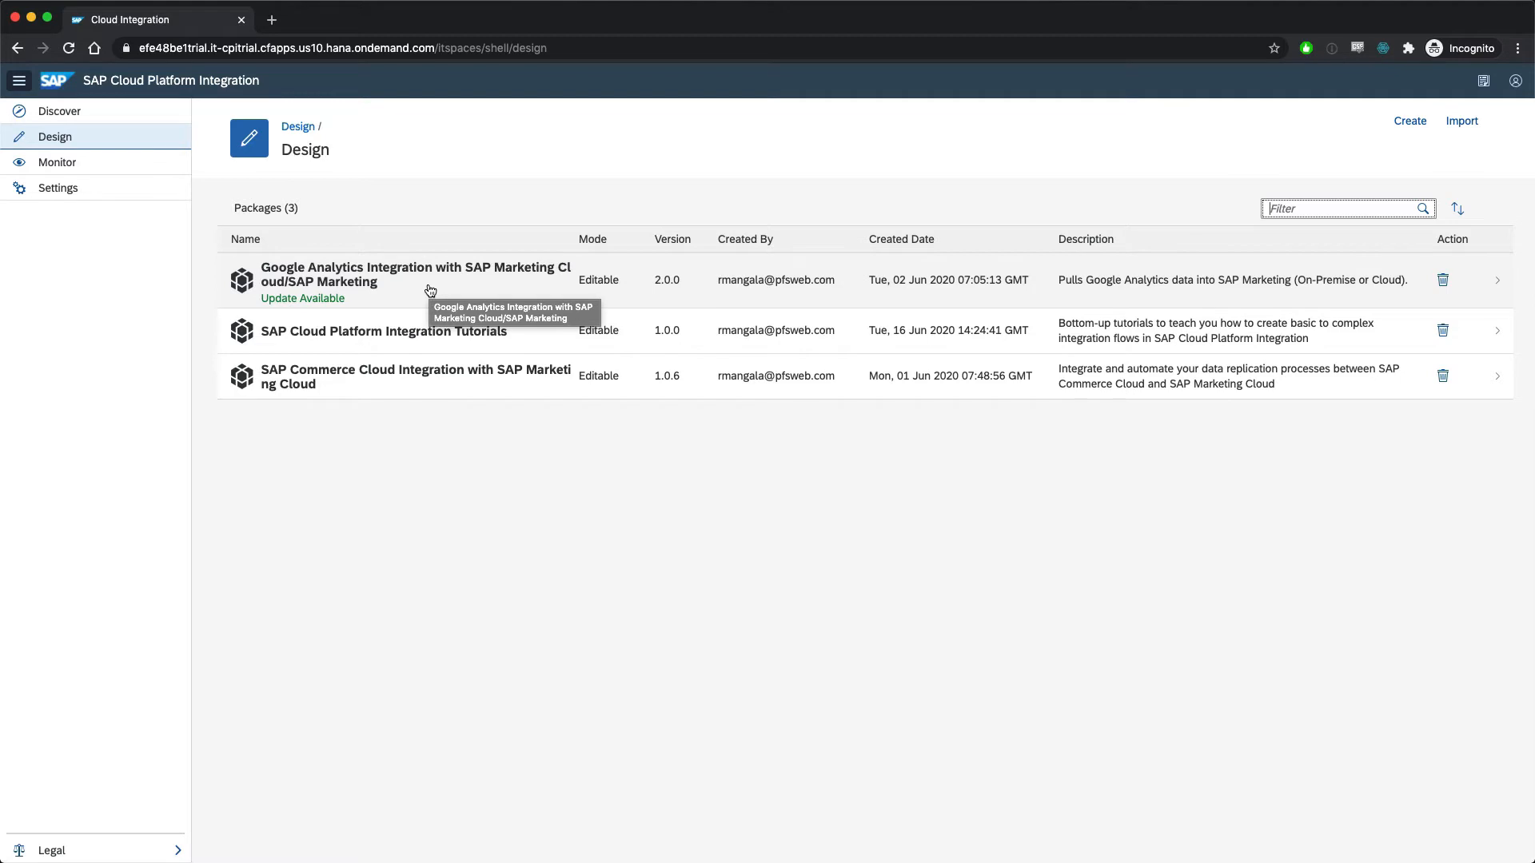
pyautogui.click(416, 273)
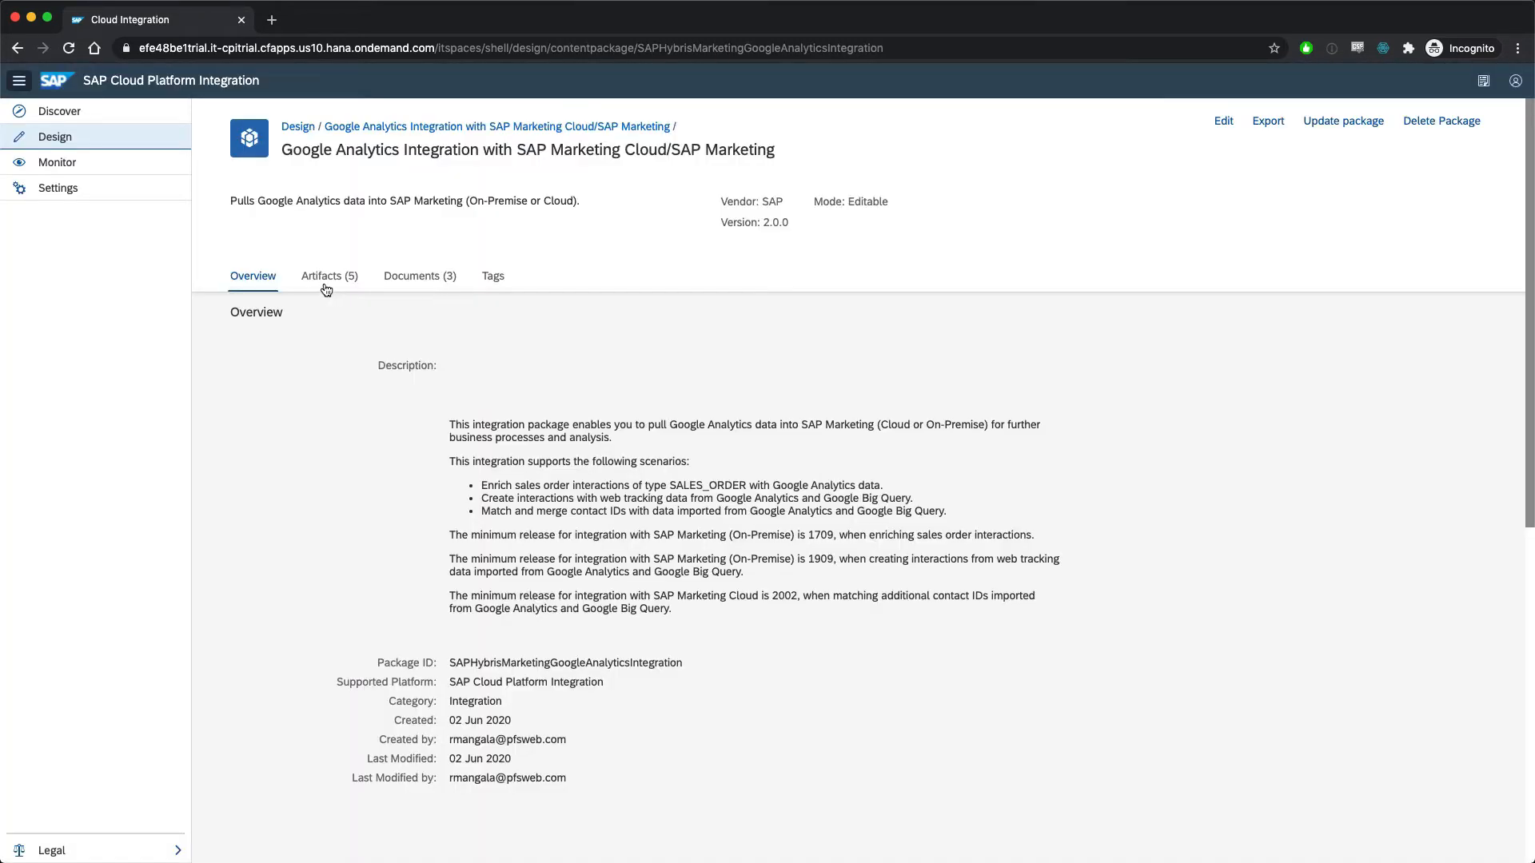
pyautogui.click(329, 275)
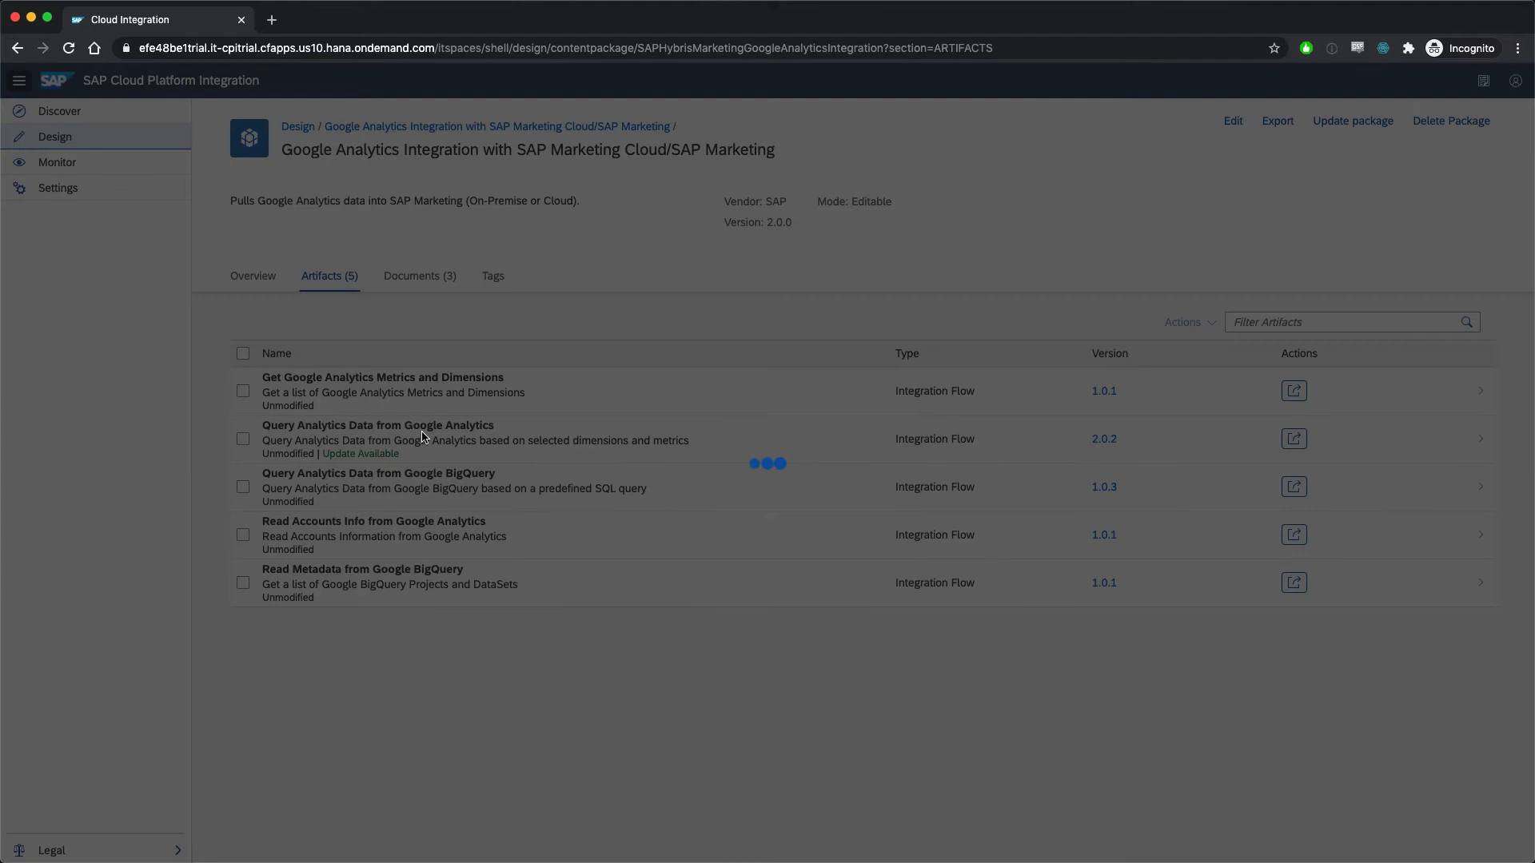
# - Open the Query Analytics Data flow and show a step's Groovy script get_ga_report.gsh with processData
pyautogui.click(377, 425)
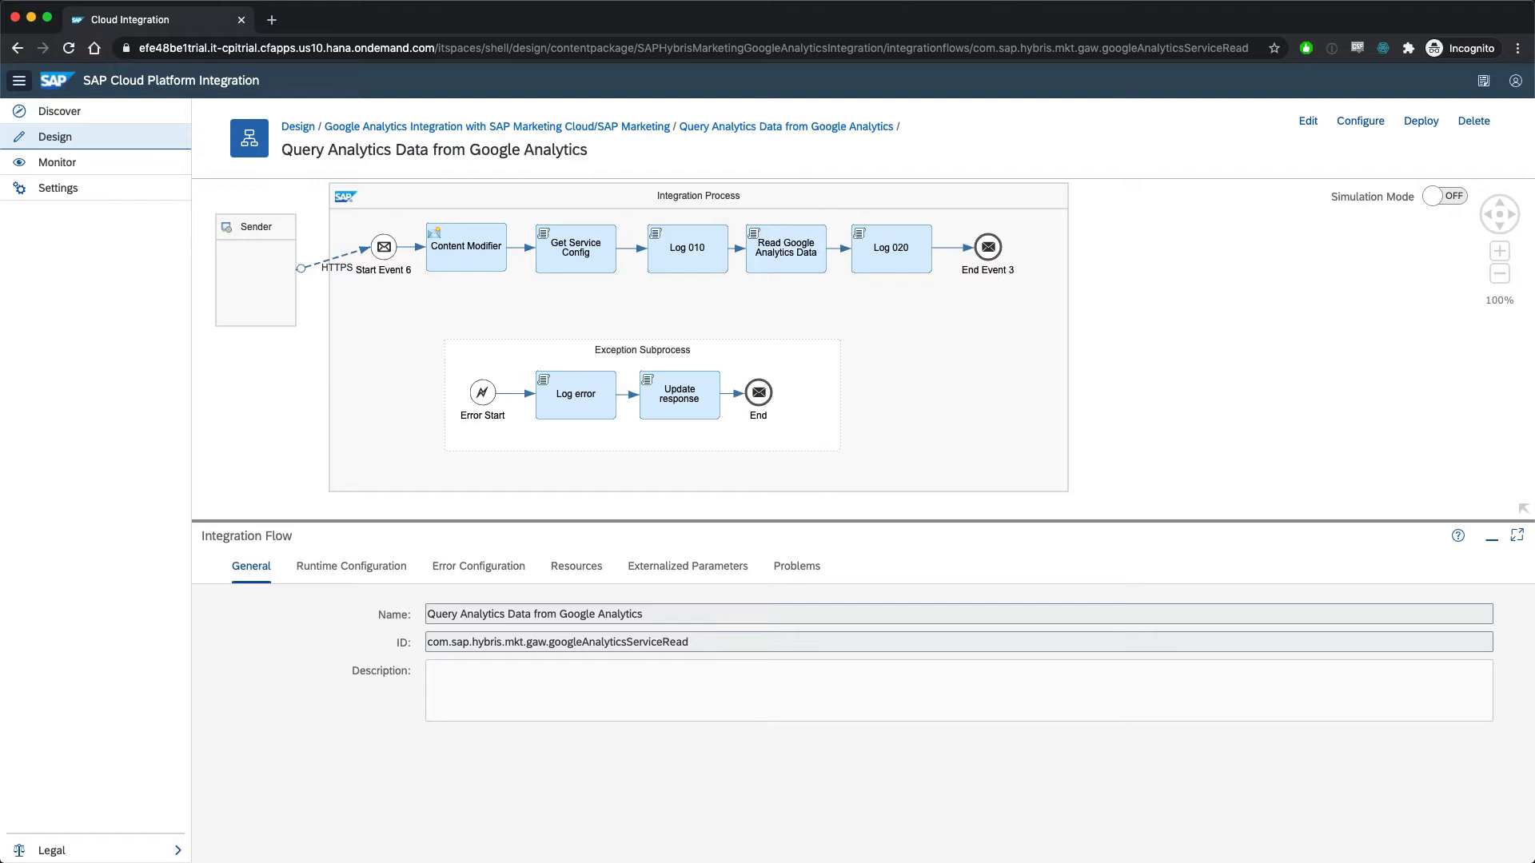
pyautogui.moveTo(428, 227)
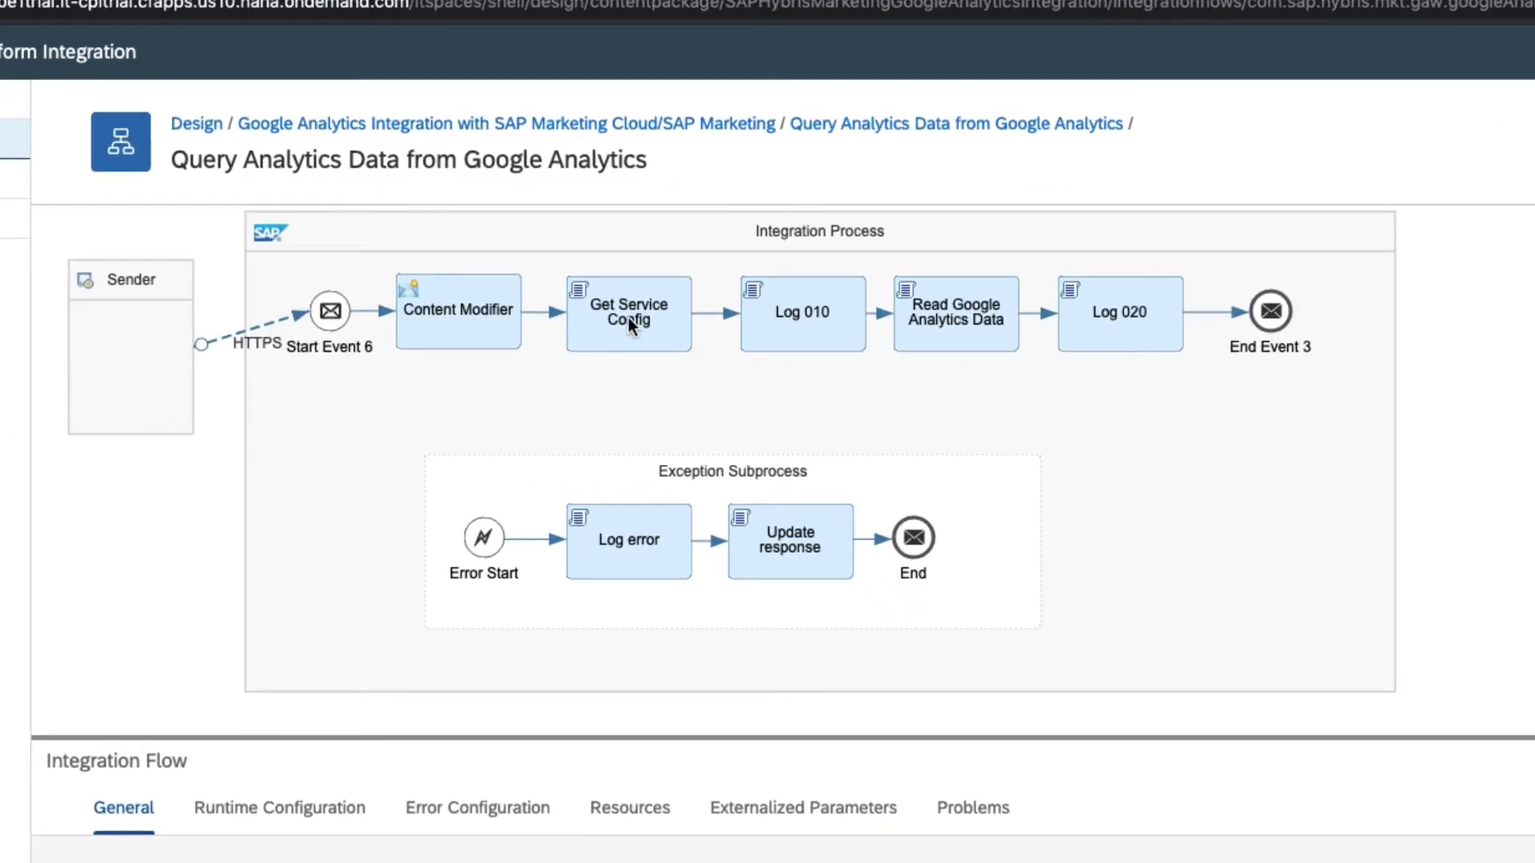
pyautogui.moveTo(459, 339)
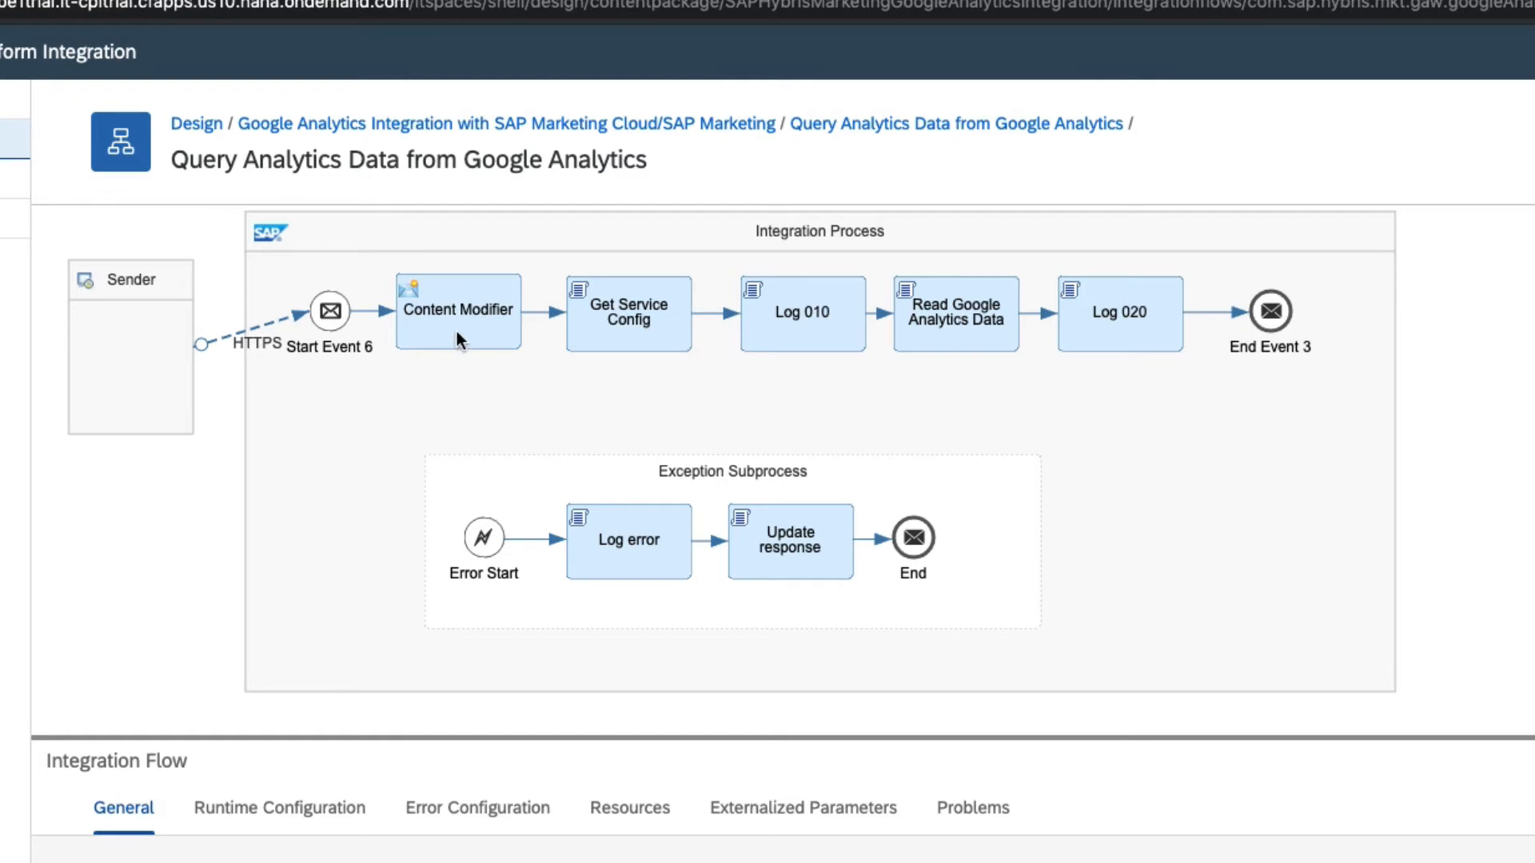
pyautogui.moveTo(482, 339)
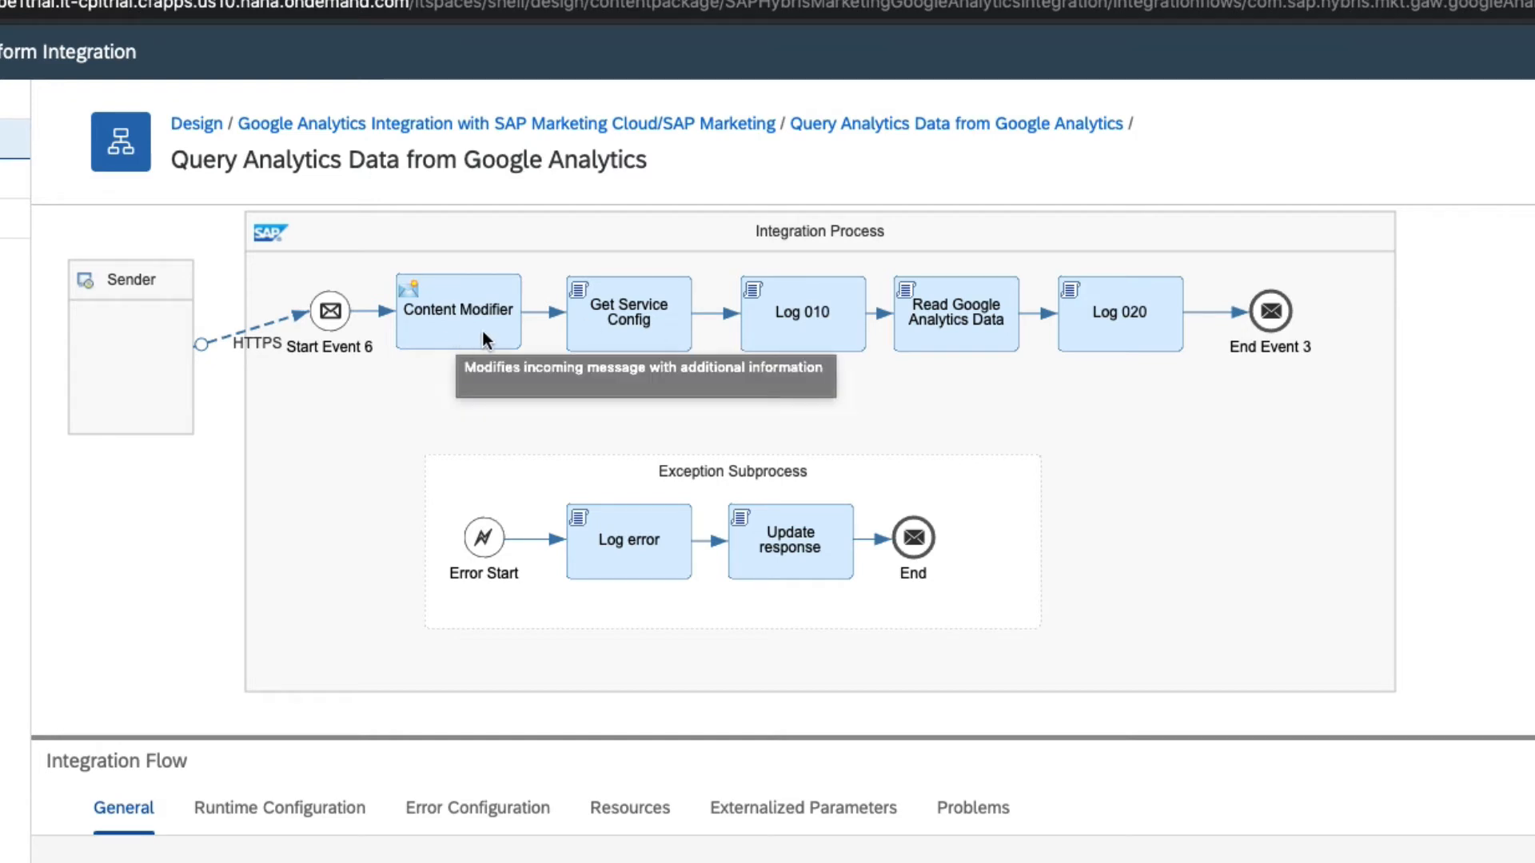
pyautogui.moveTo(806, 335)
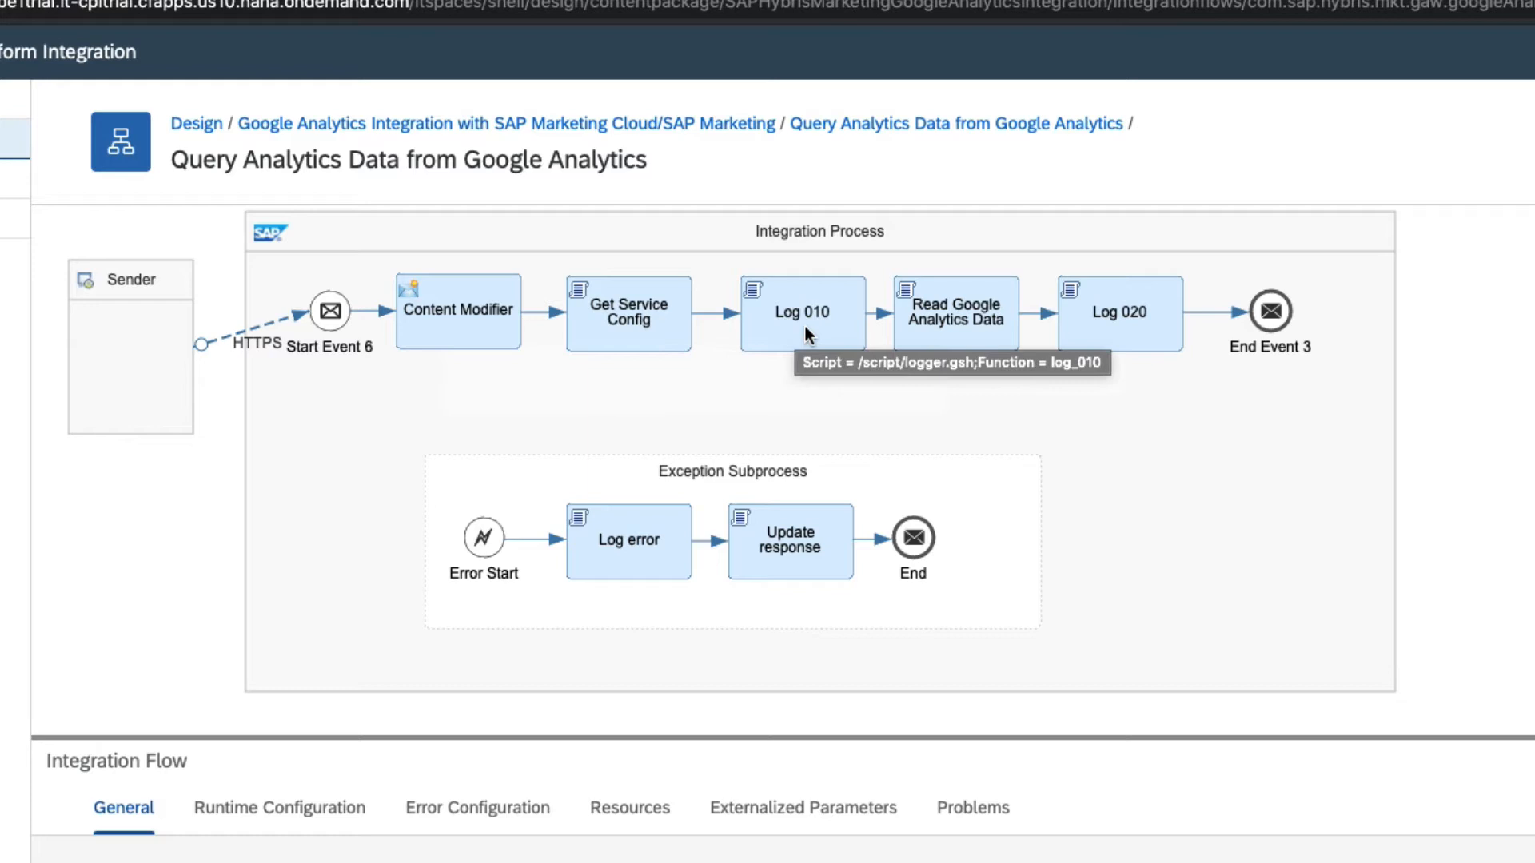
pyautogui.click(953, 312)
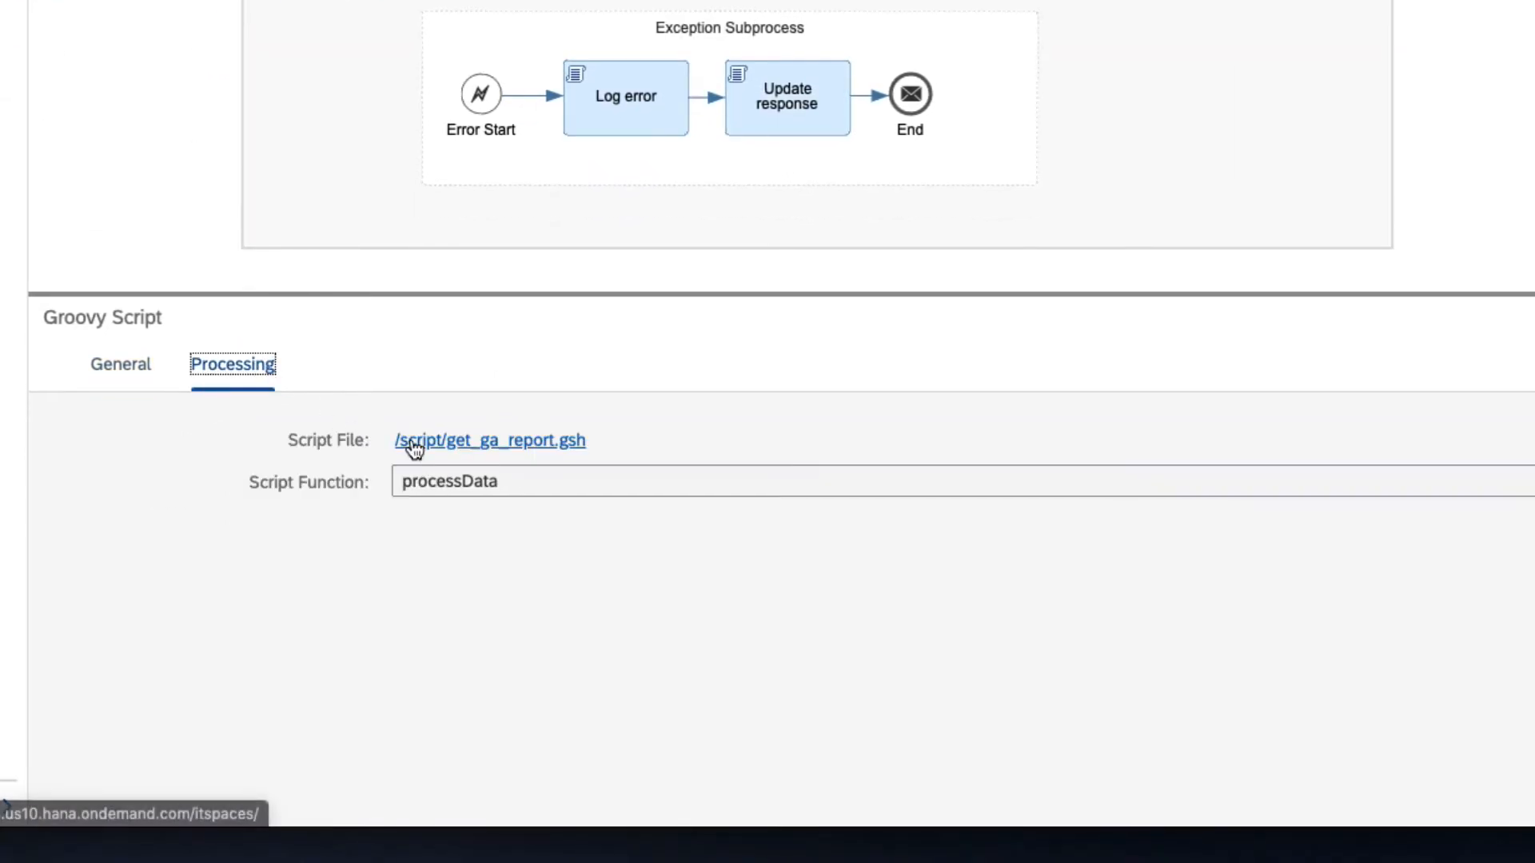
# - Scroll through the get_ga_report.gsh Groovy script and return to the flow diagram
pyautogui.click(489, 439)
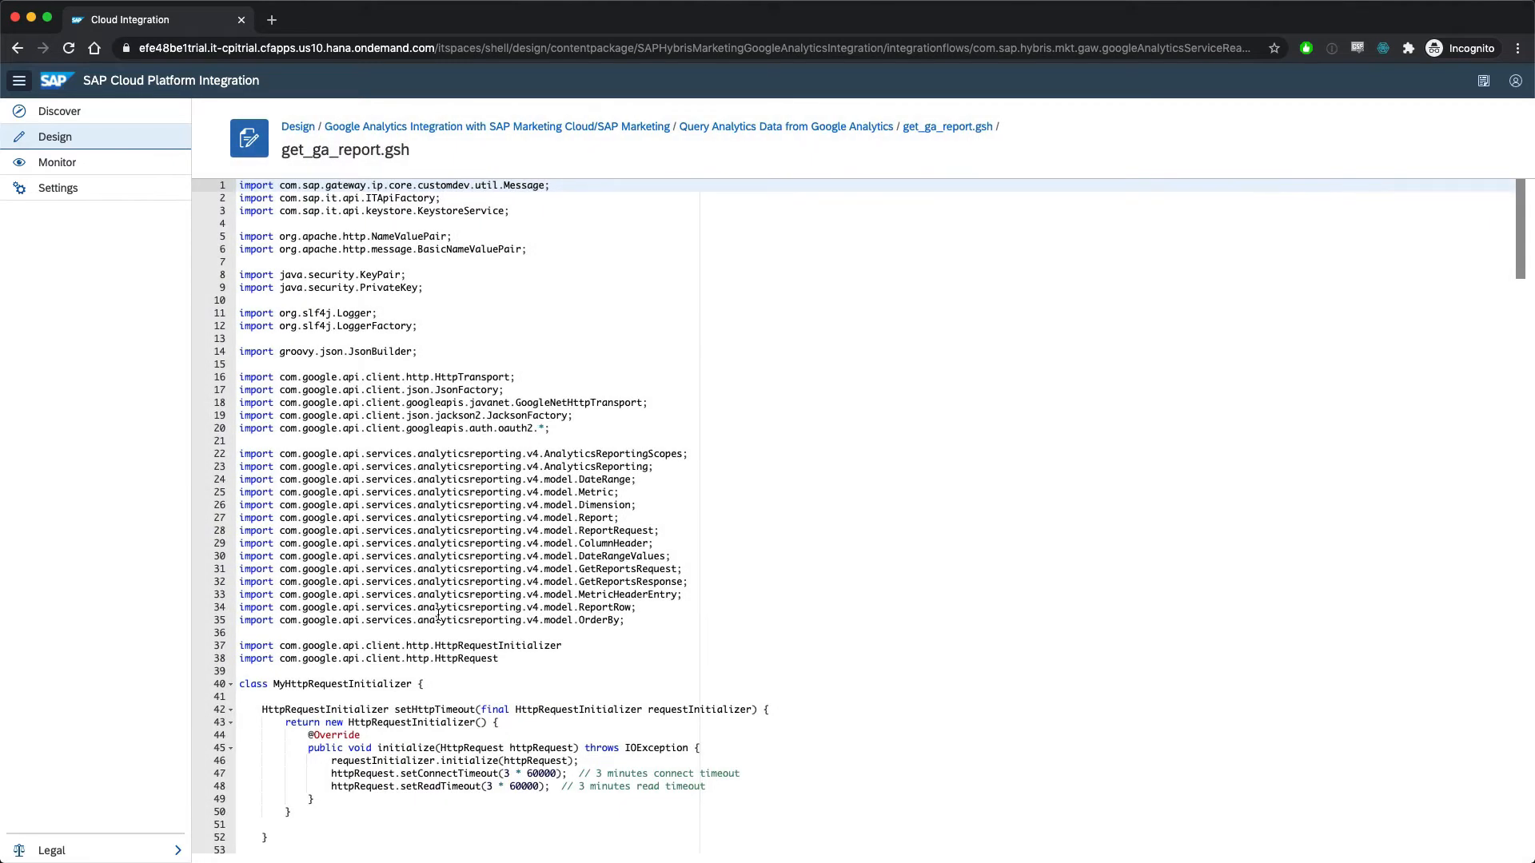
pyautogui.scroll(-3)
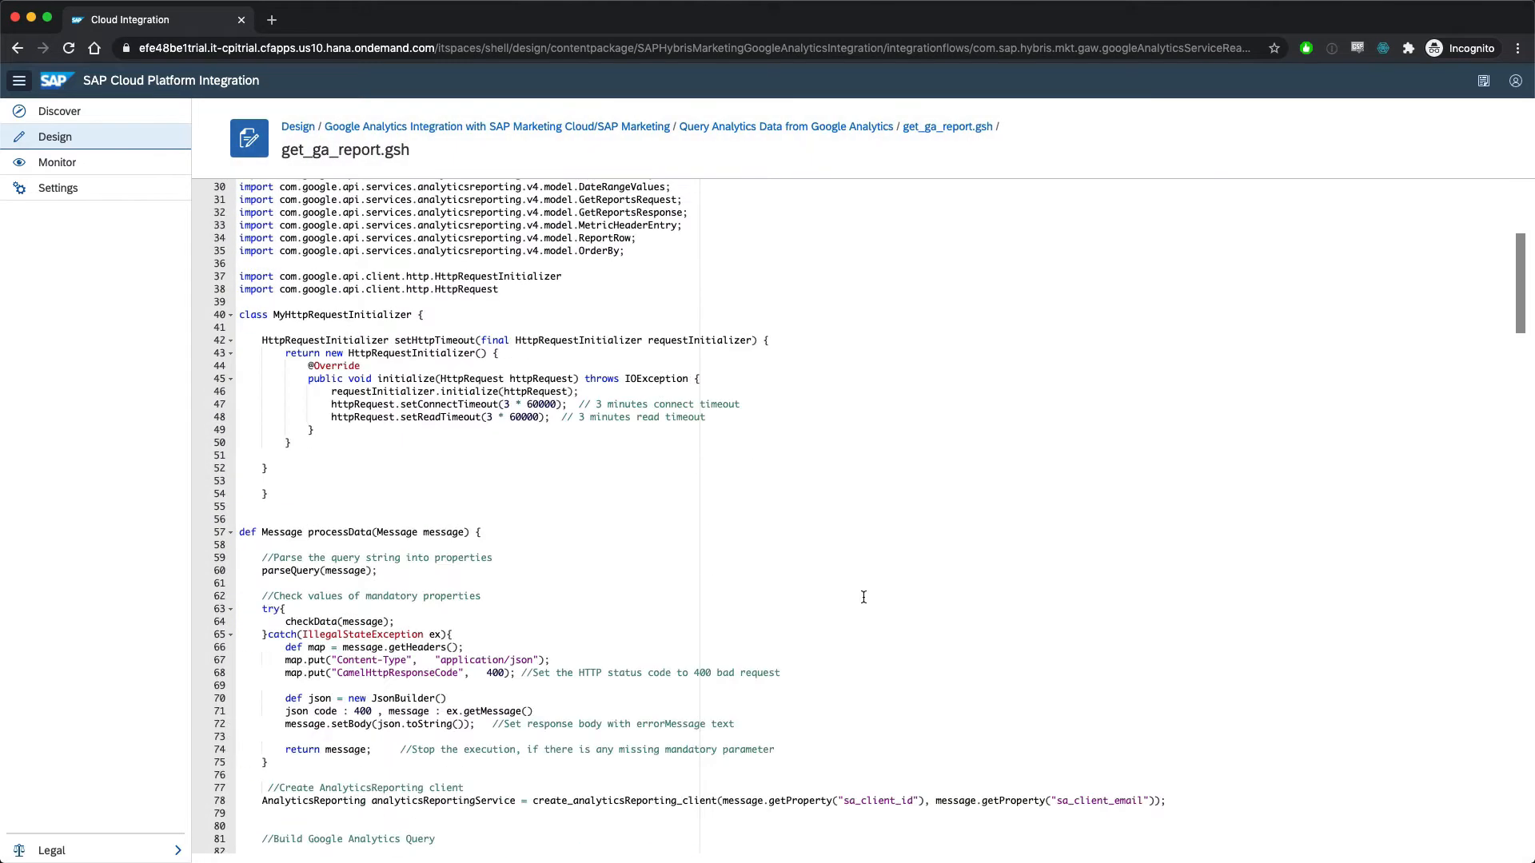
pyautogui.scroll(-3)
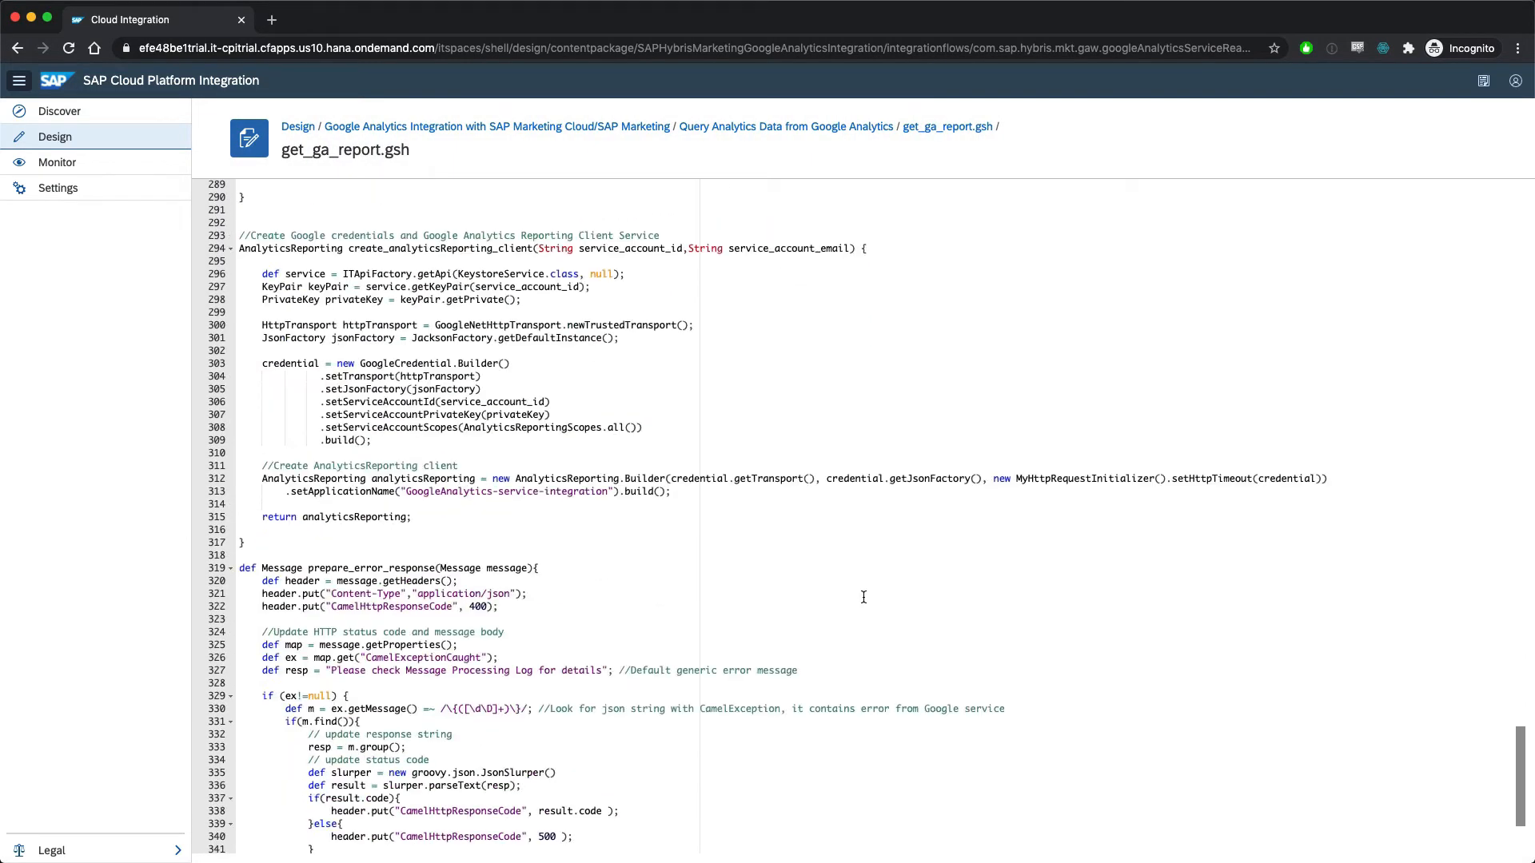
pyautogui.scroll(3)
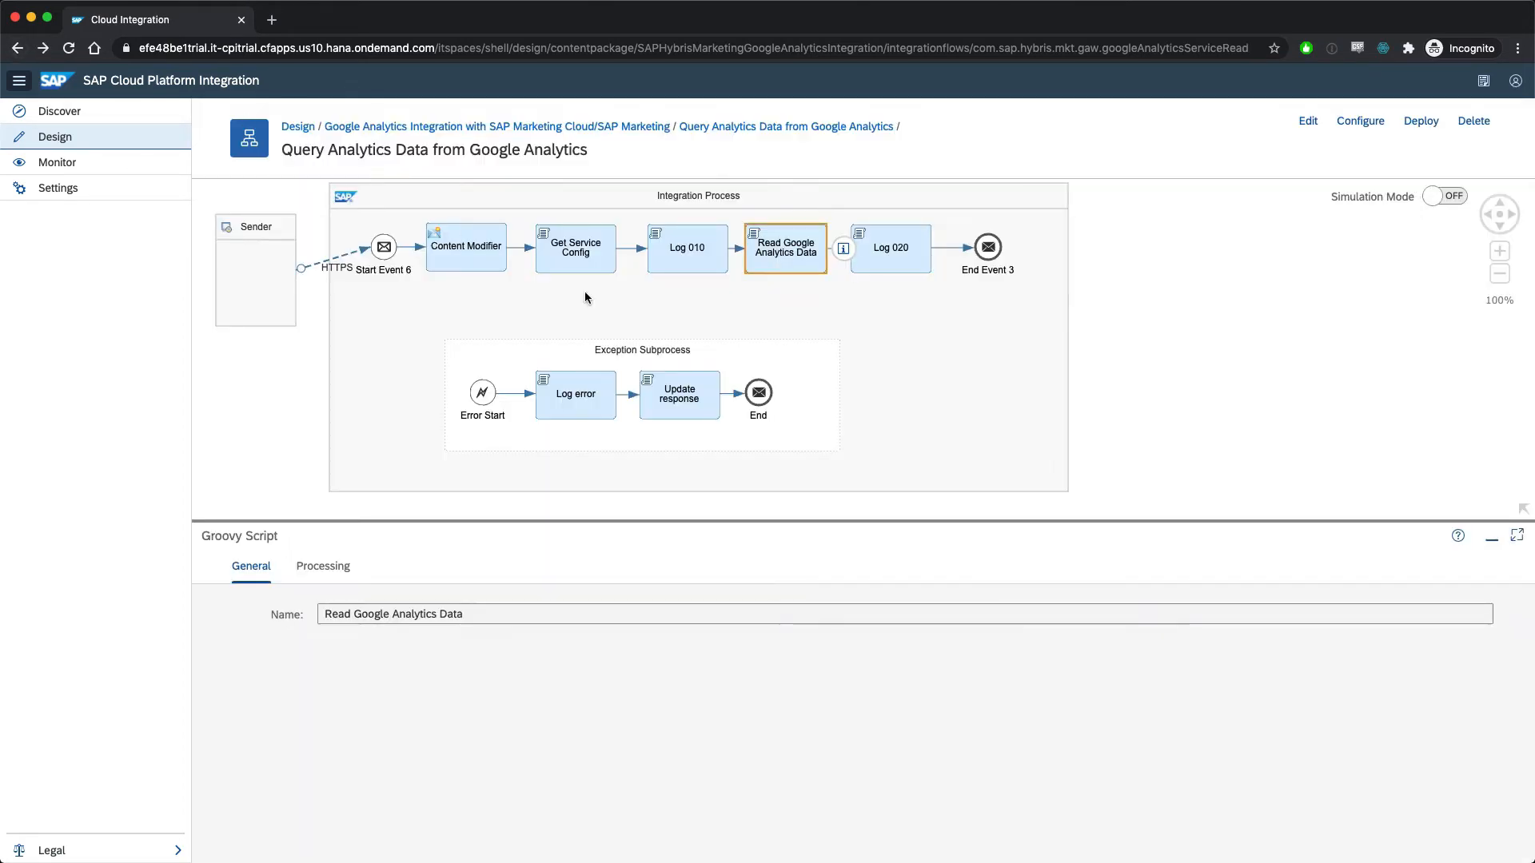
pyautogui.moveTo(878, 423)
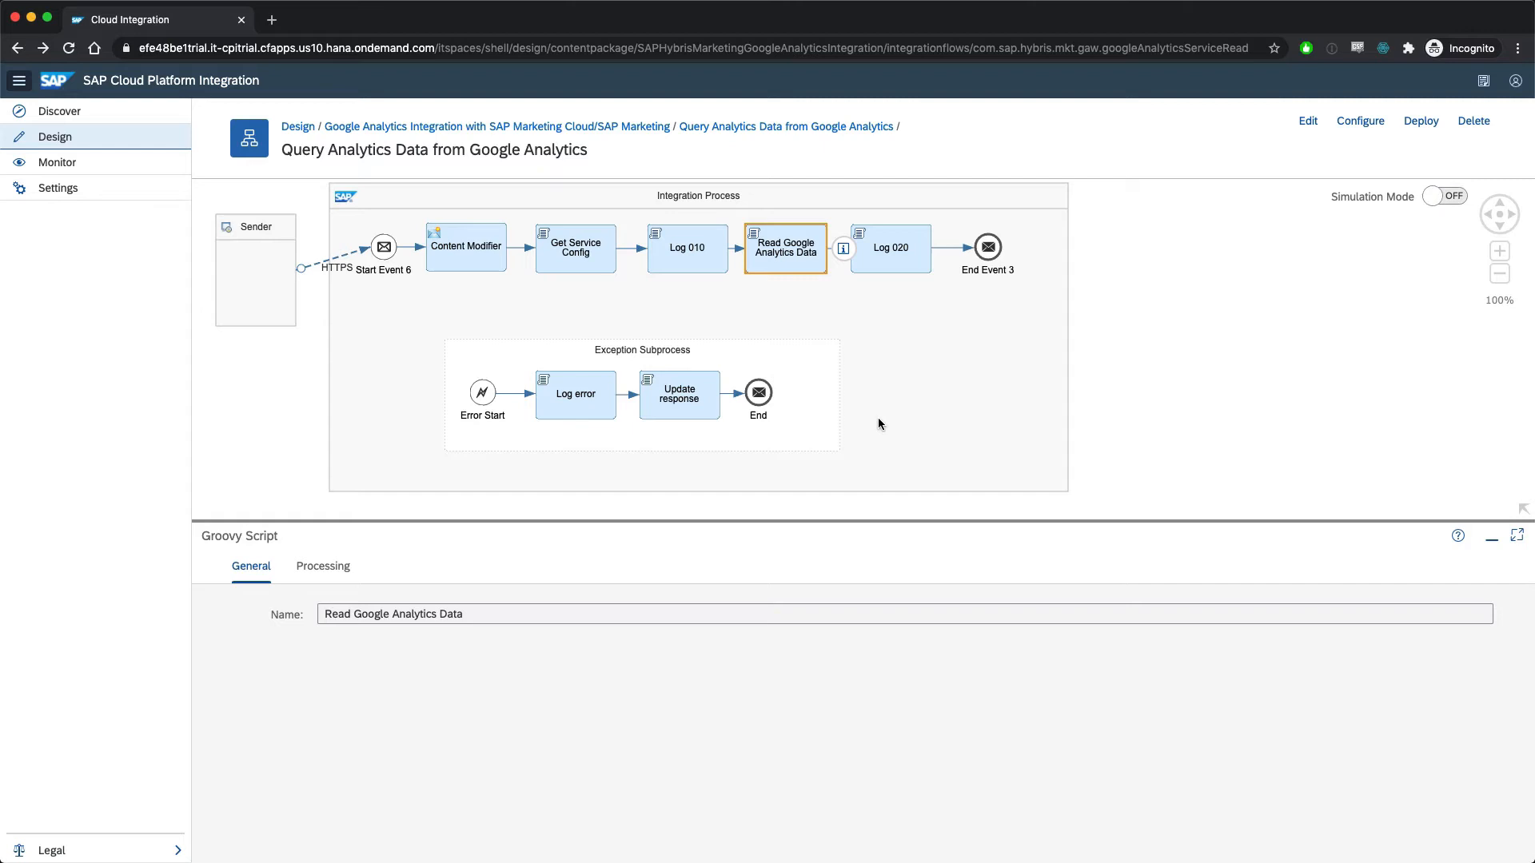
pyautogui.moveTo(582, 382)
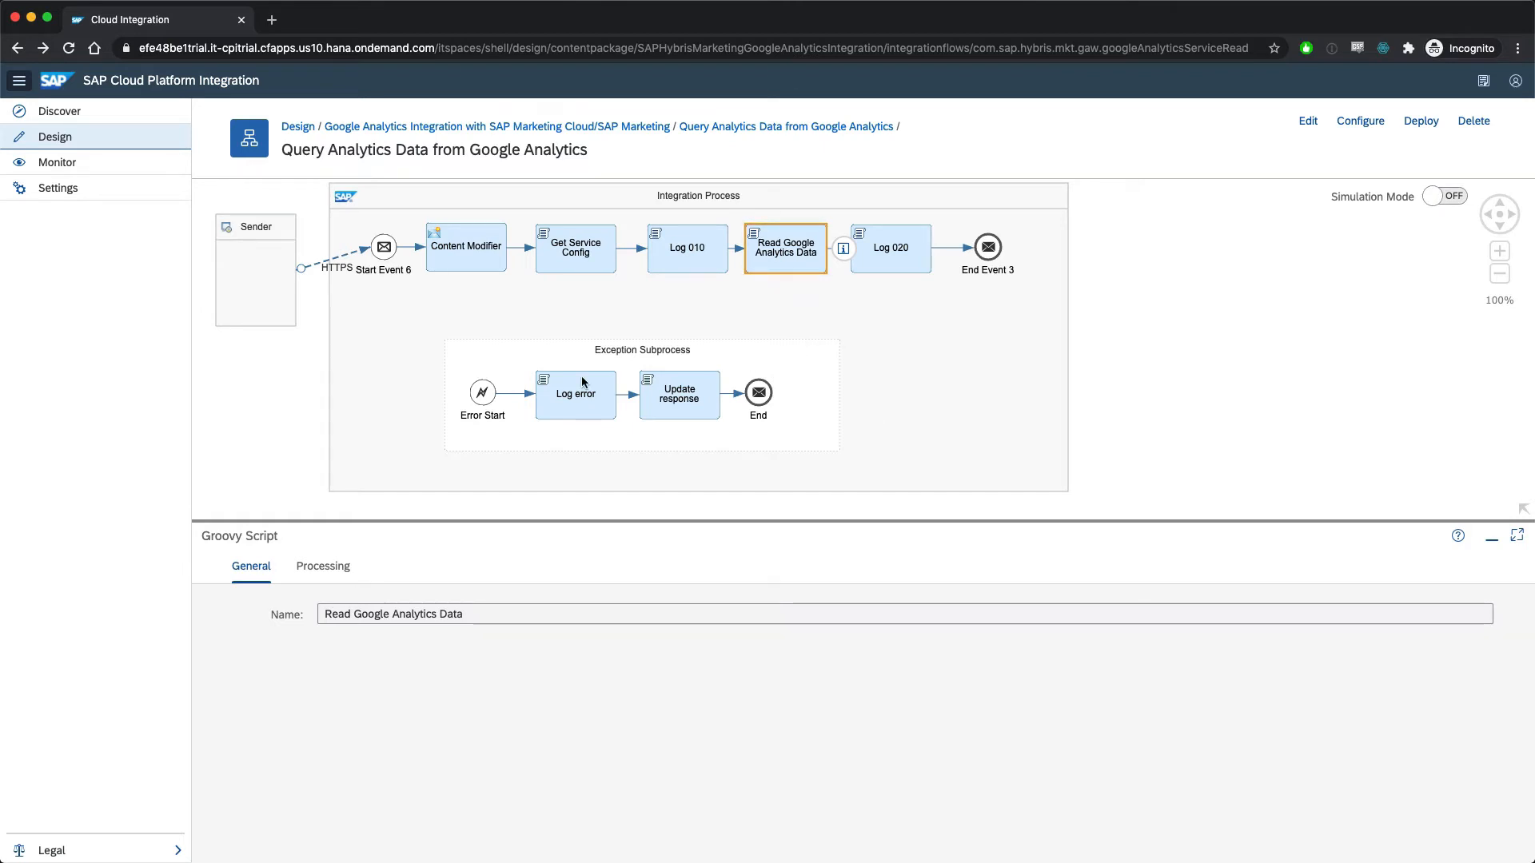
# - Return to Design and list the SAP Commerce Cloud Integration package's 16 artifacts
pyautogui.click(297, 127)
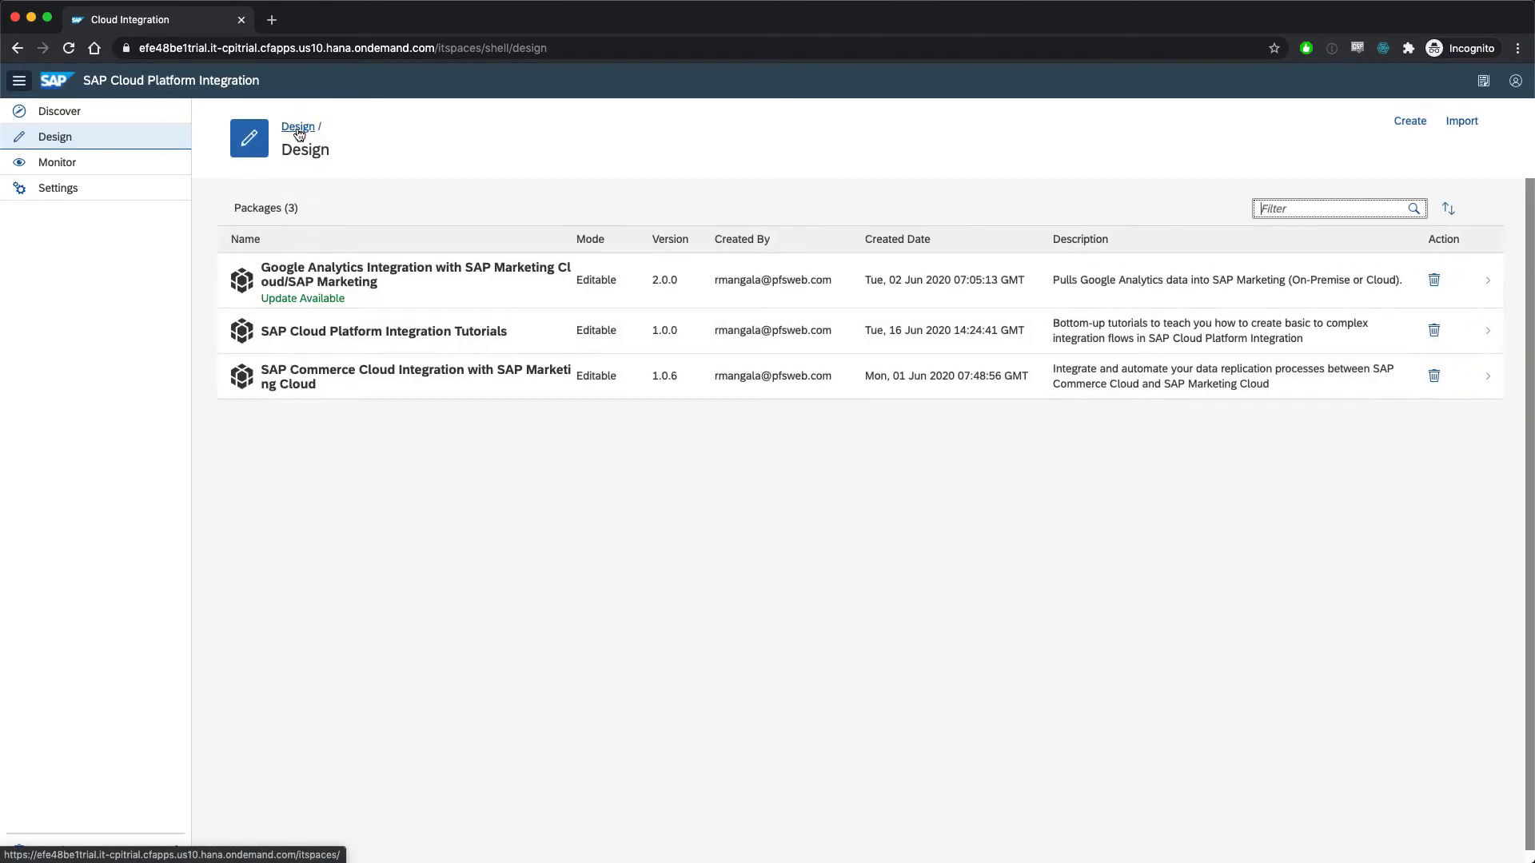
pyautogui.moveTo(643, 515)
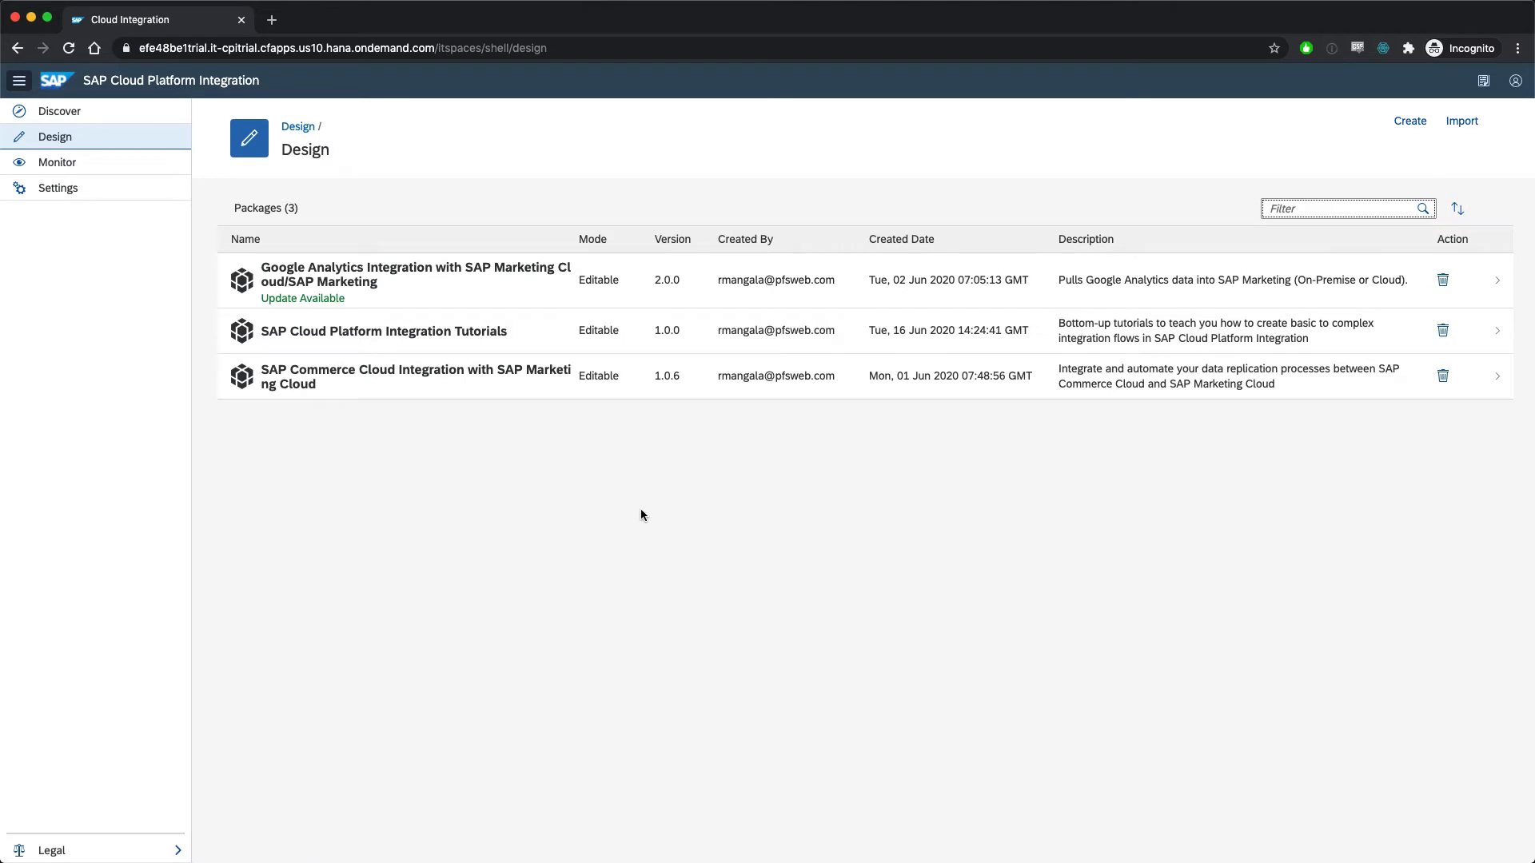
pyautogui.moveTo(420, 390)
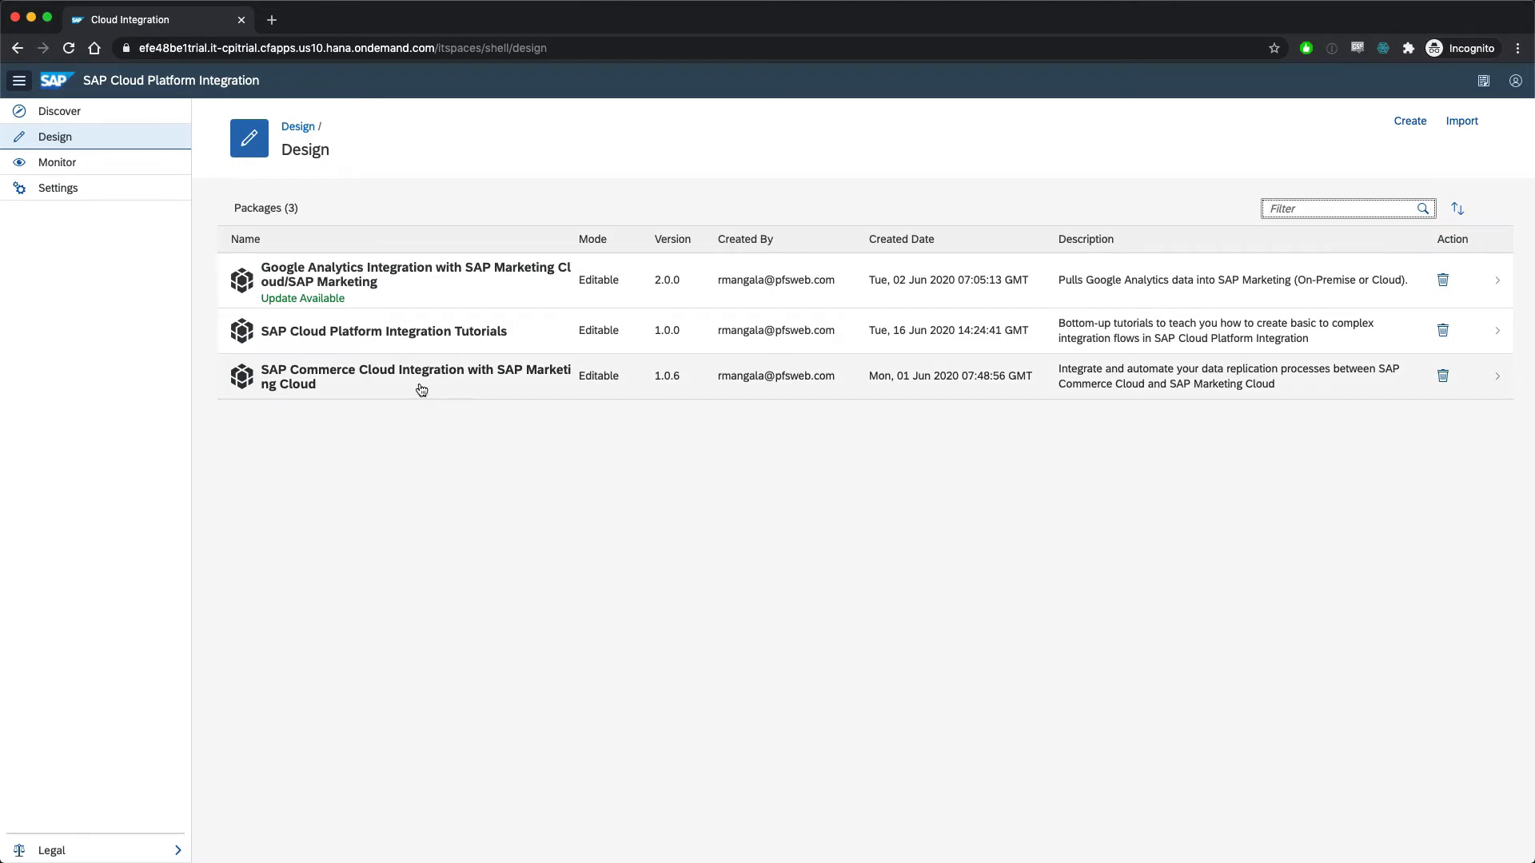
pyautogui.click(414, 375)
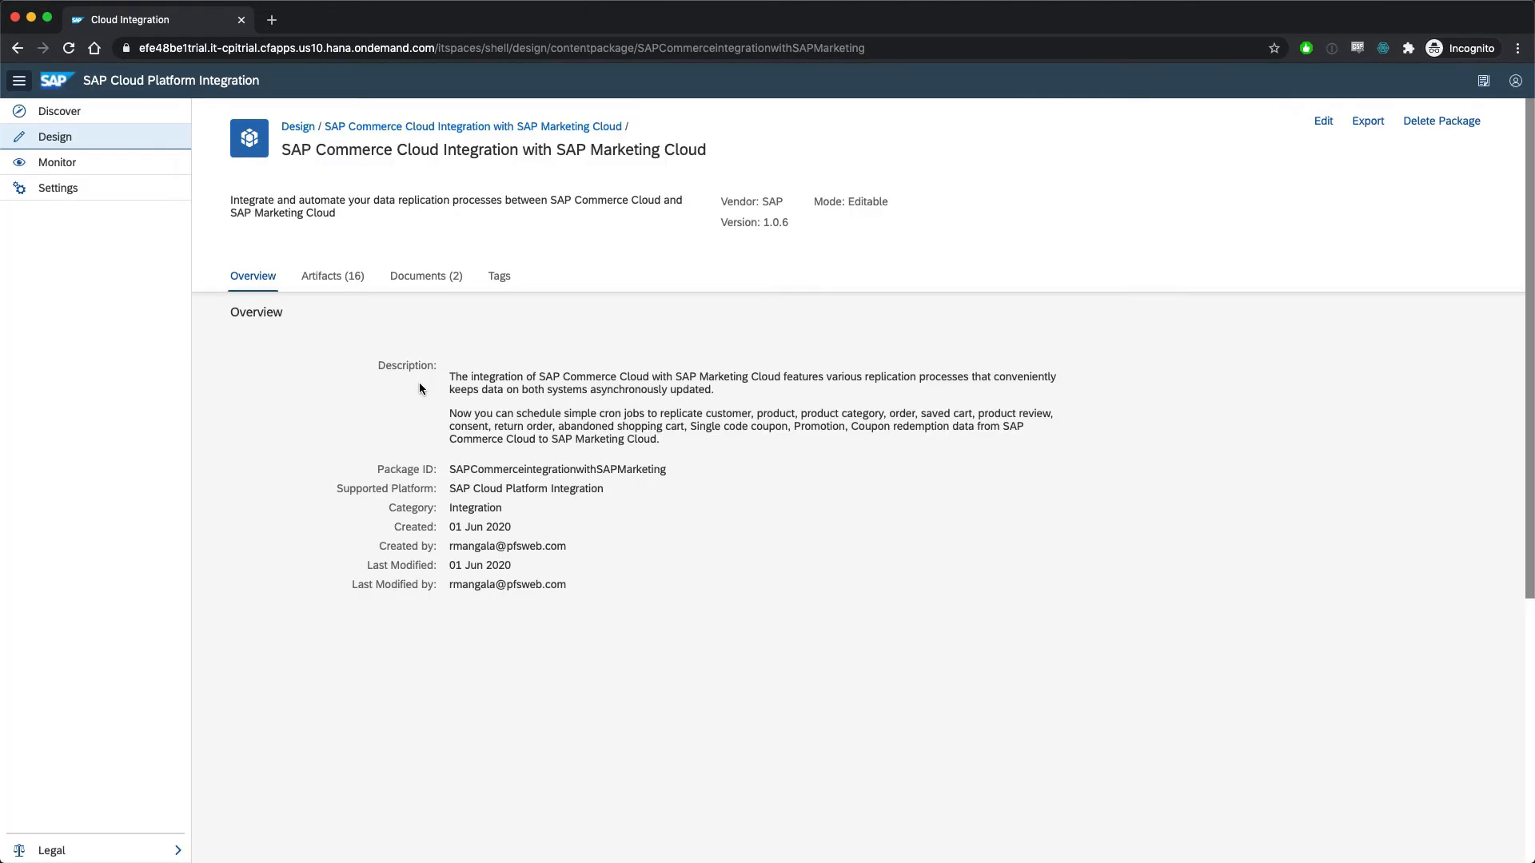
pyautogui.moveTo(335, 282)
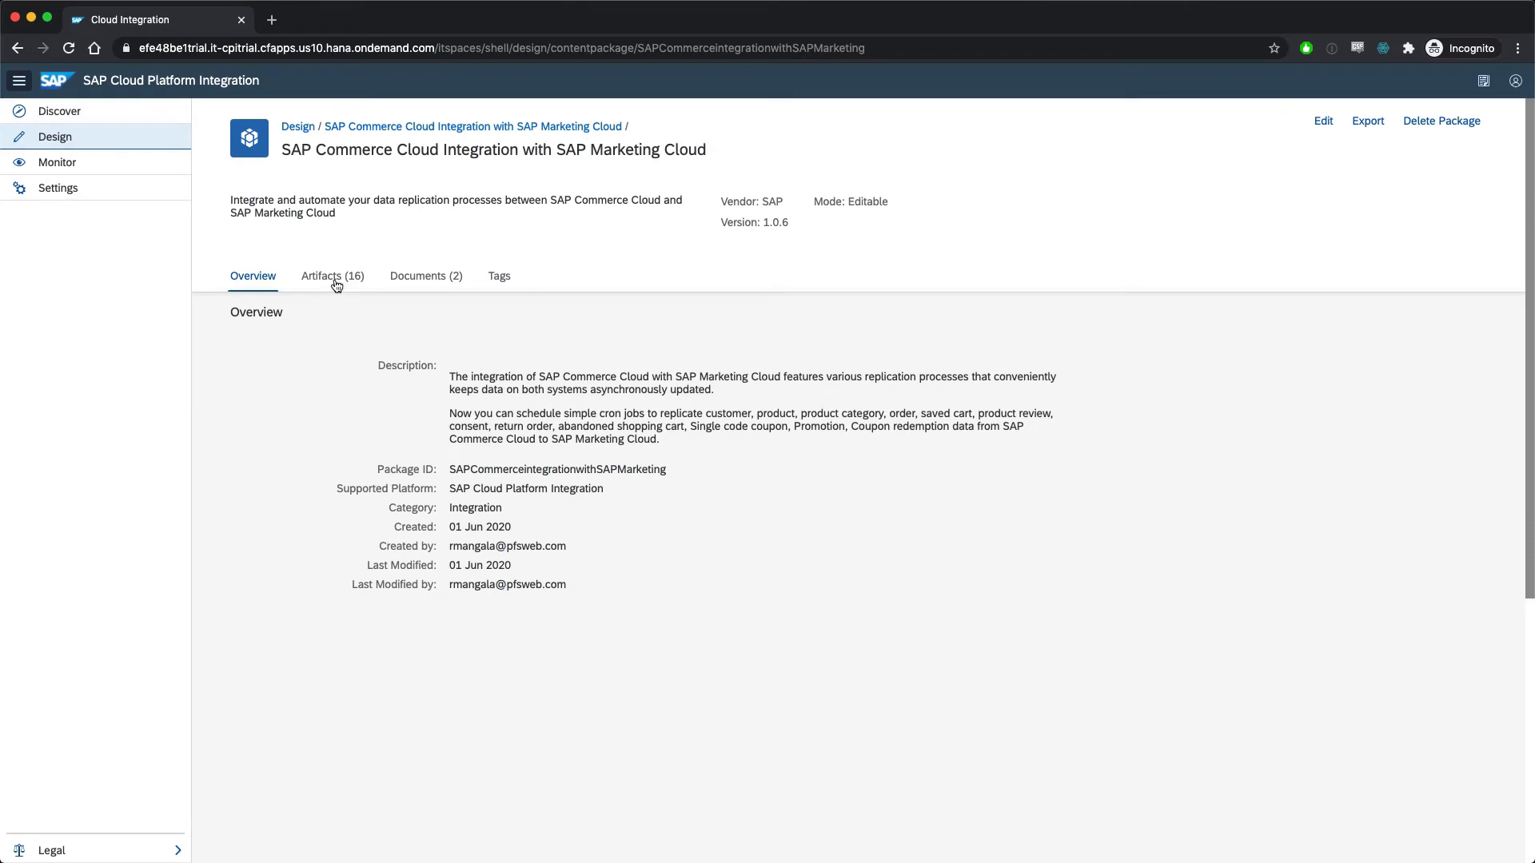
pyautogui.click(331, 275)
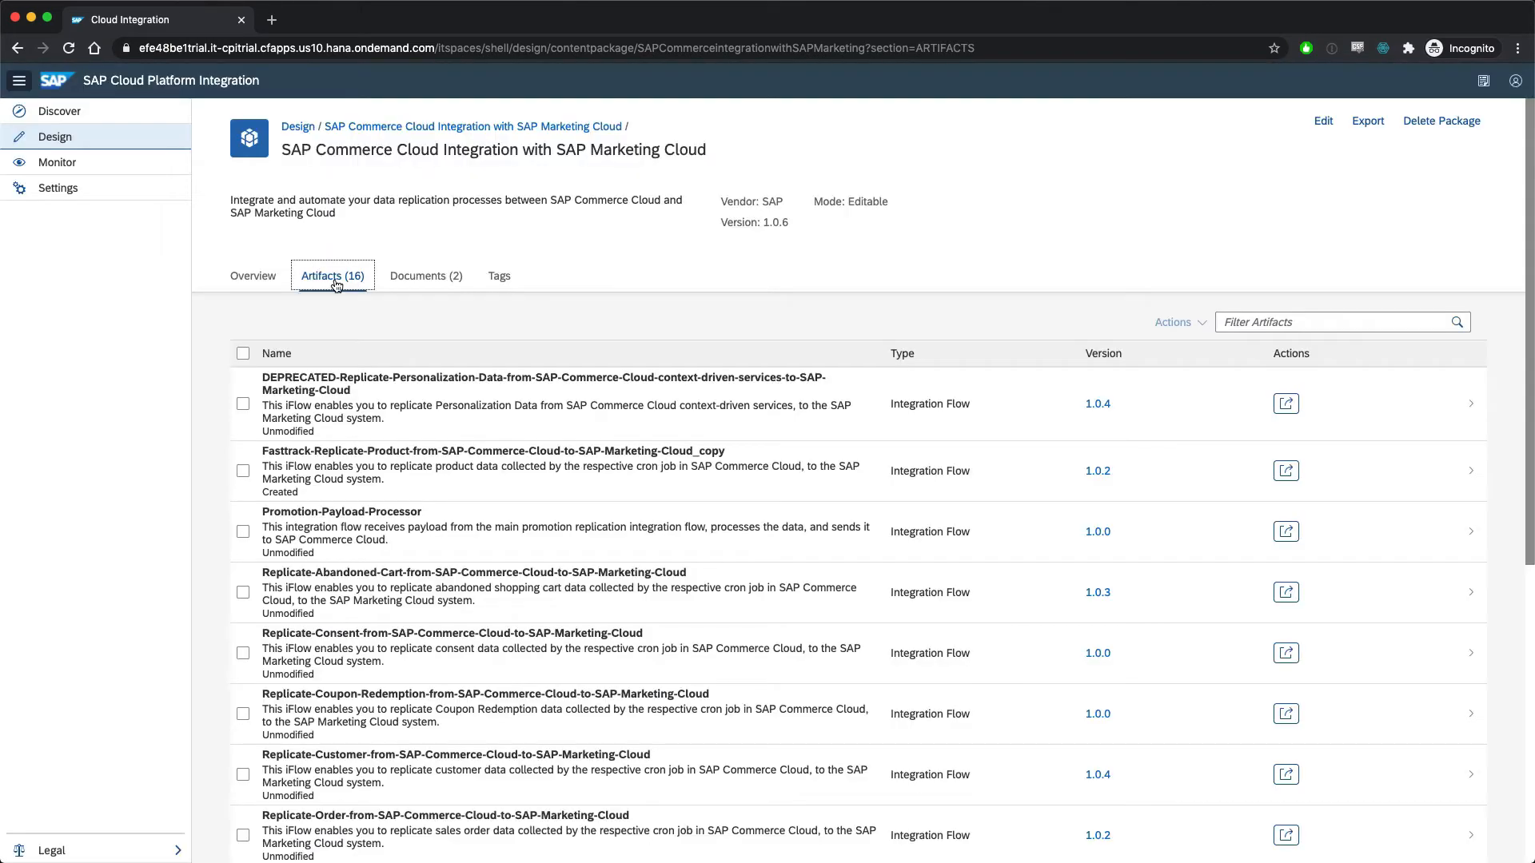
pyautogui.scroll(-3)
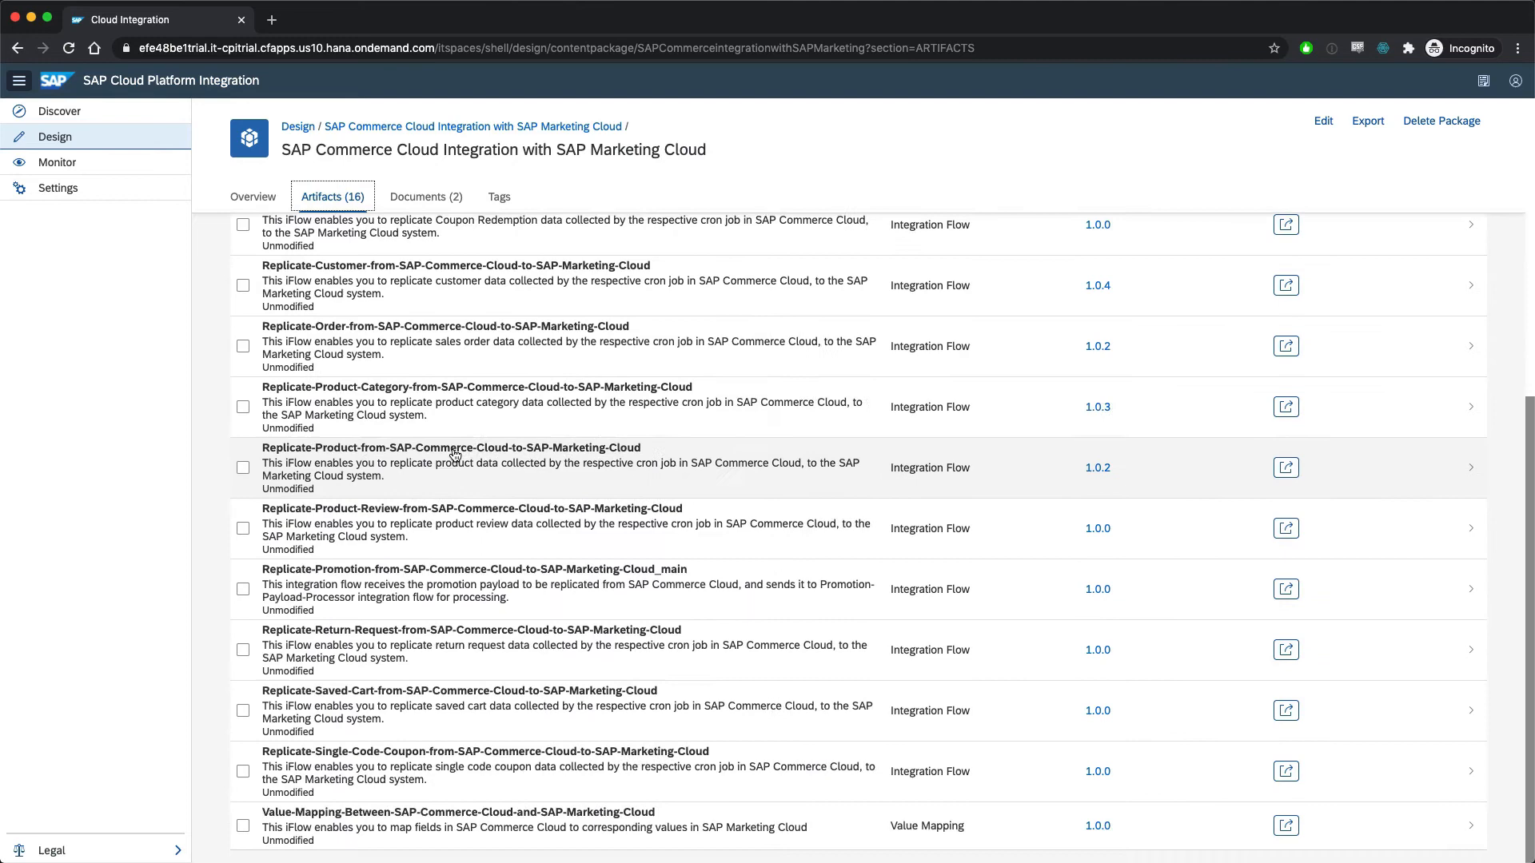
pyautogui.scroll(3)
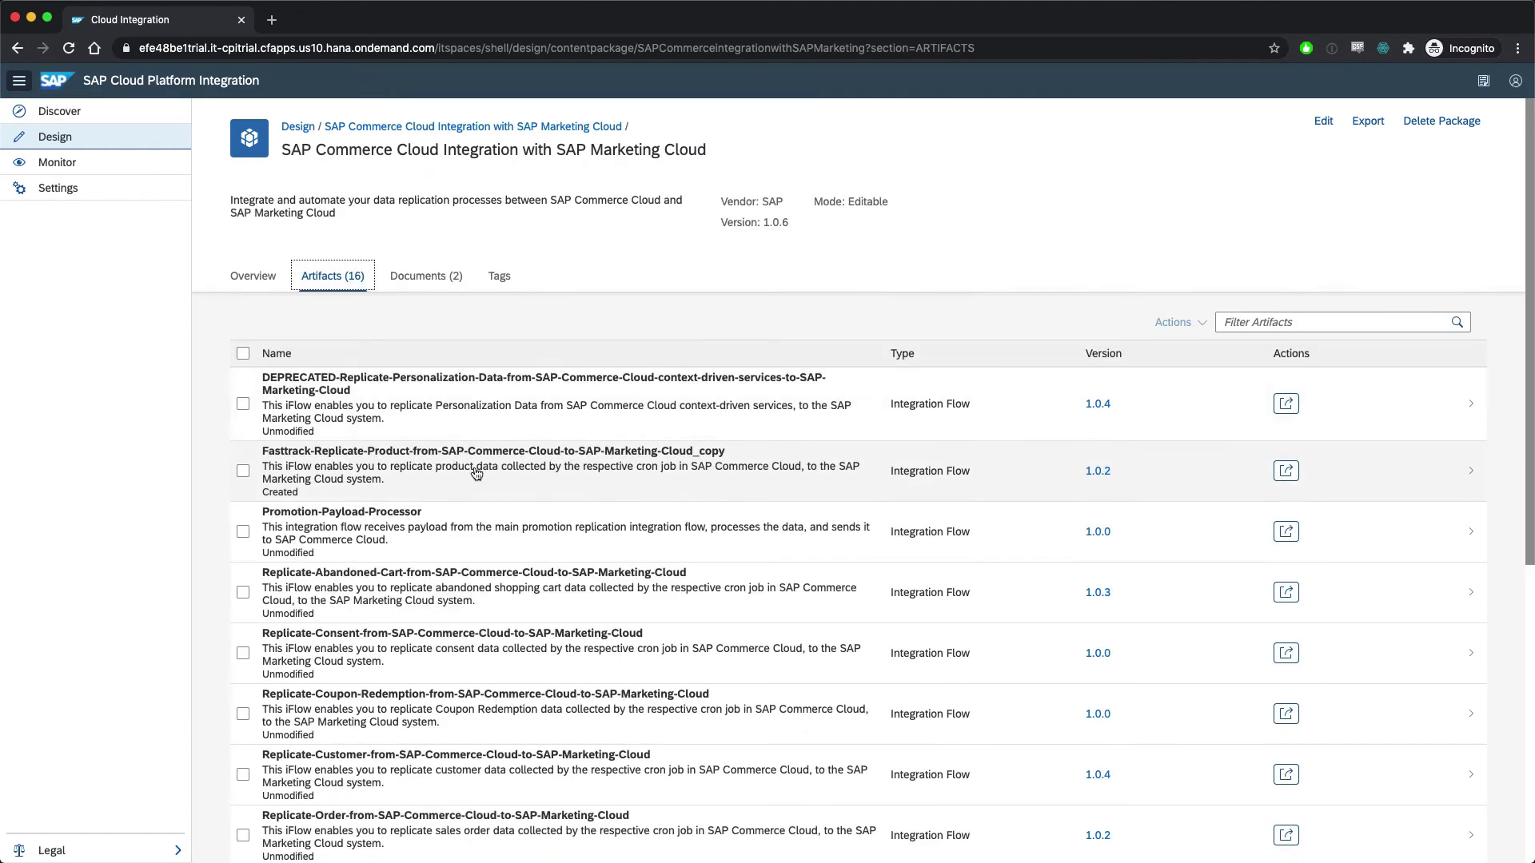
# - Open the Fasttrack-Replicate-Product copy integration flow
pyautogui.click(489, 470)
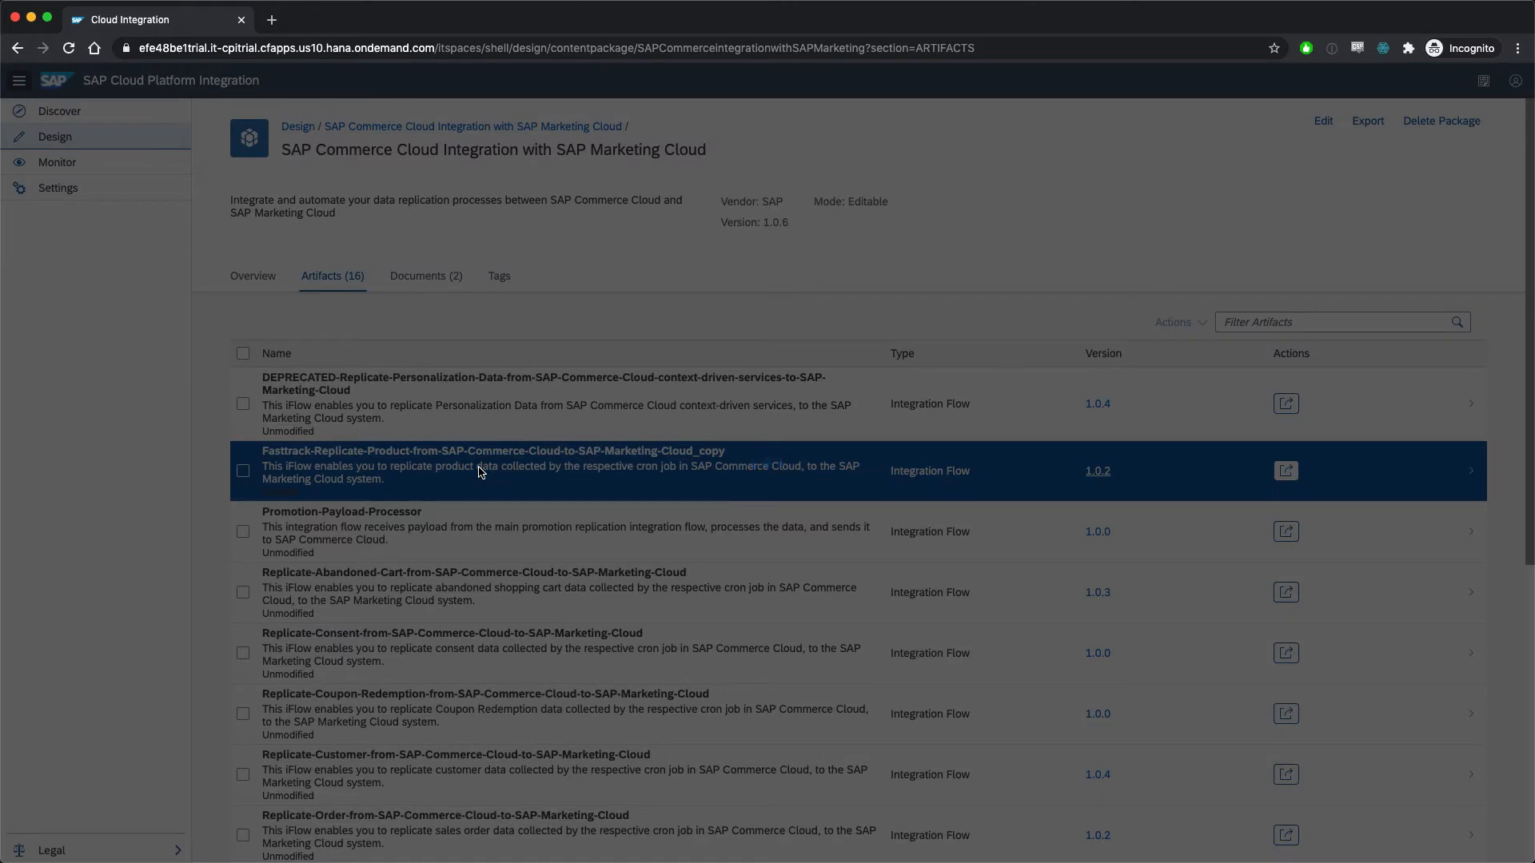
pyautogui.click(492, 450)
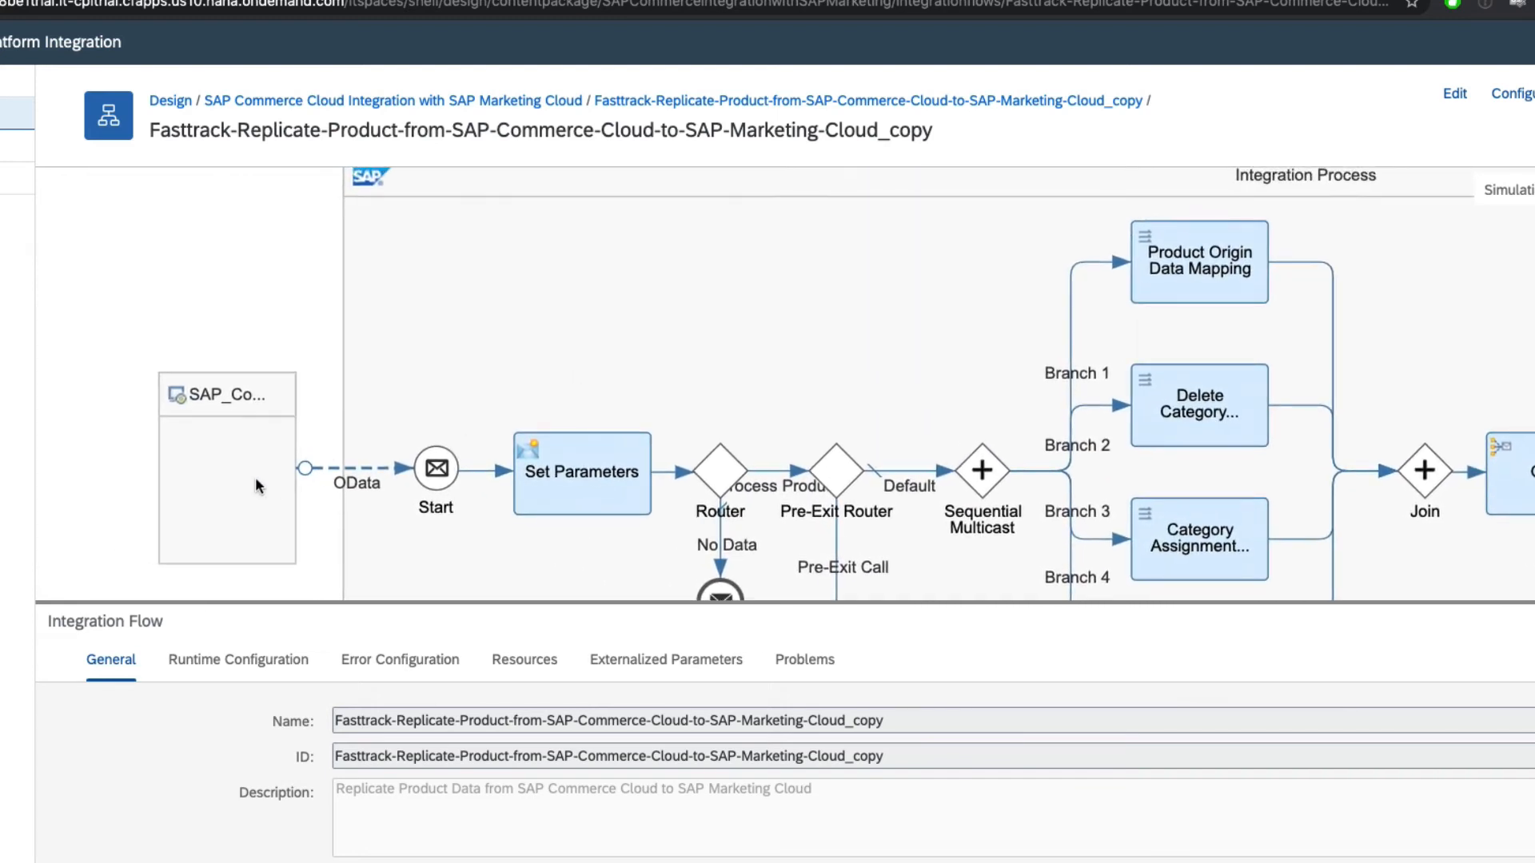
# - Inspect the SAP_Commerce_Cloud sender and show Product Names Mapping's processing resource ProductNamesMapping.mmap
pyautogui.click(227, 465)
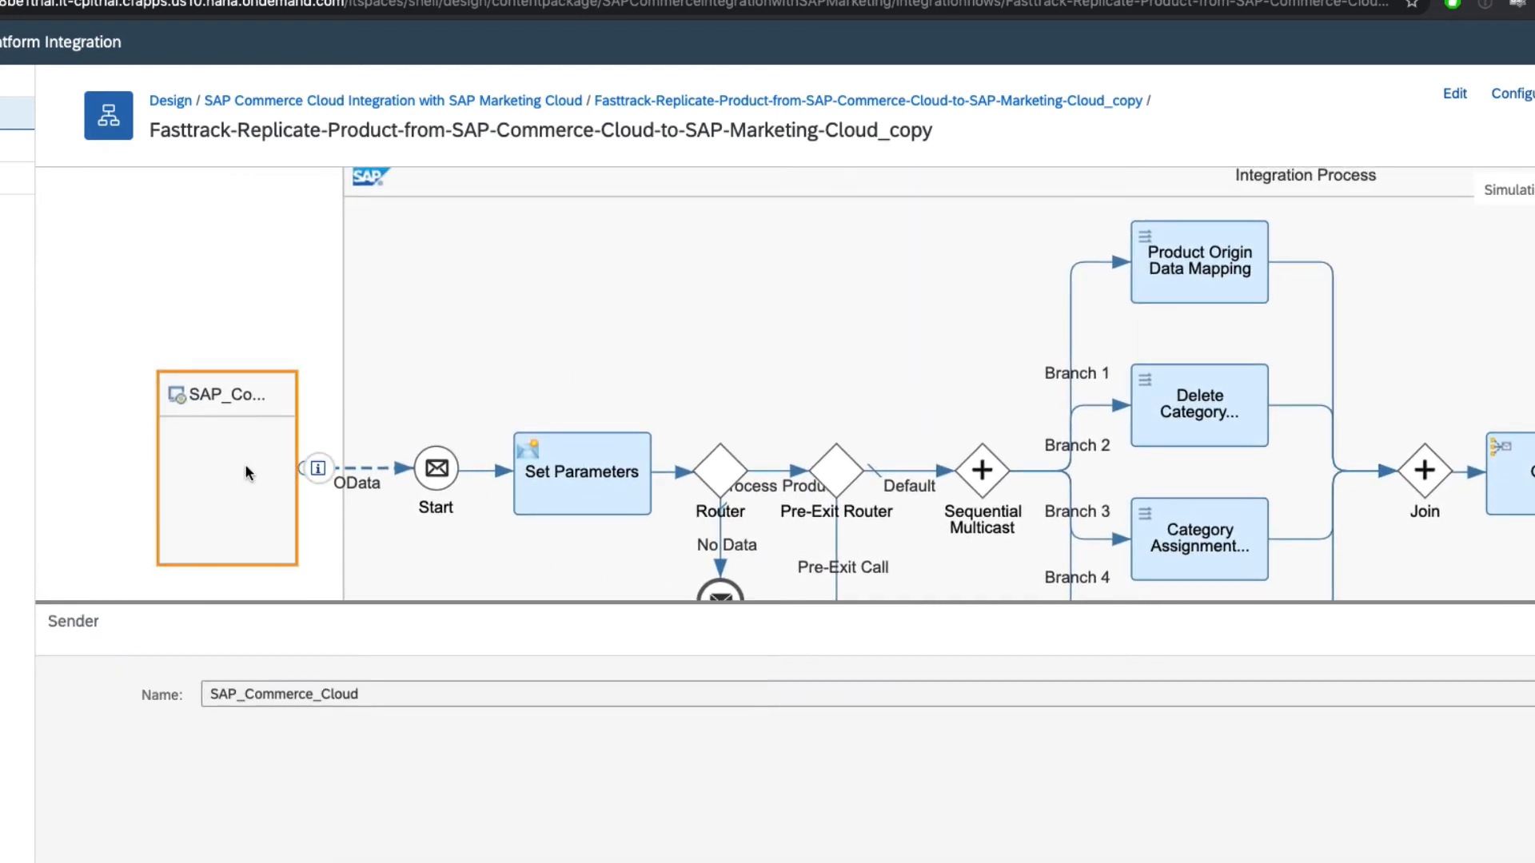
pyautogui.moveTo(617, 441)
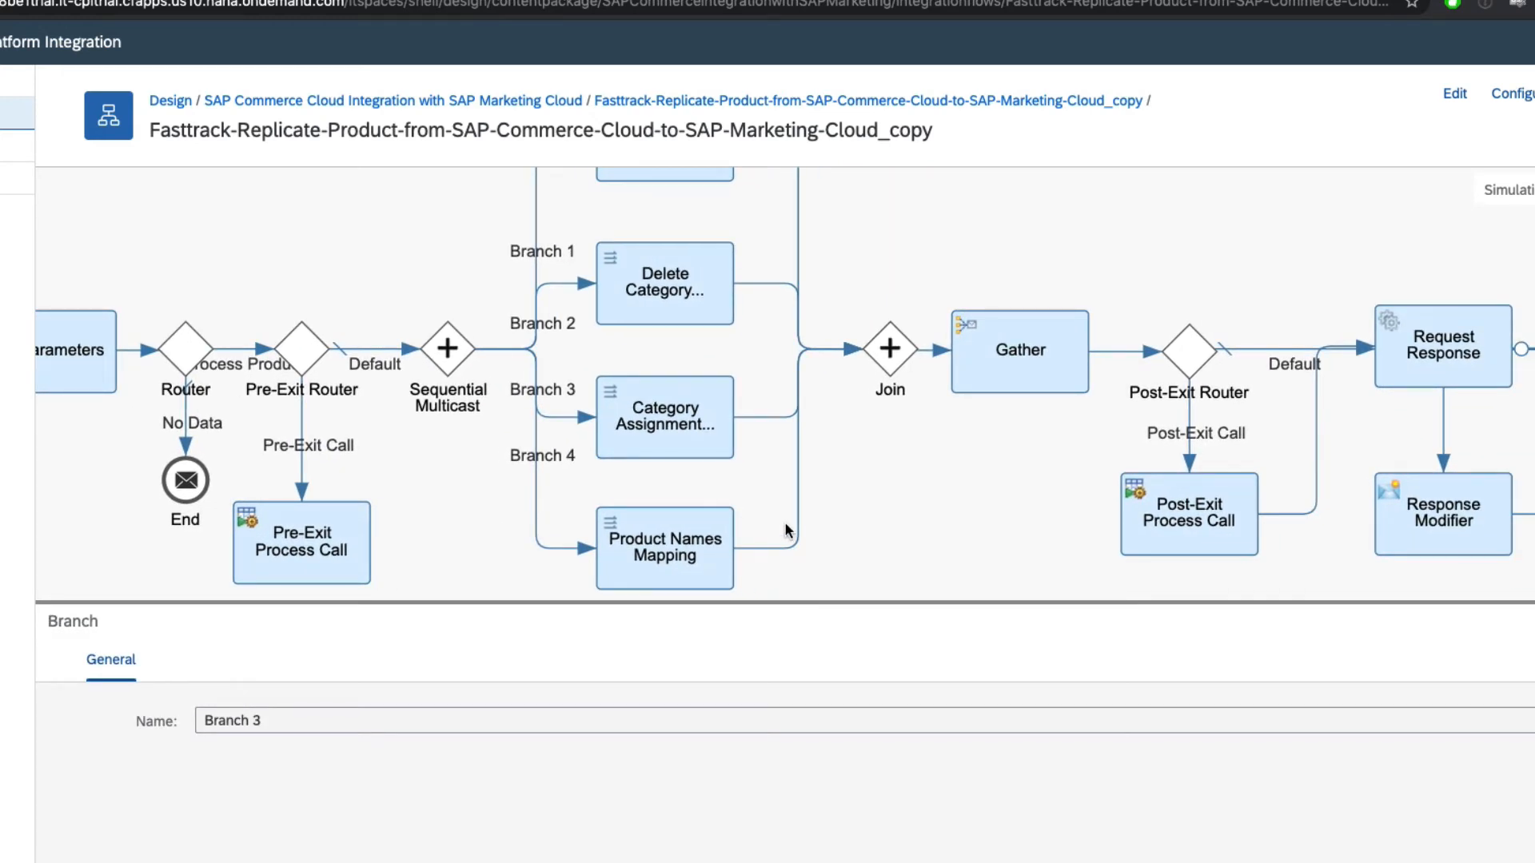
pyautogui.click(1018, 351)
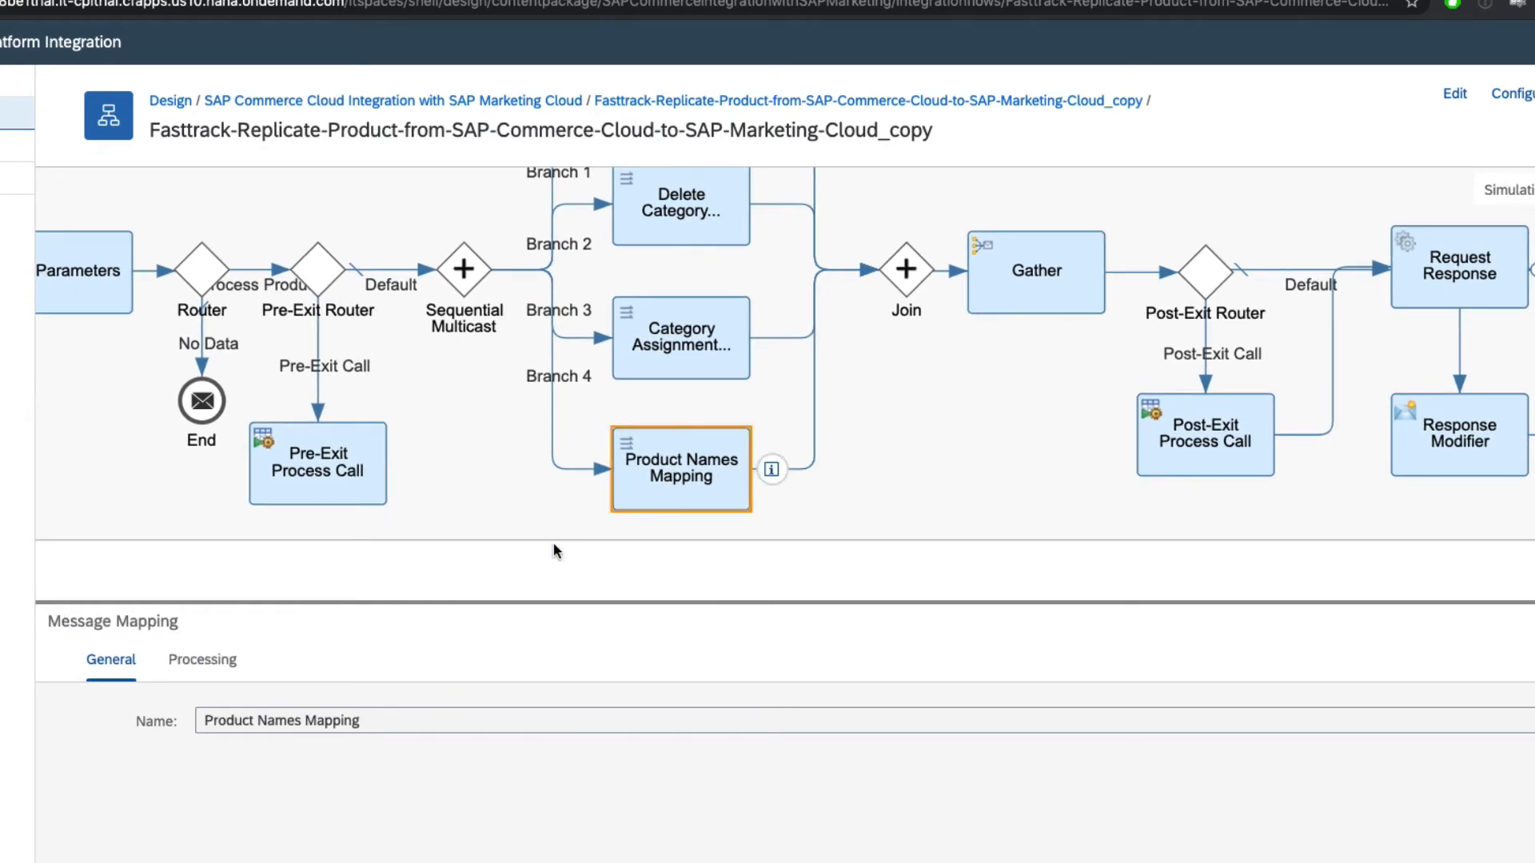
pyautogui.moveTo(201, 659)
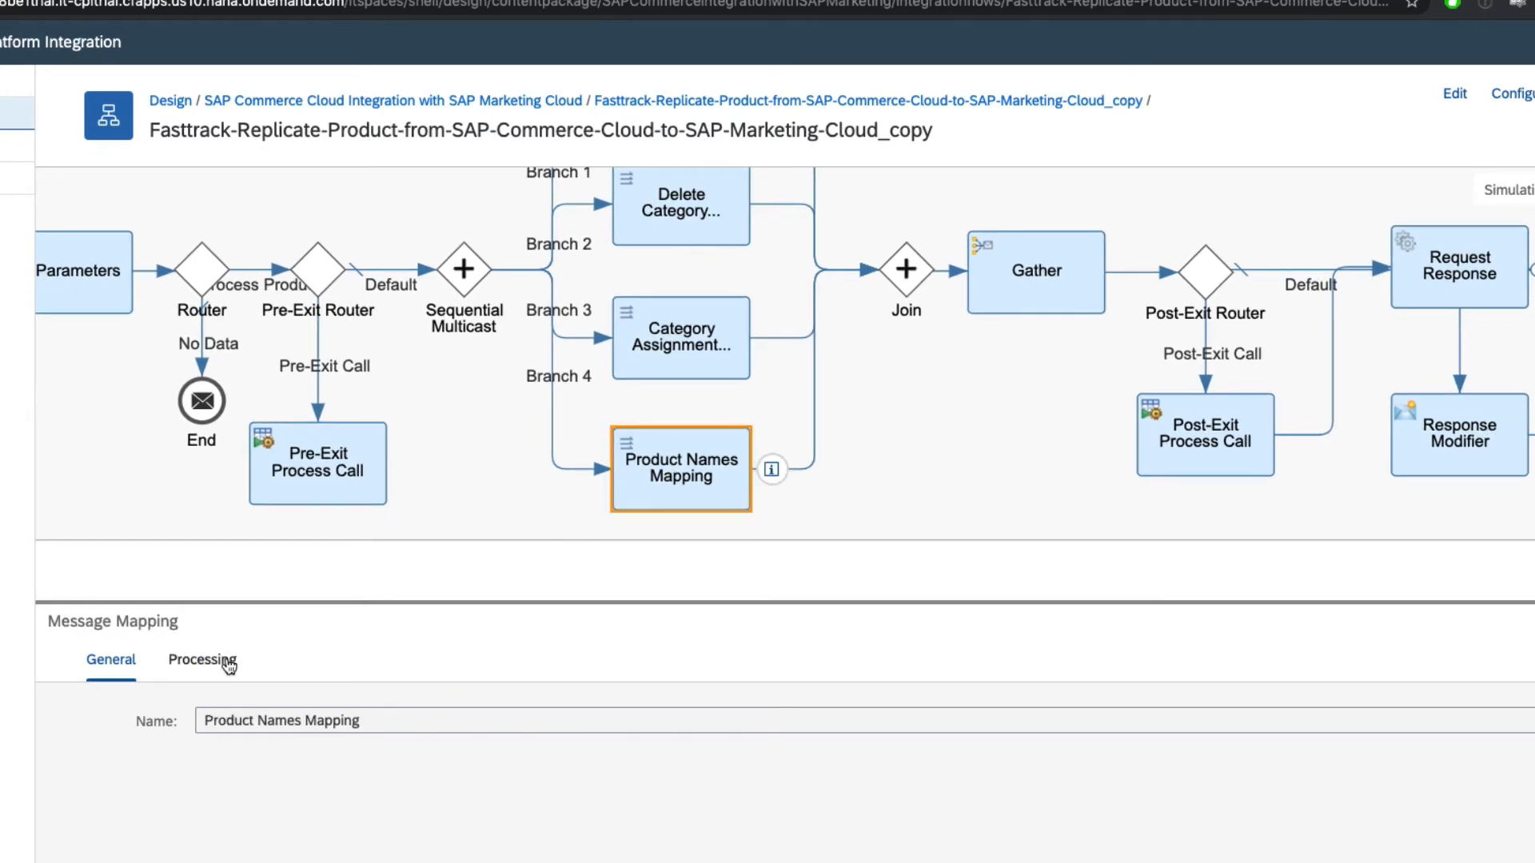
pyautogui.click(202, 659)
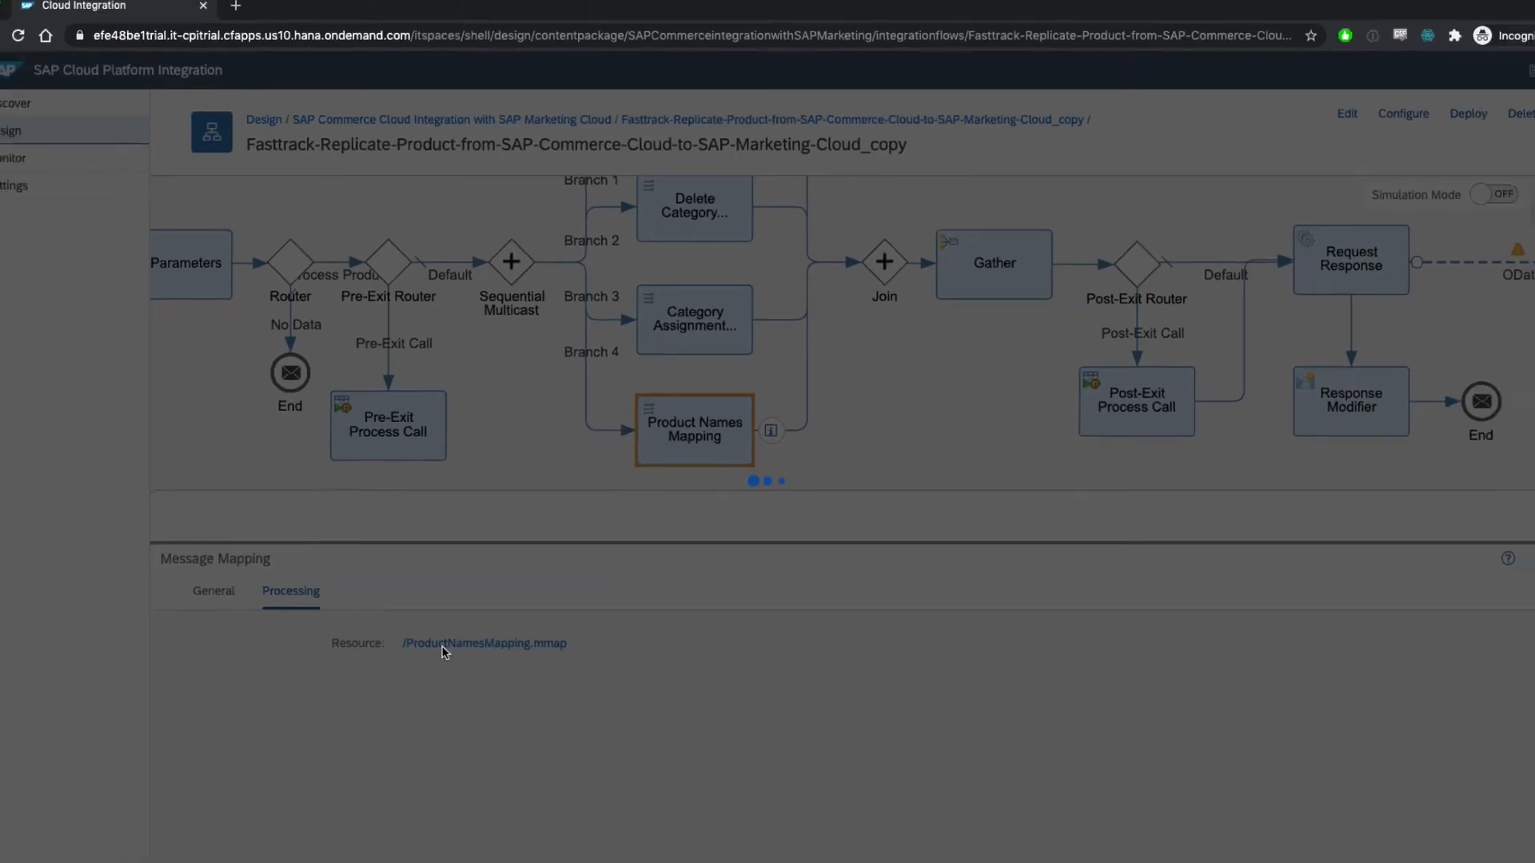
# - Open ProductNamesMapping, expand localizedAttributes to see localized name mapped to Name, then return to the flow
pyautogui.click(482, 642)
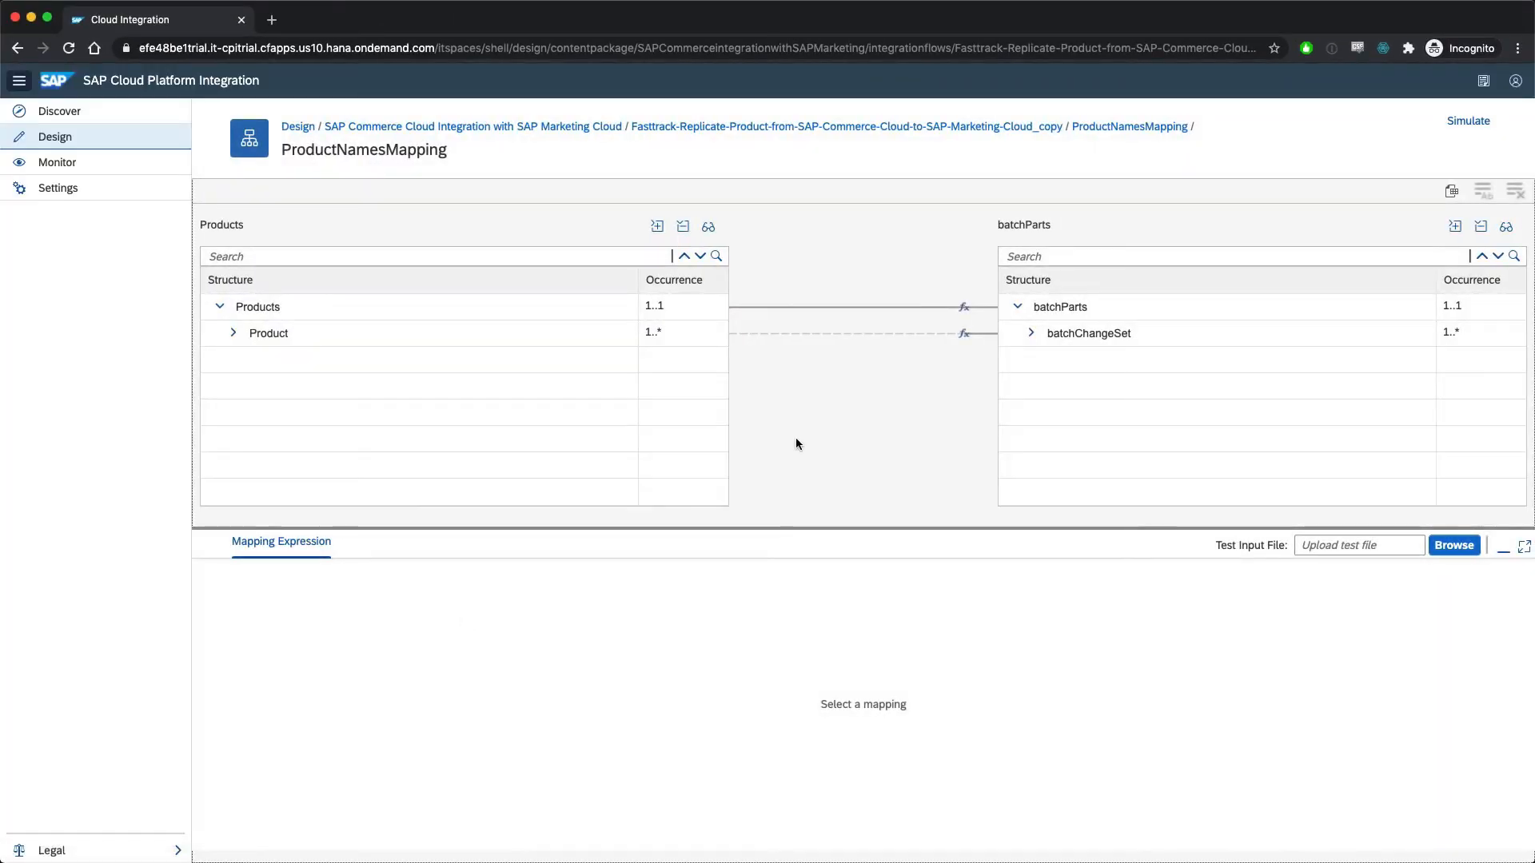
pyautogui.click(234, 332)
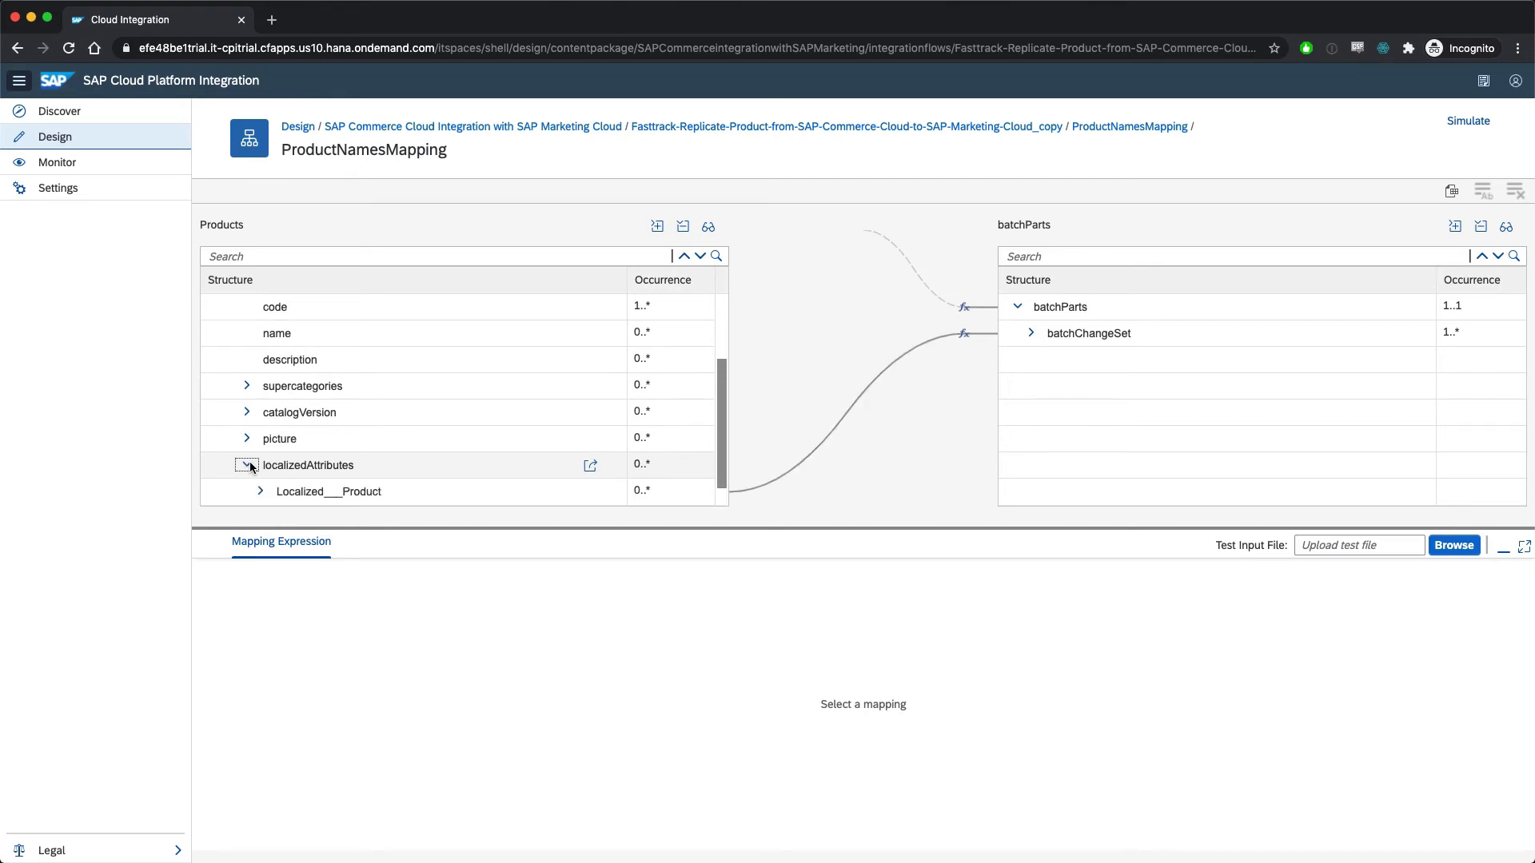
pyautogui.click(342, 465)
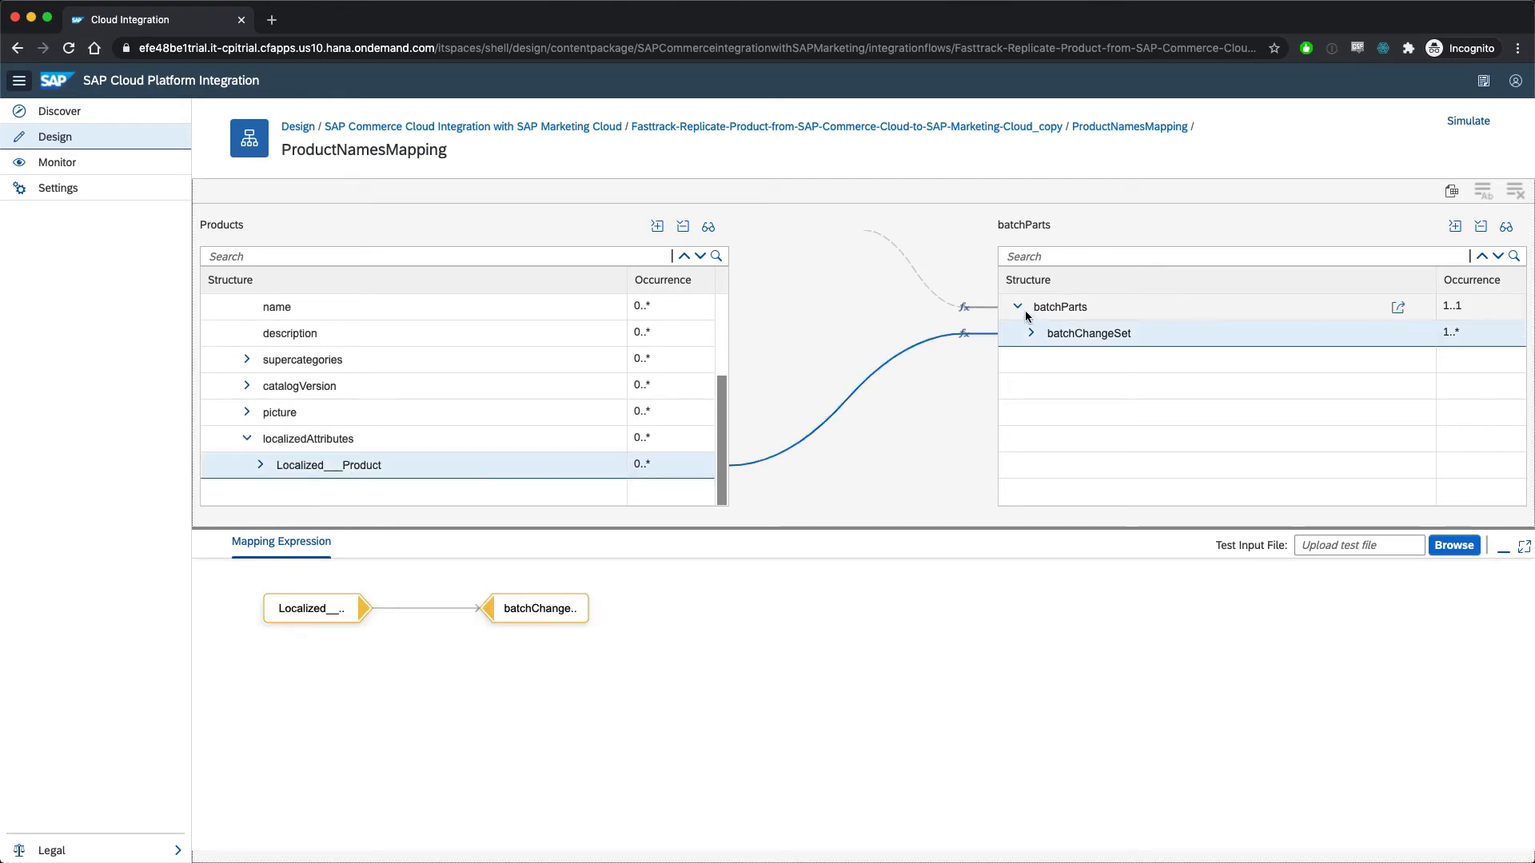
pyautogui.click(1028, 332)
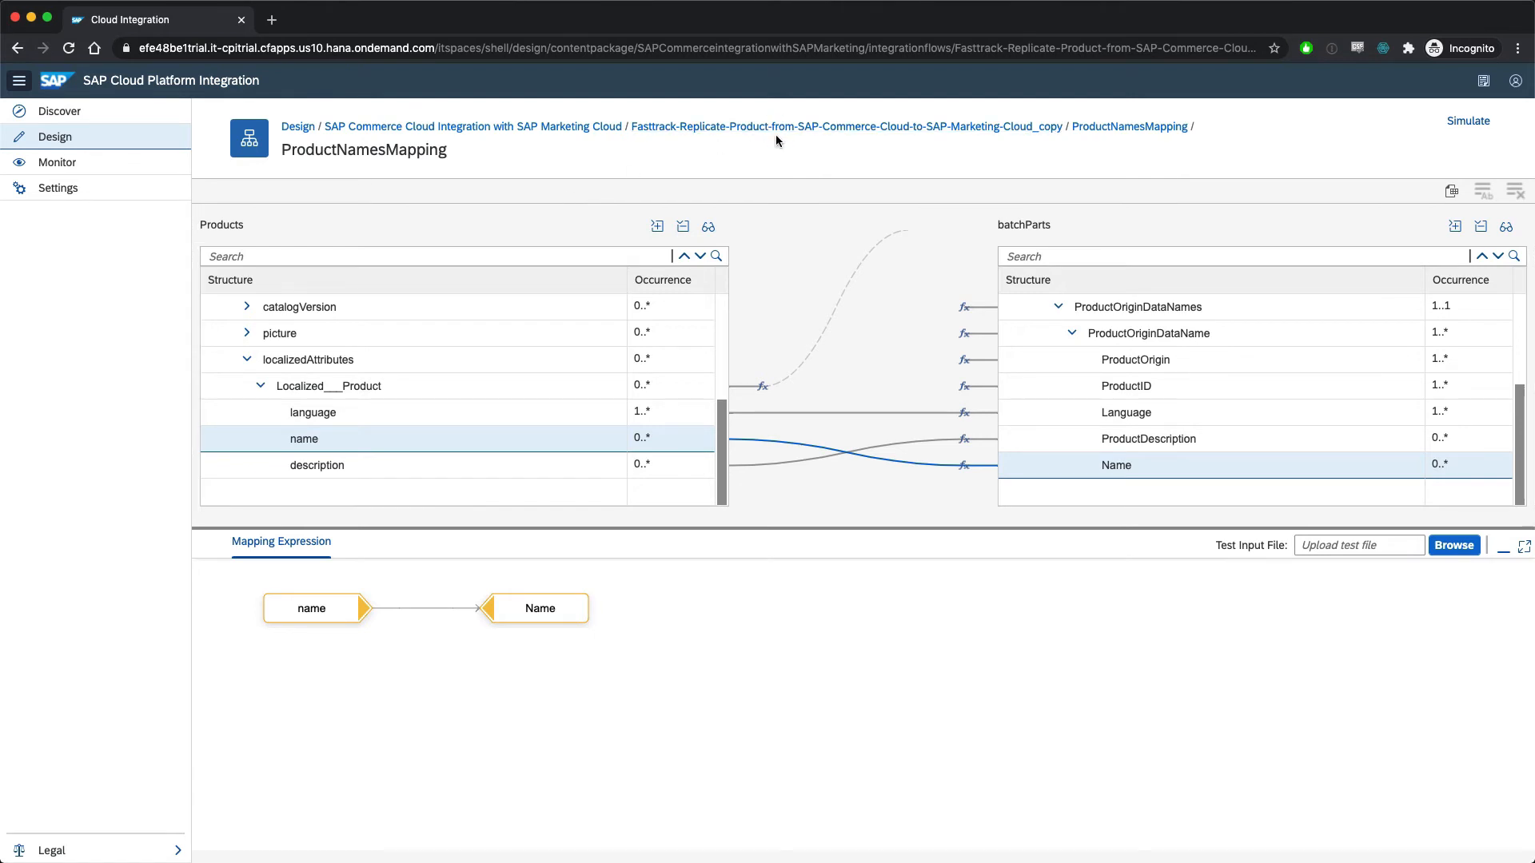
pyautogui.click(844, 127)
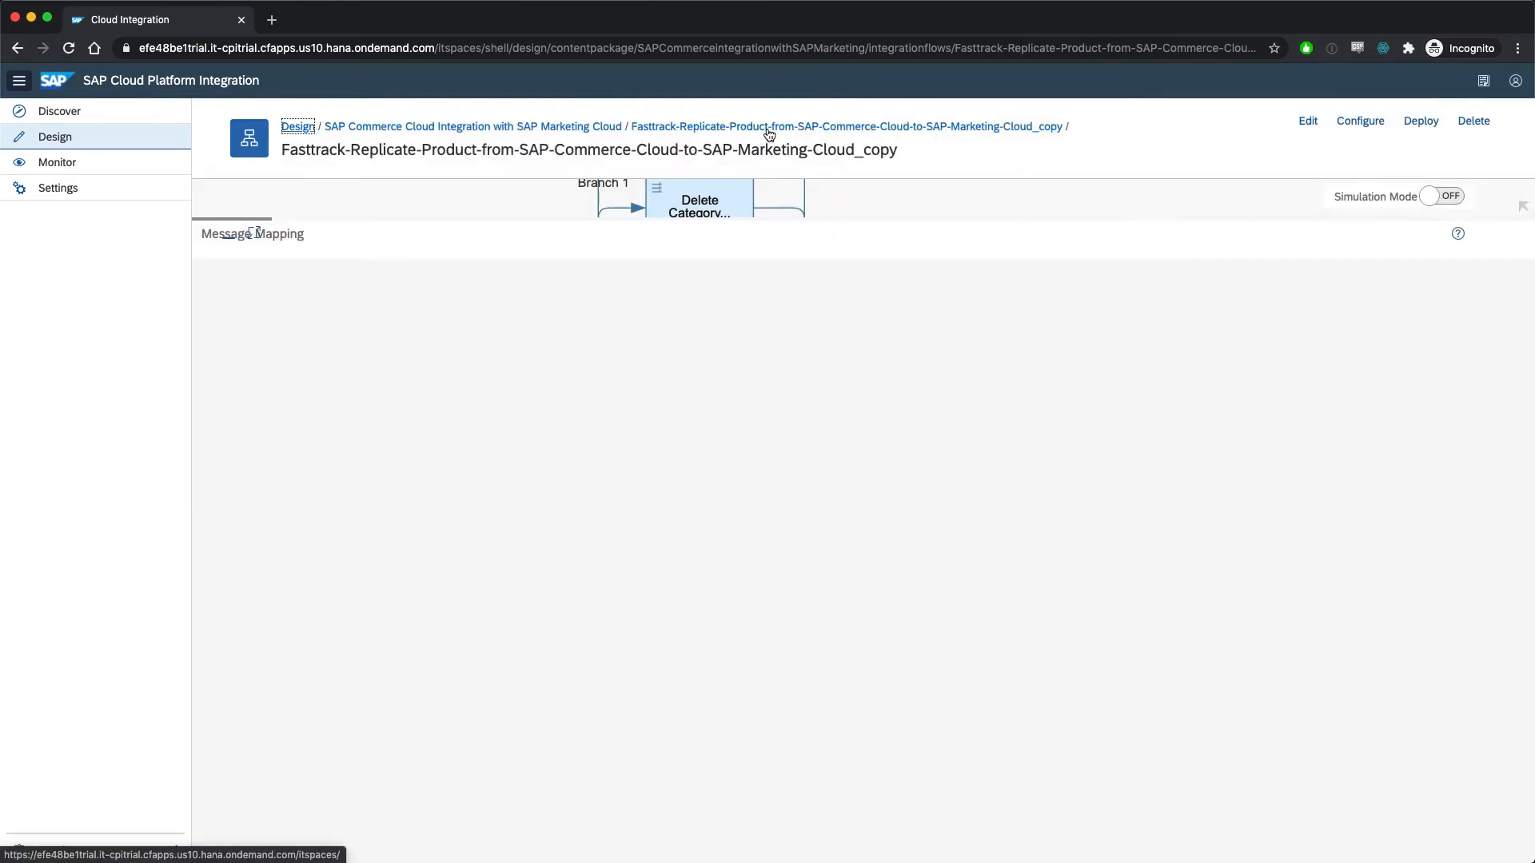
# - Zoom out to view the whole product replication flow, then go to Monitor
pyautogui.click(698, 415)
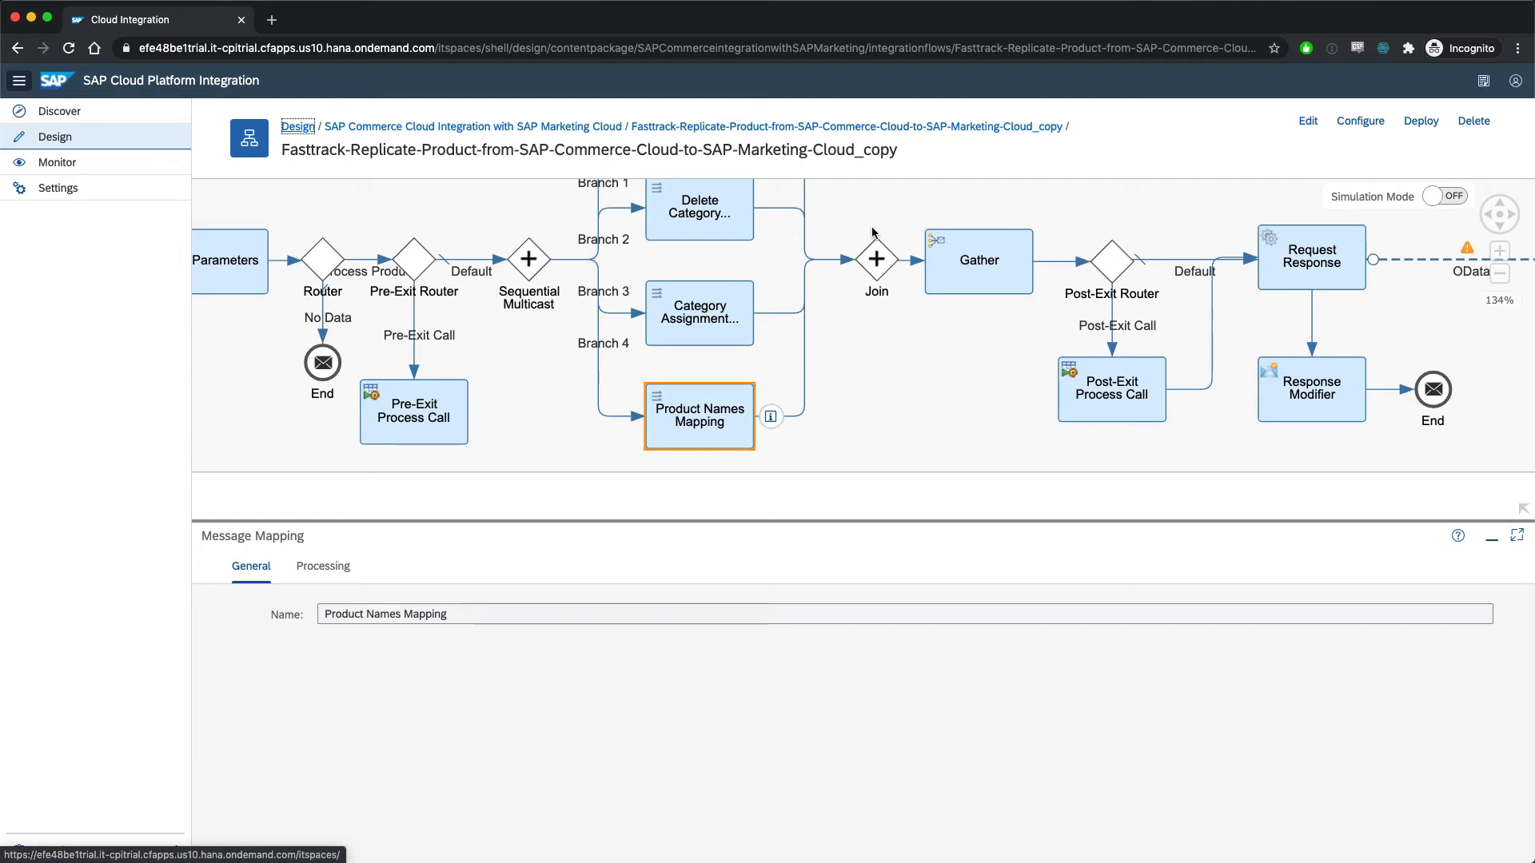
pyautogui.click(1498, 274)
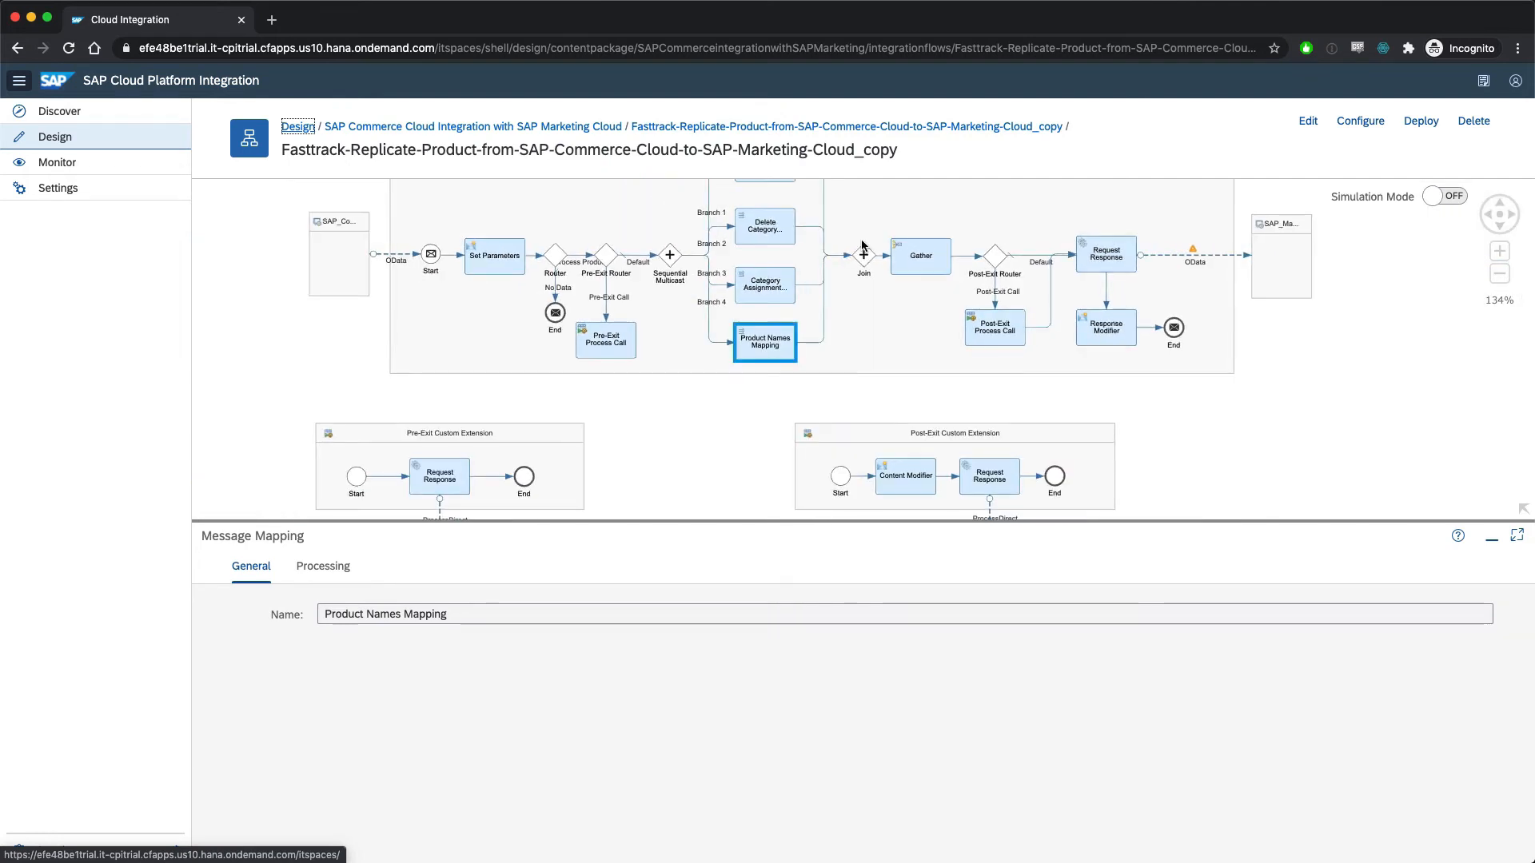
pyautogui.click(1498, 274)
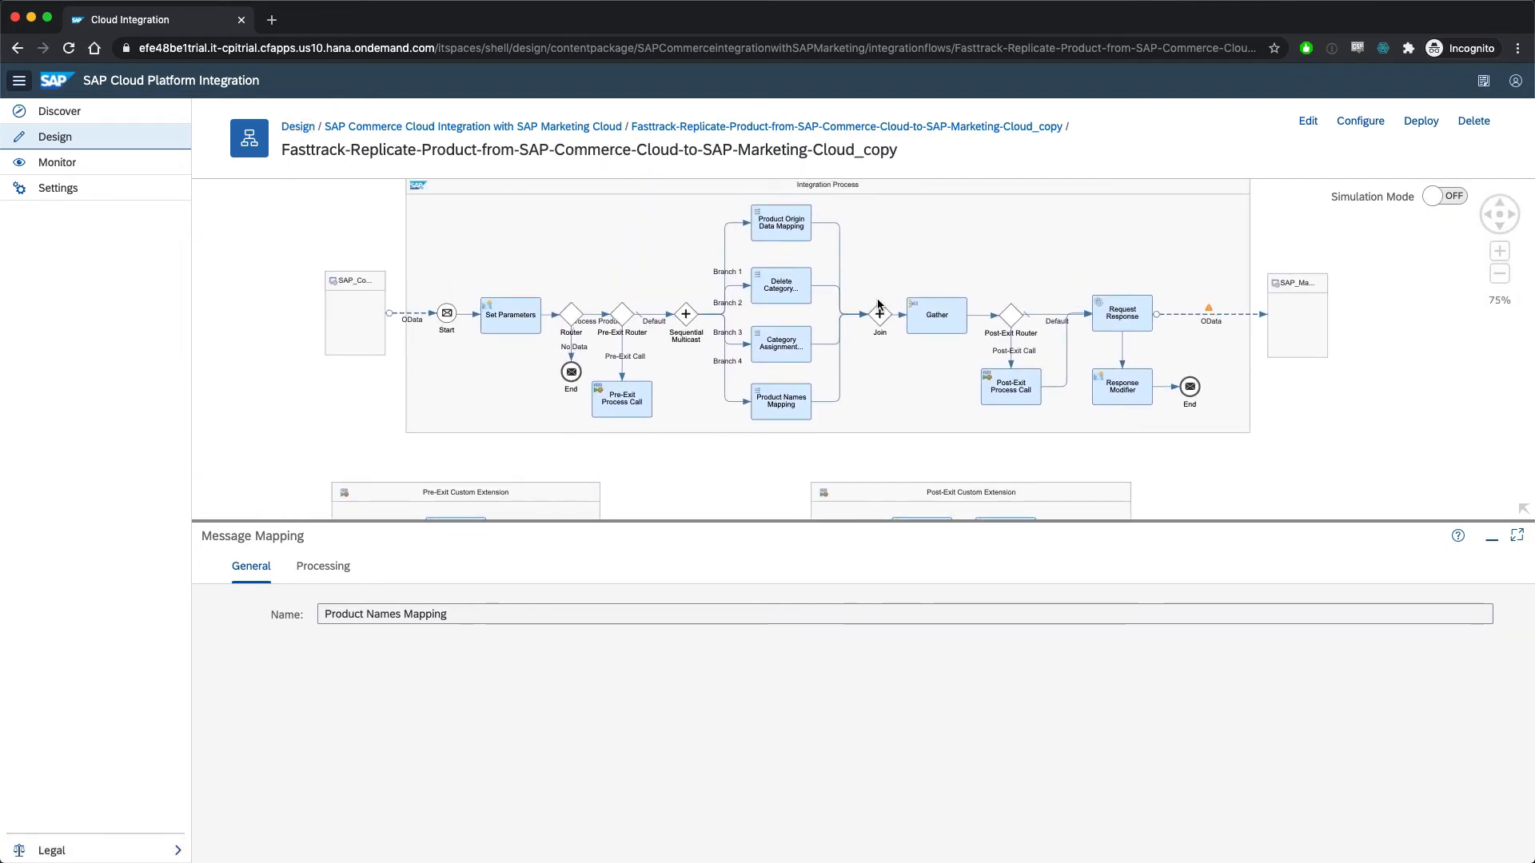
pyautogui.moveTo(557, 295)
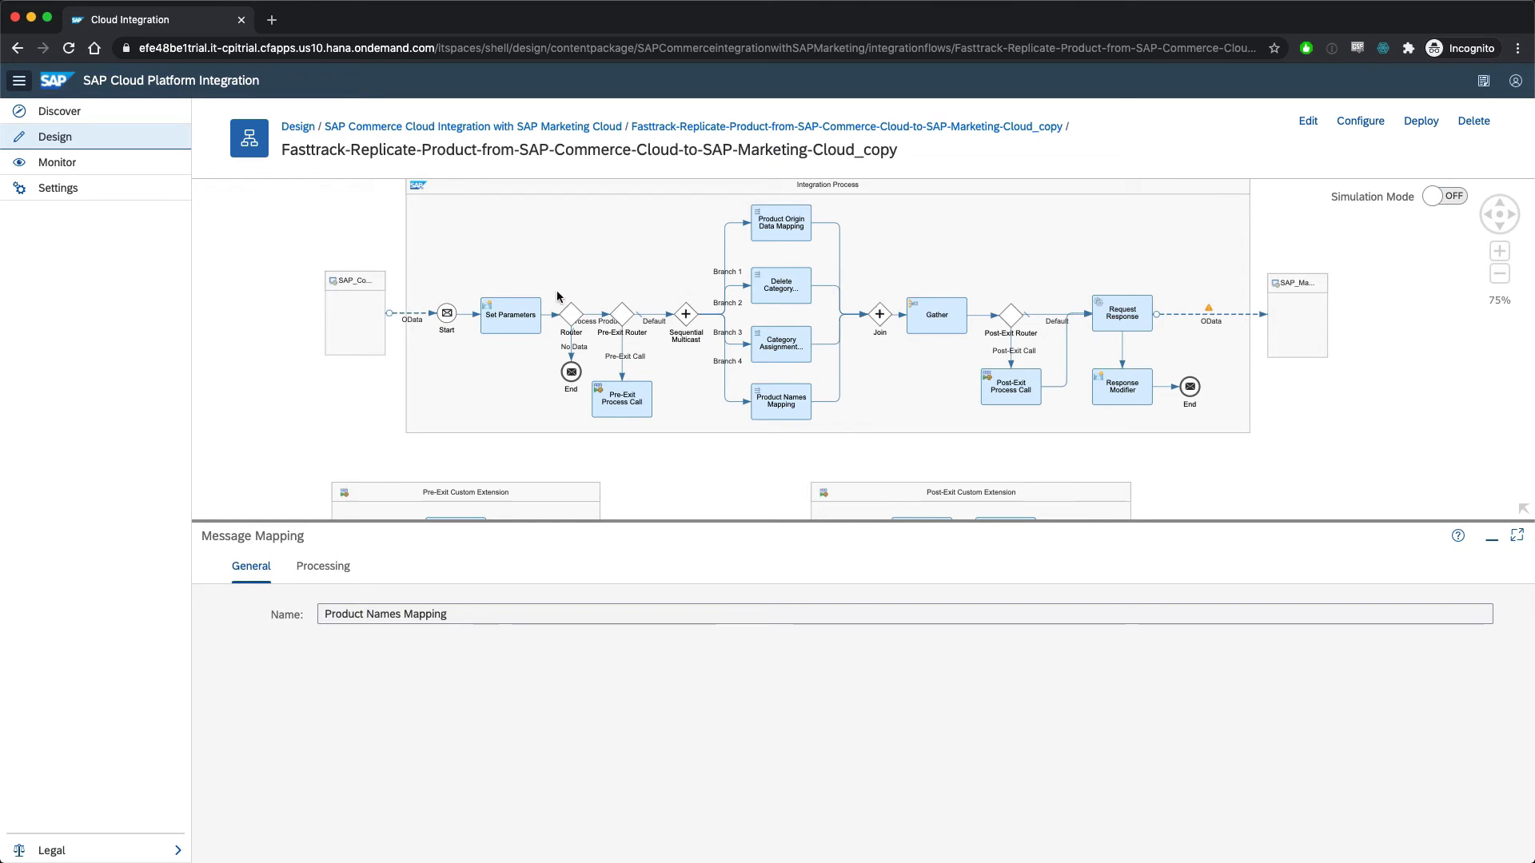
pyautogui.click(57, 162)
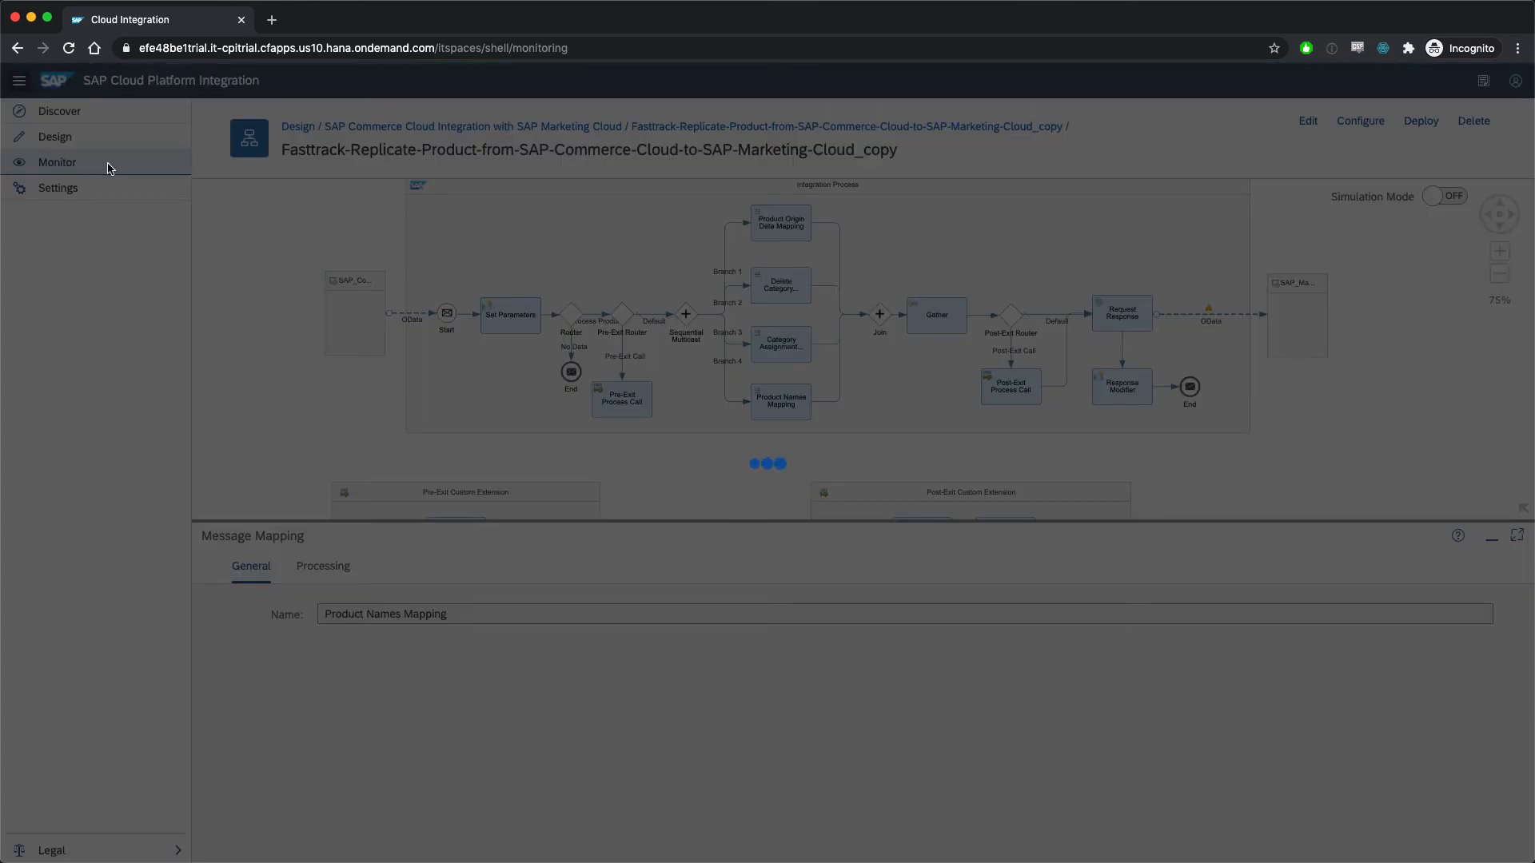
# - On the Monitor overview, list all 18 deployed integration content items with statuses
pyautogui.click(58, 161)
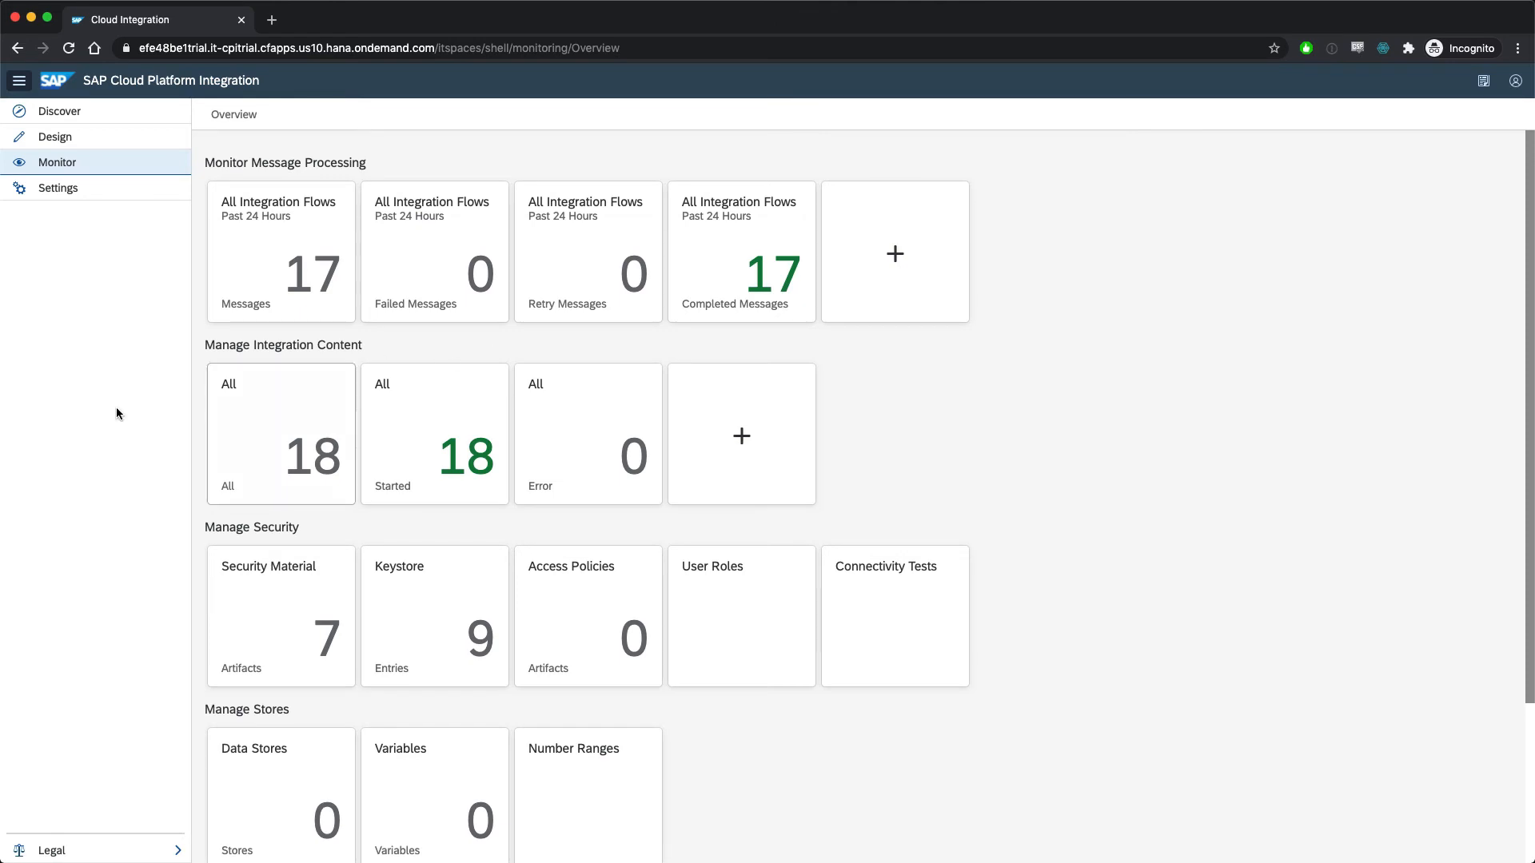
pyautogui.moveTo(98, 372)
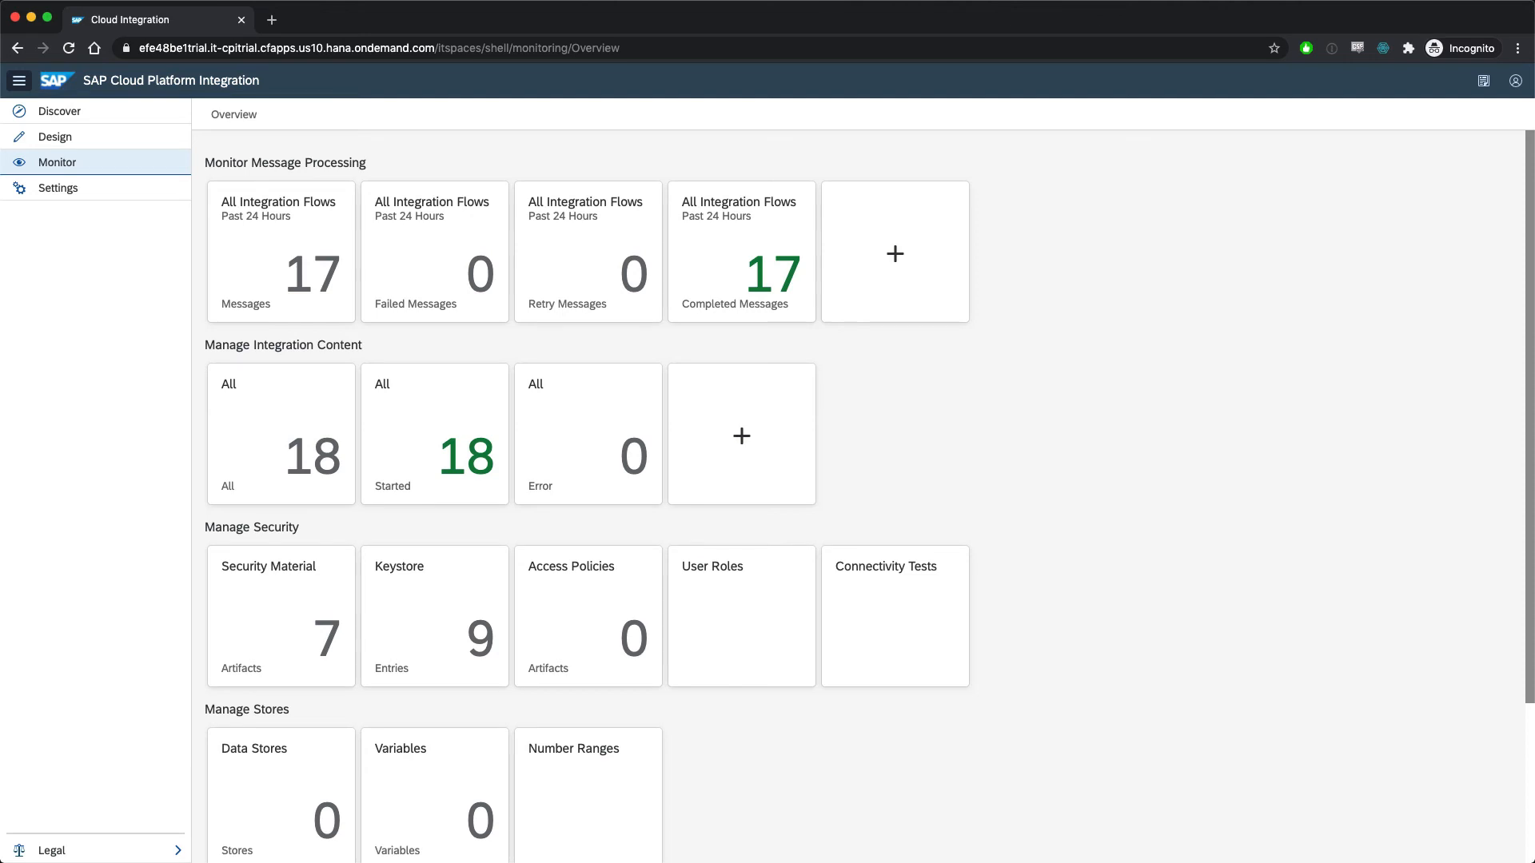
pyautogui.moveTo(294, 423)
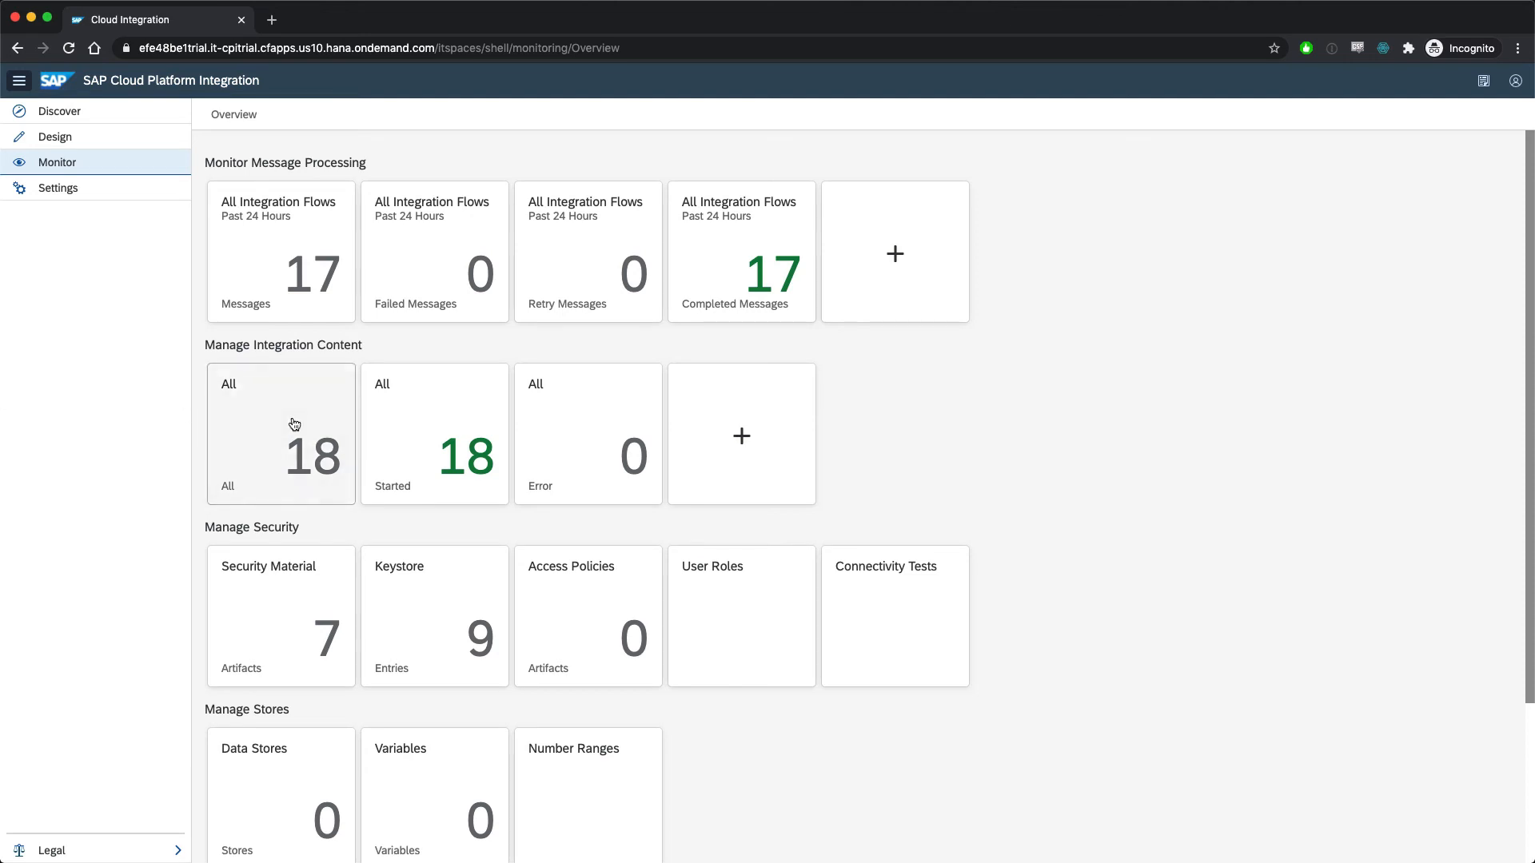
pyautogui.click(280, 433)
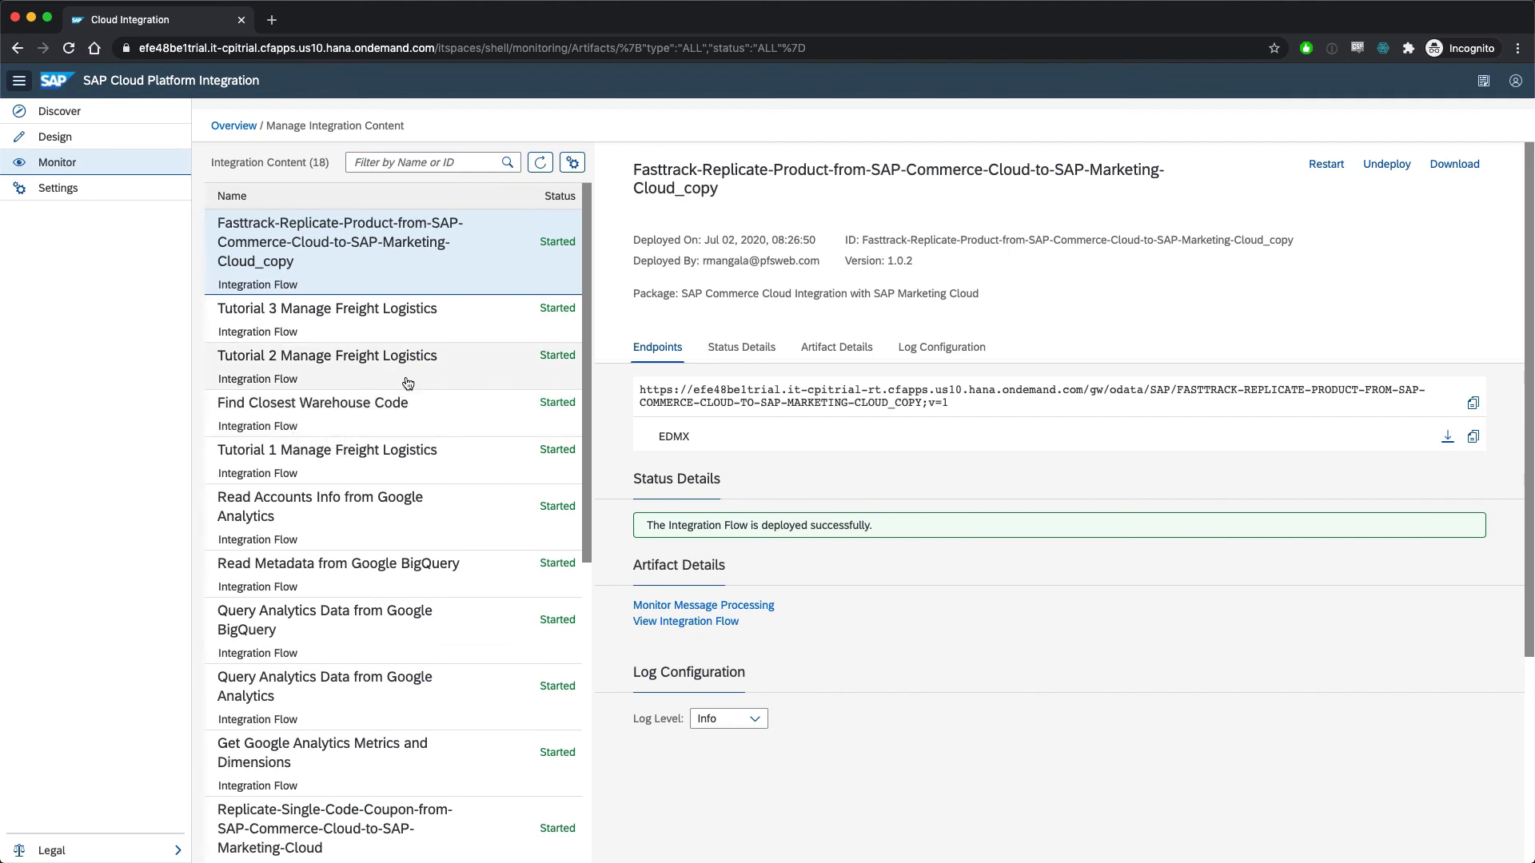
# - Show the message processing monitor for the Query Analytics Data from Google Analytics flow
pyautogui.click(325, 686)
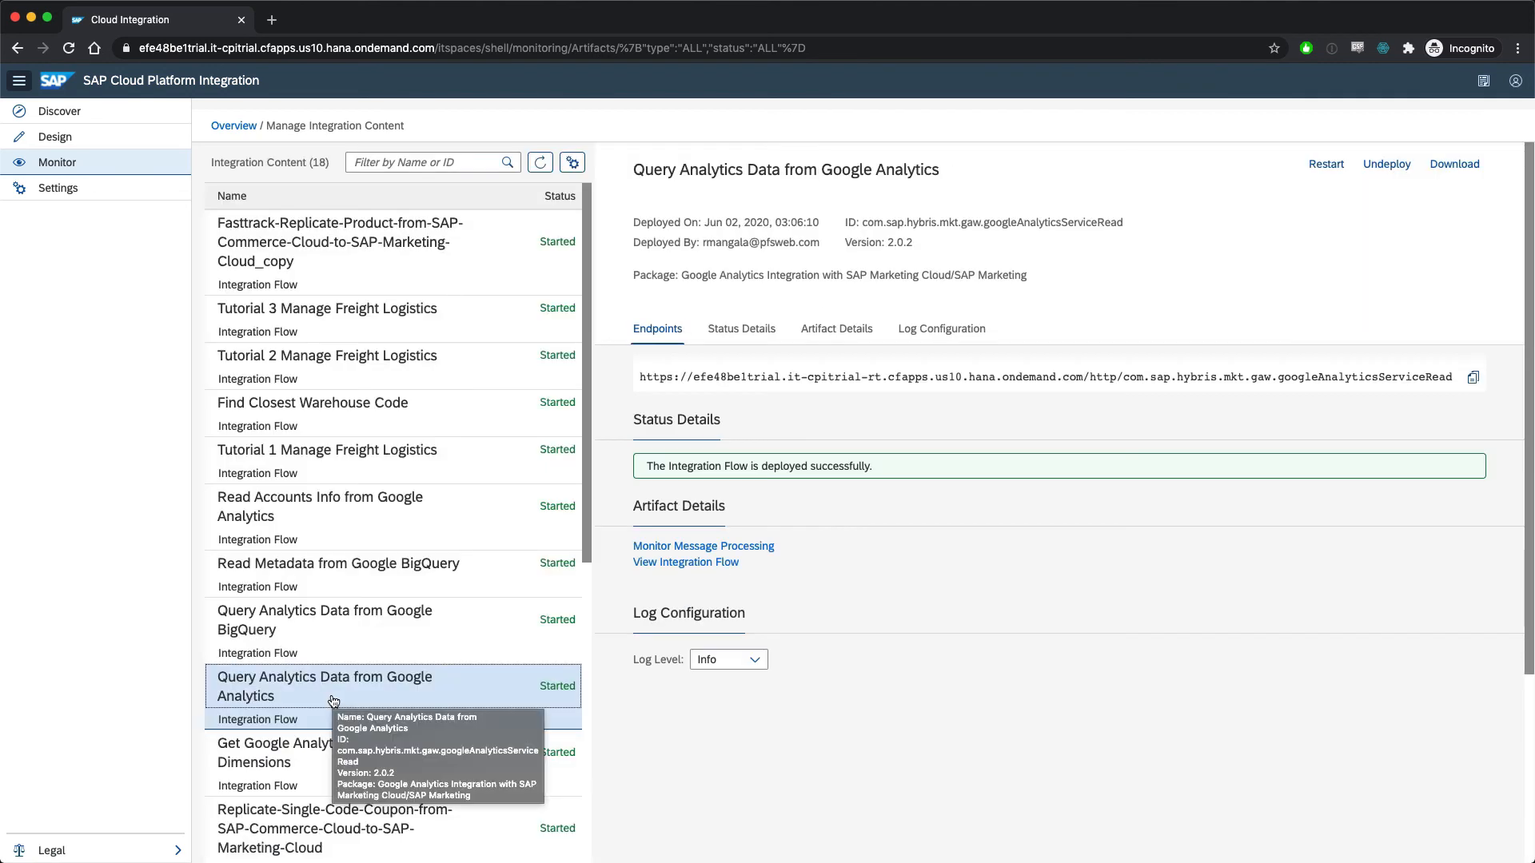
pyautogui.moveTo(704, 547)
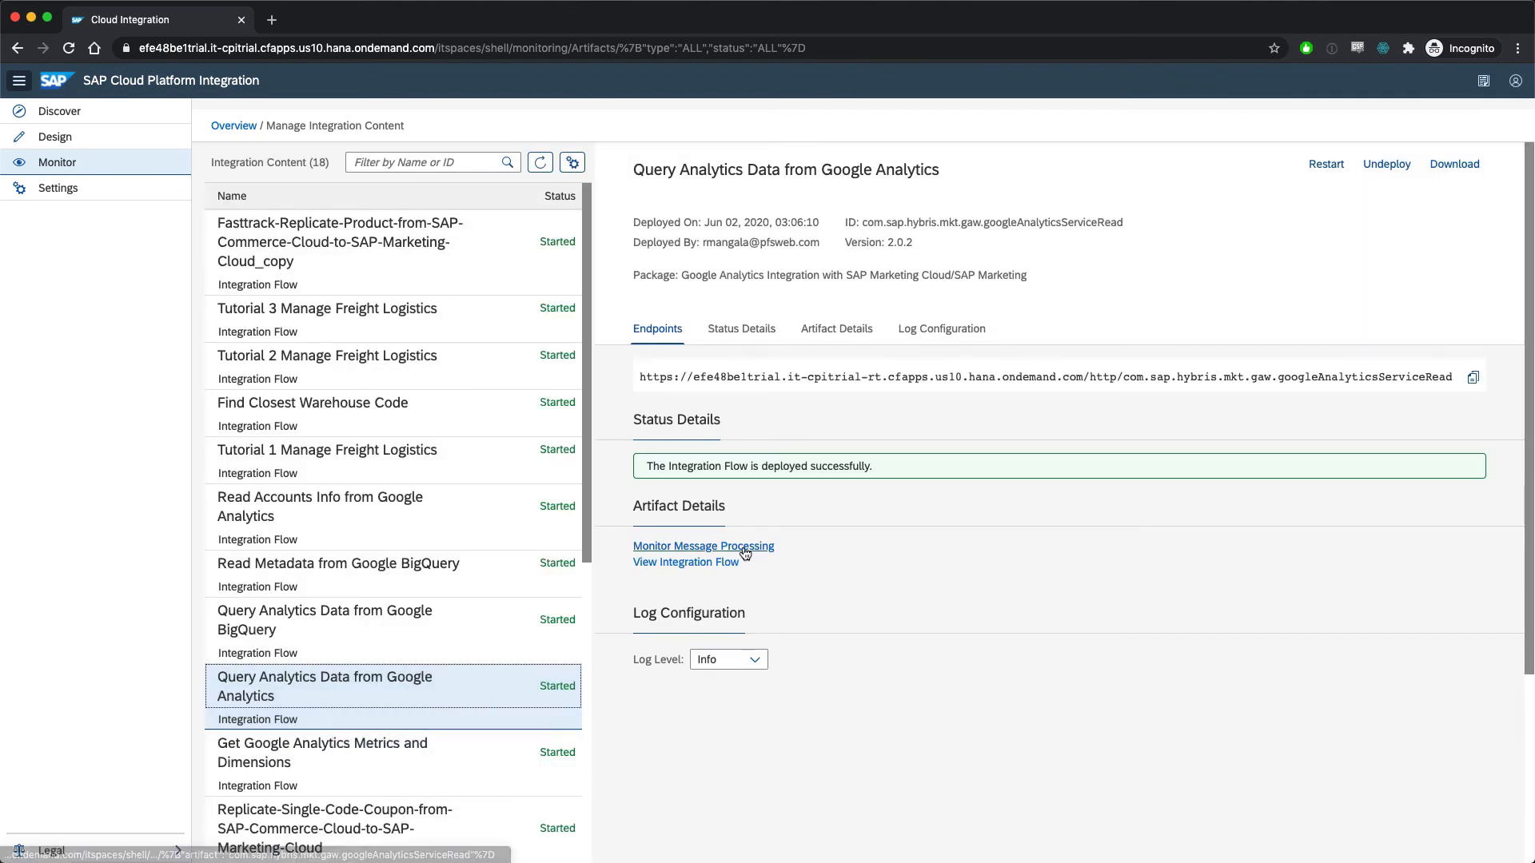
pyautogui.click(703, 546)
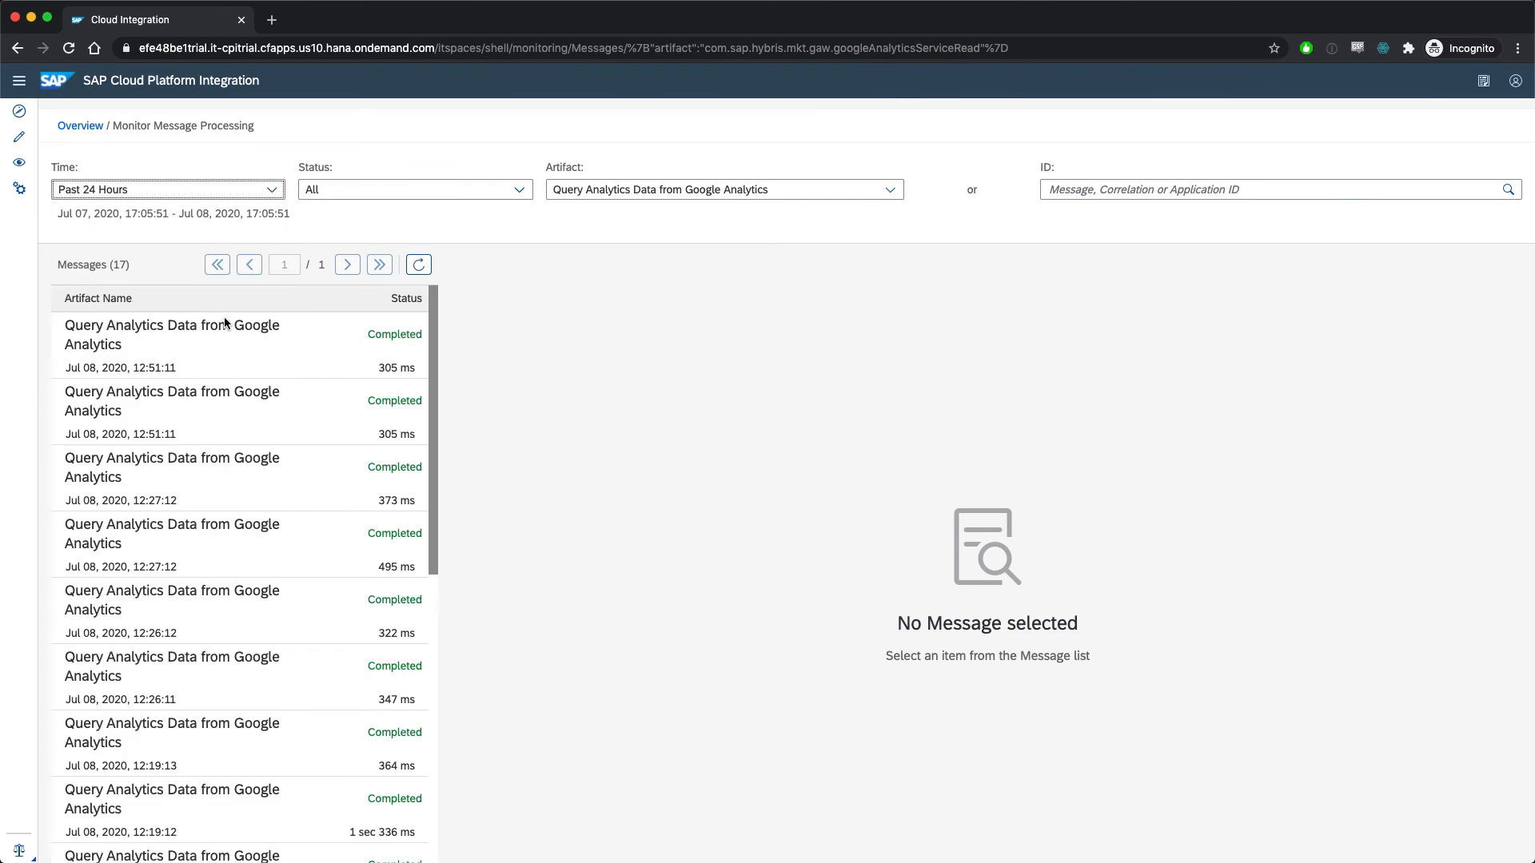
# - View the first completed message's details and its Query Analytics Data flow diagram, then head to Discover
pyautogui.click(171, 334)
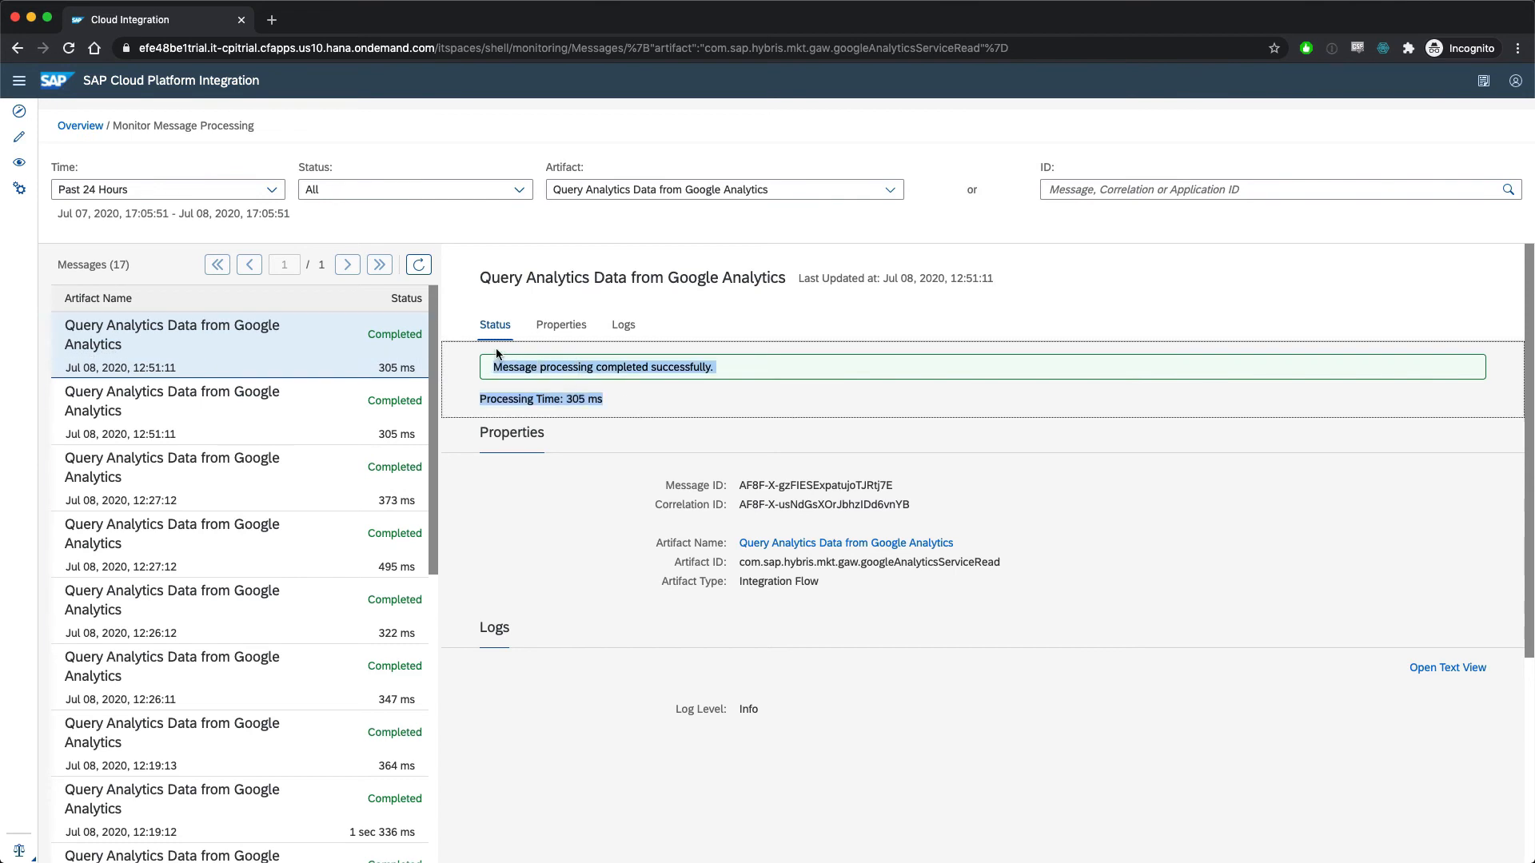
pyautogui.click(844, 542)
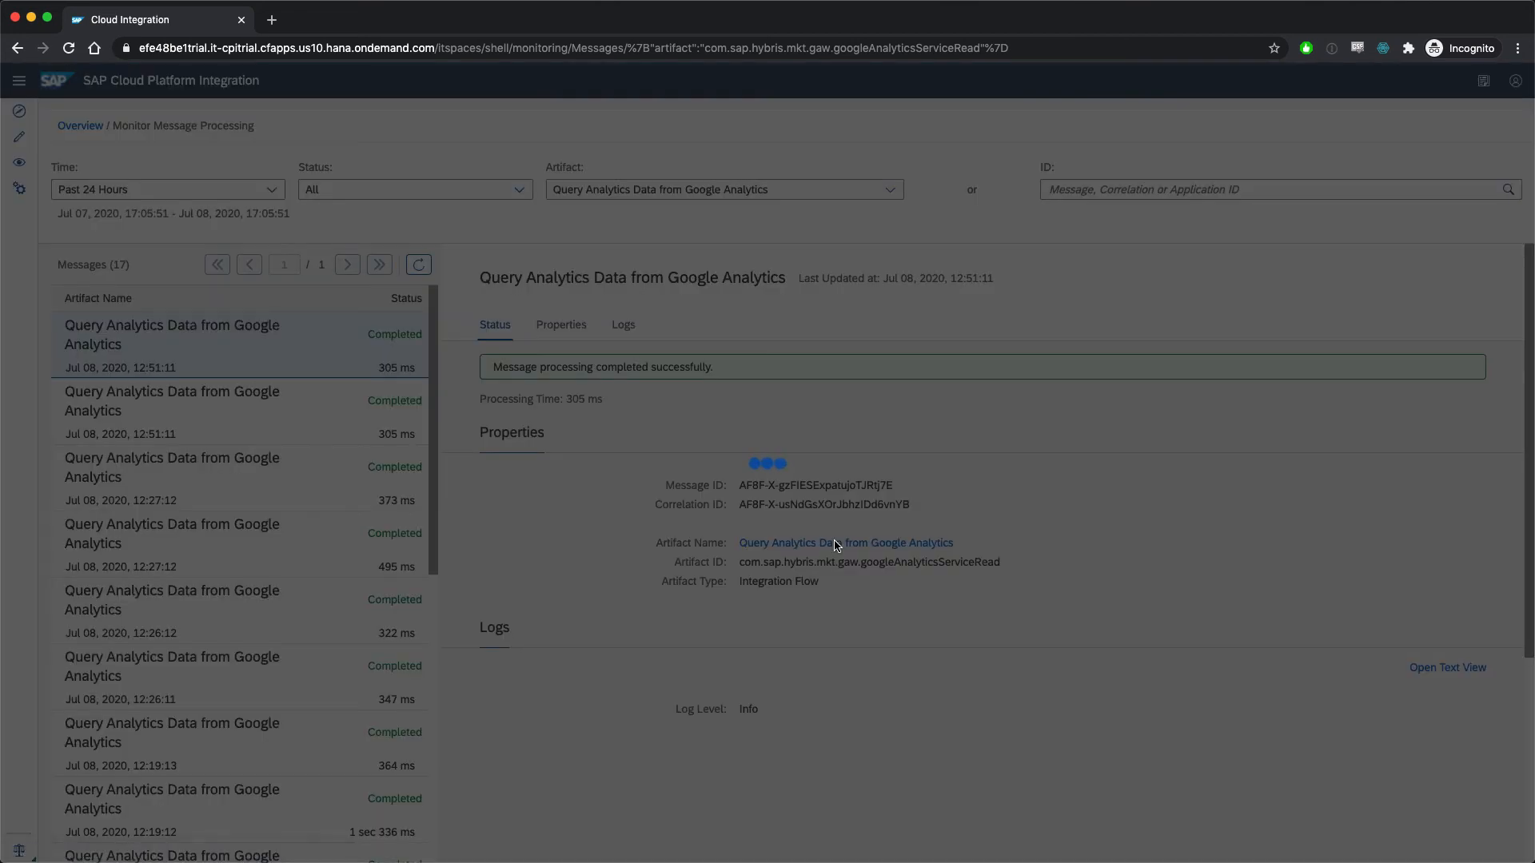
pyautogui.click(844, 542)
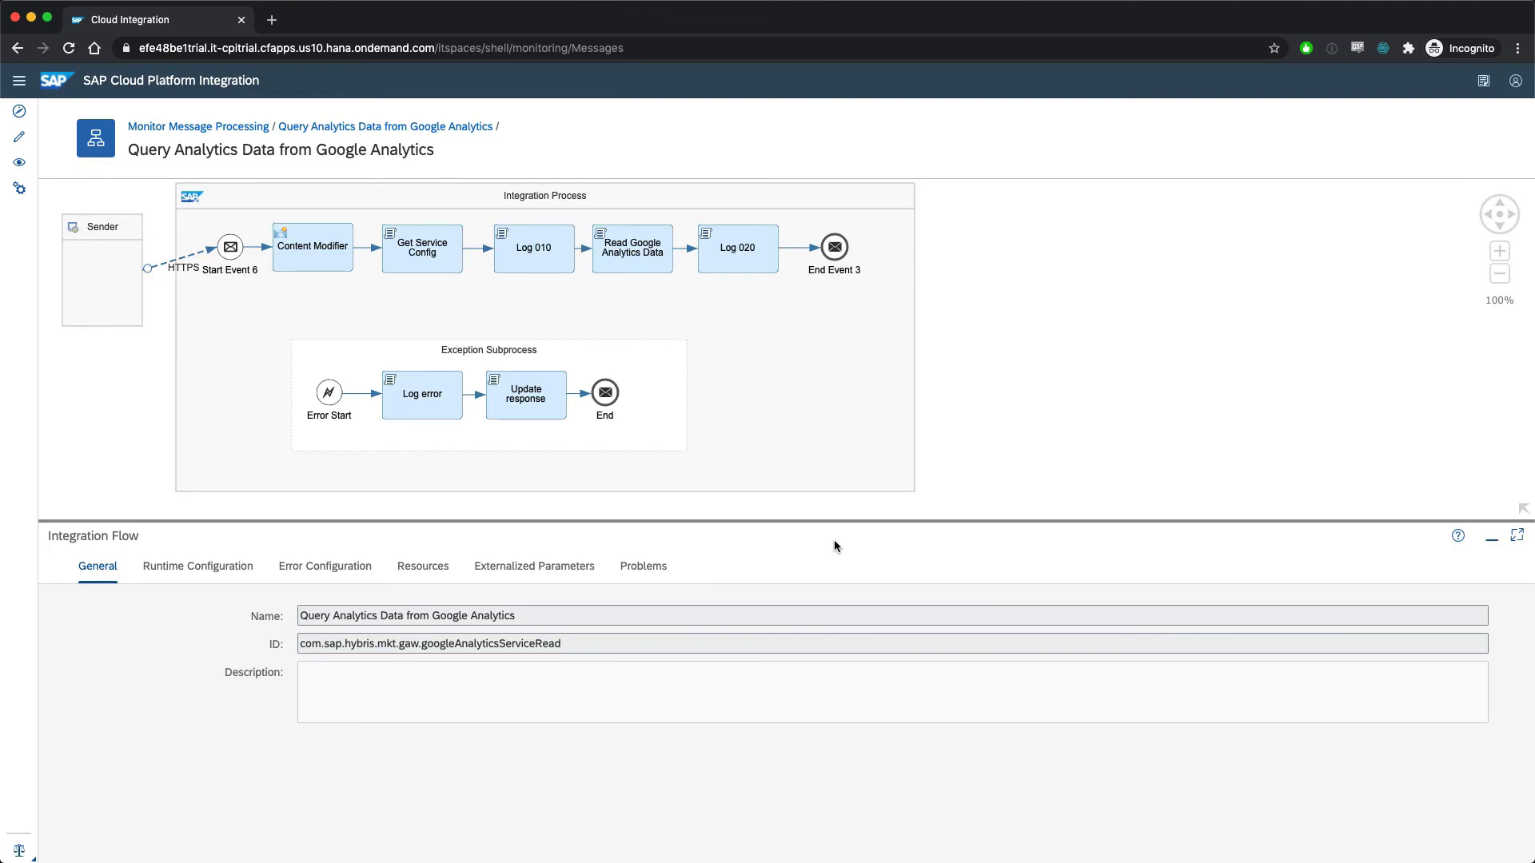
pyautogui.moveTo(678, 472)
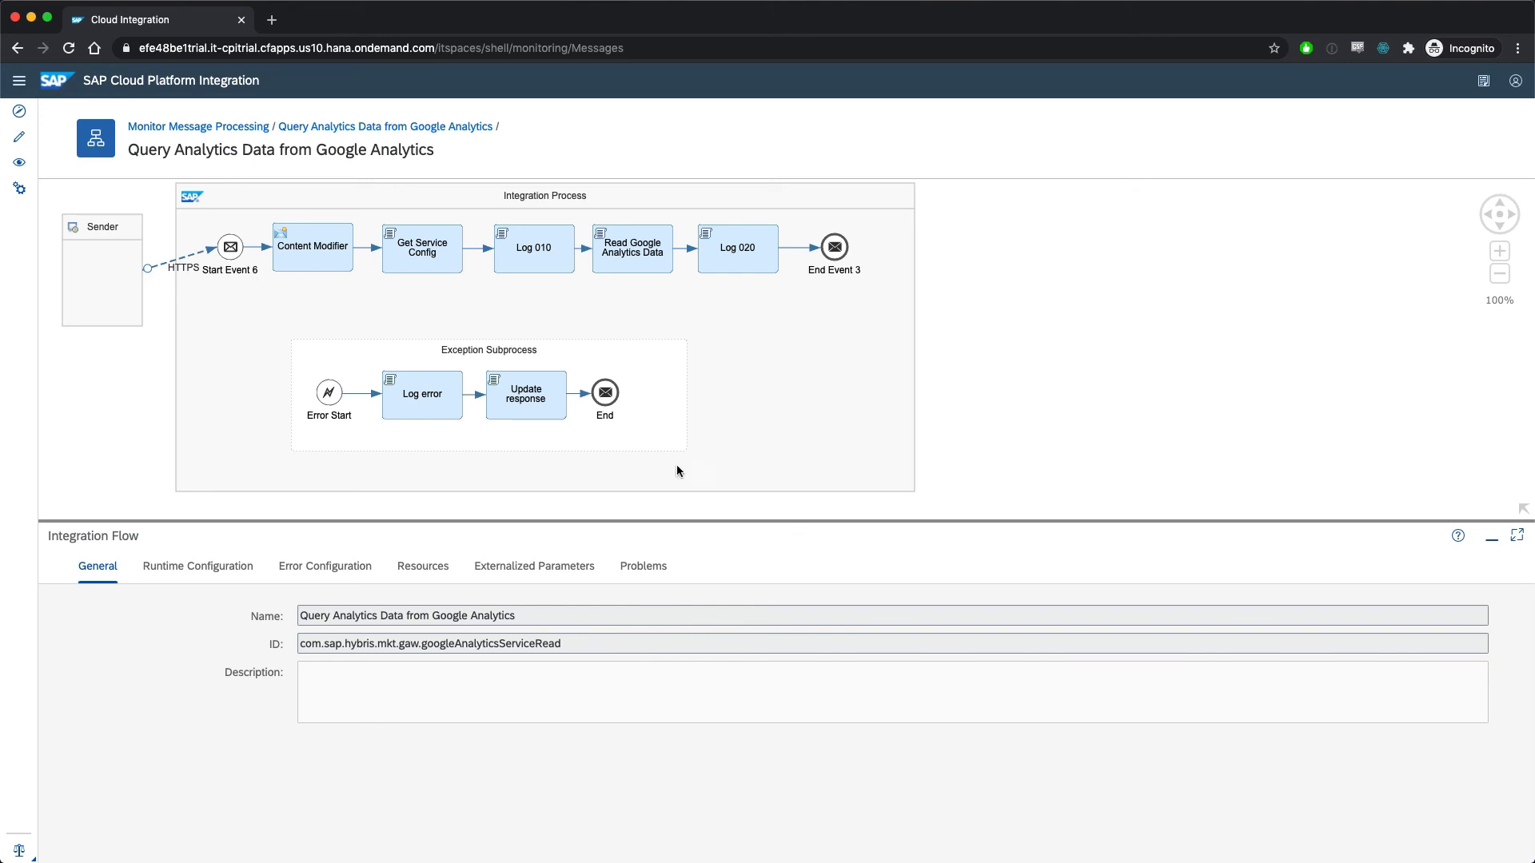
pyautogui.click(19, 110)
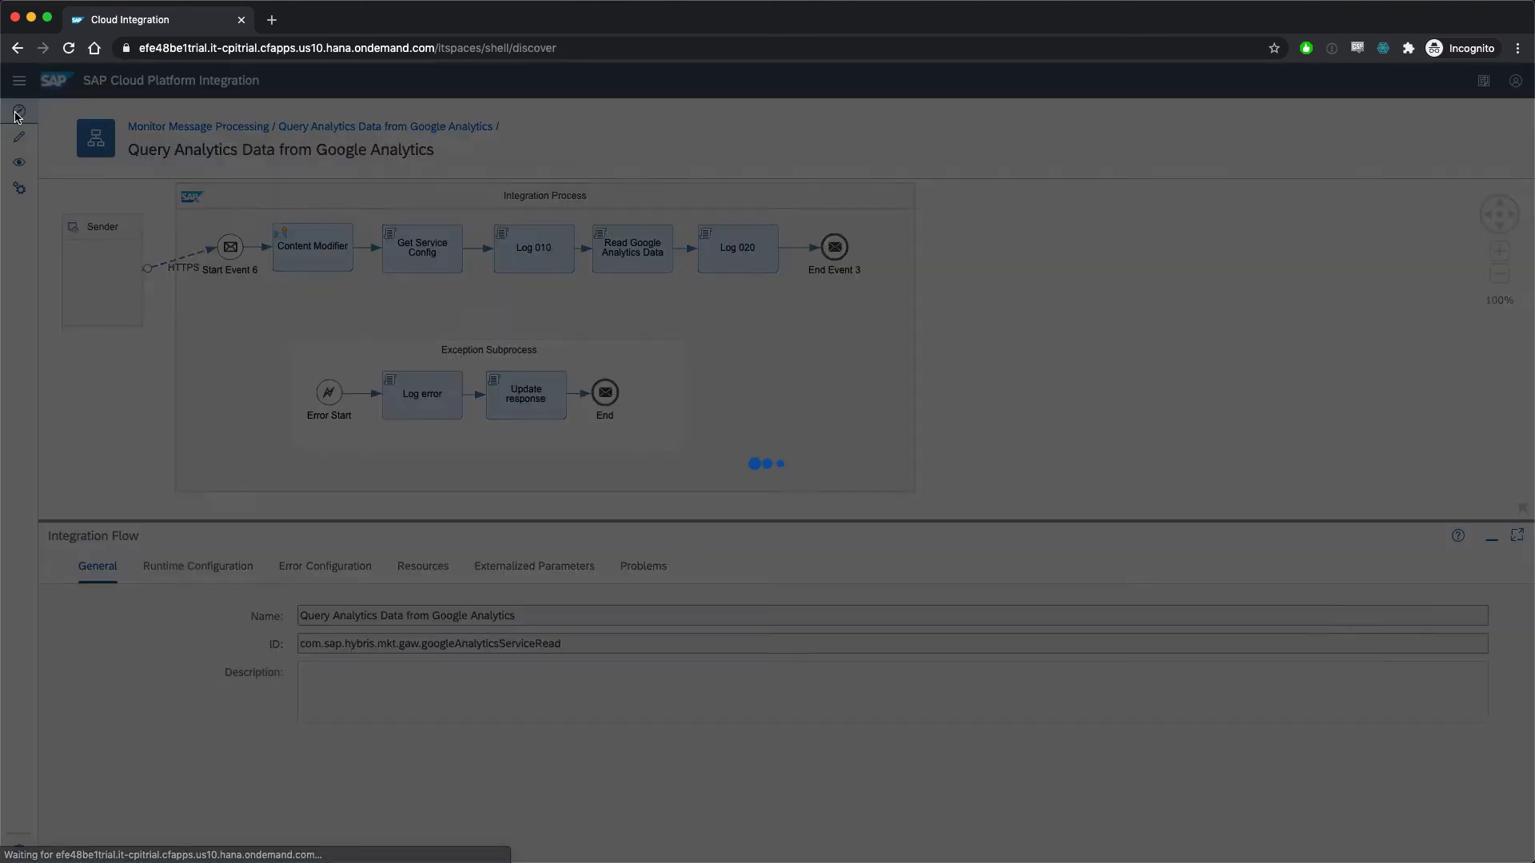
# - Display the Discover catalogue of 255 prebuilt integration packages
pyautogui.click(18, 111)
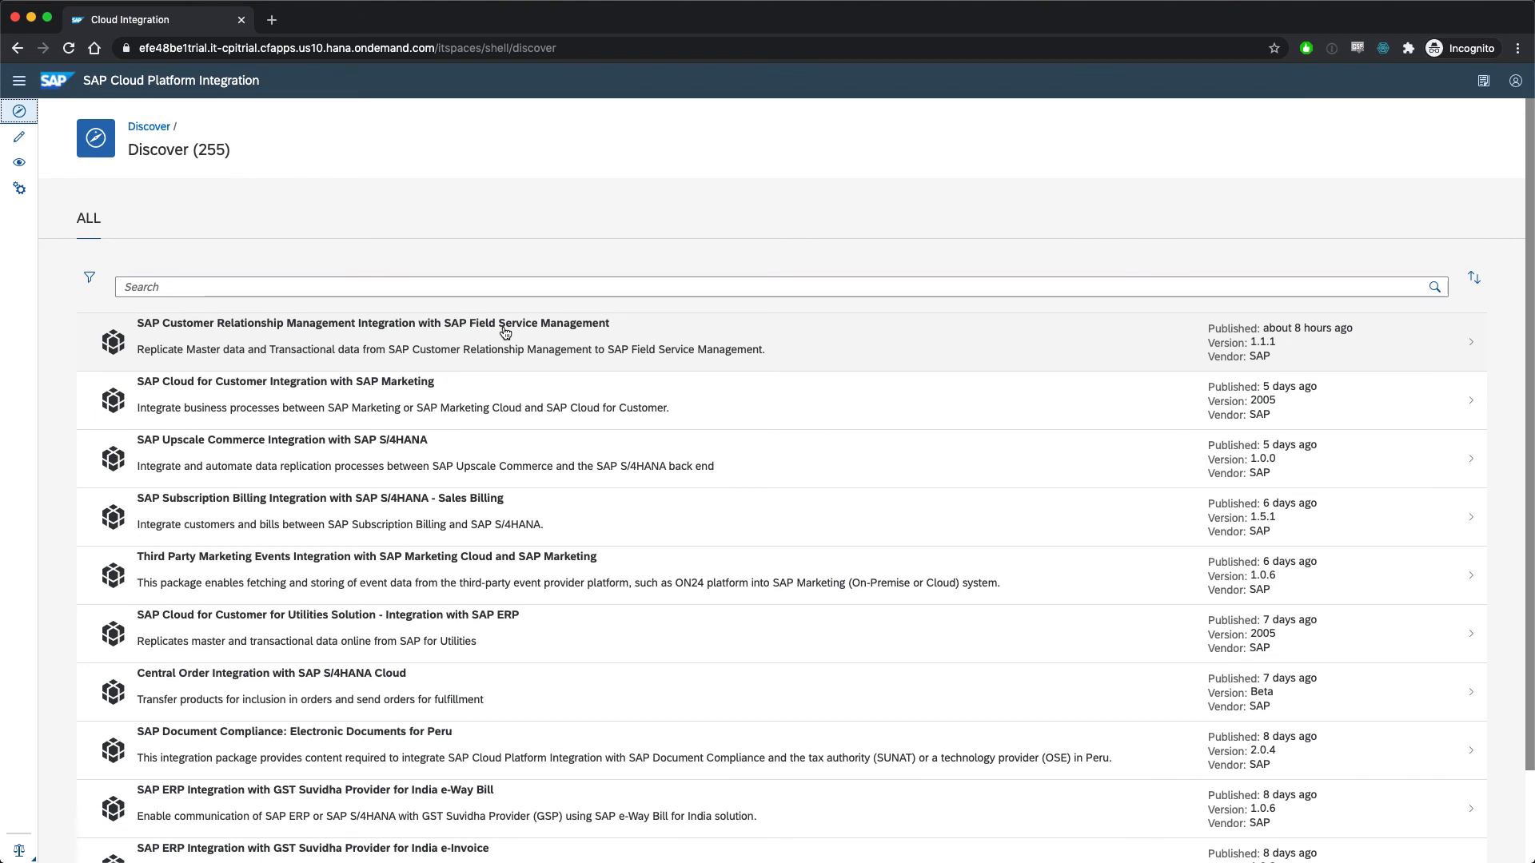
pyautogui.moveTo(532, 324)
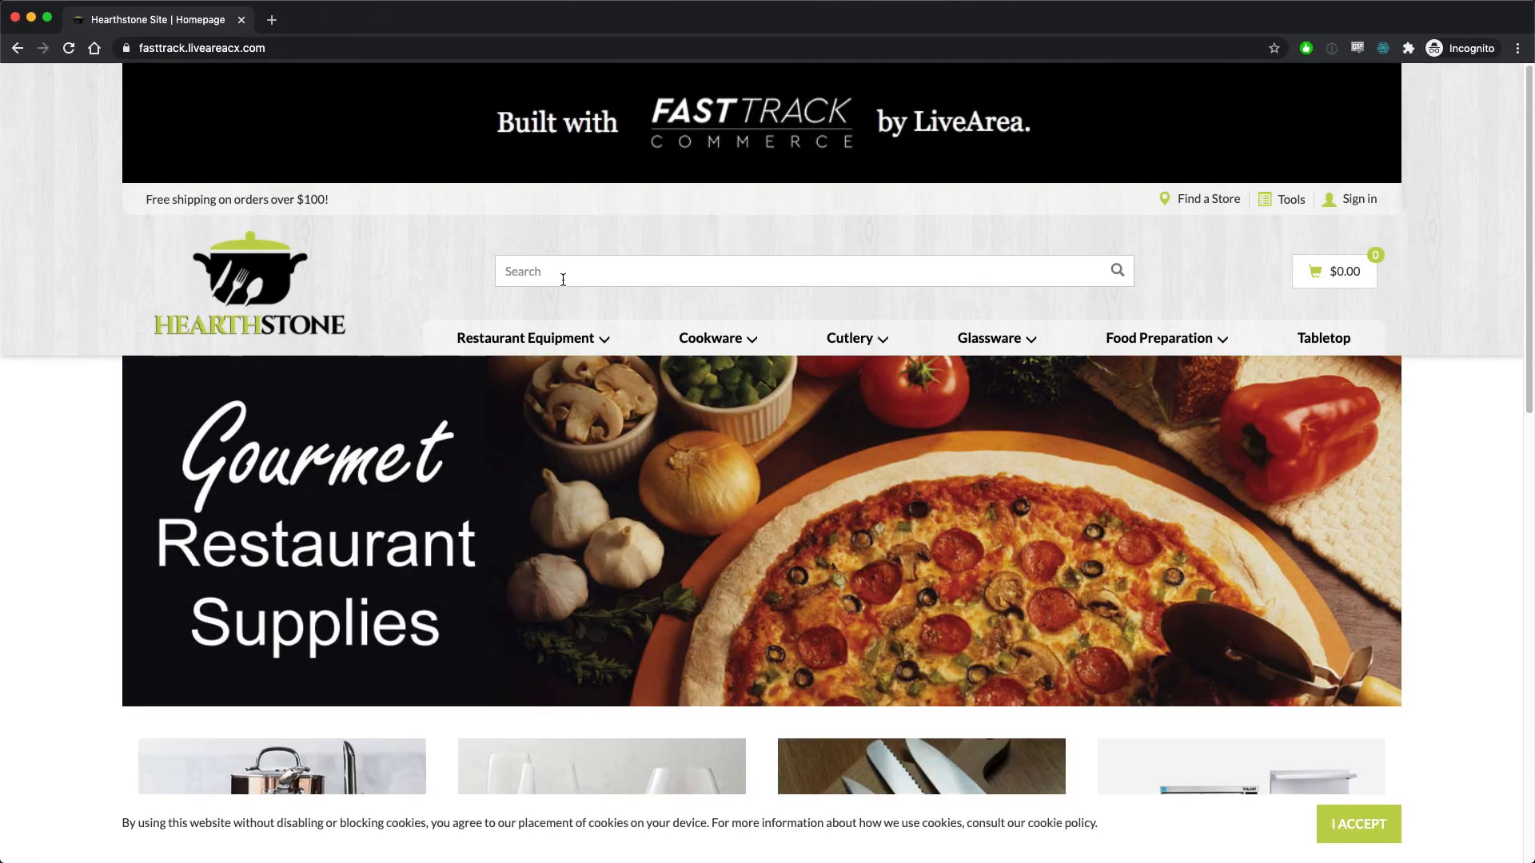
pyautogui.moveTo(600, 256)
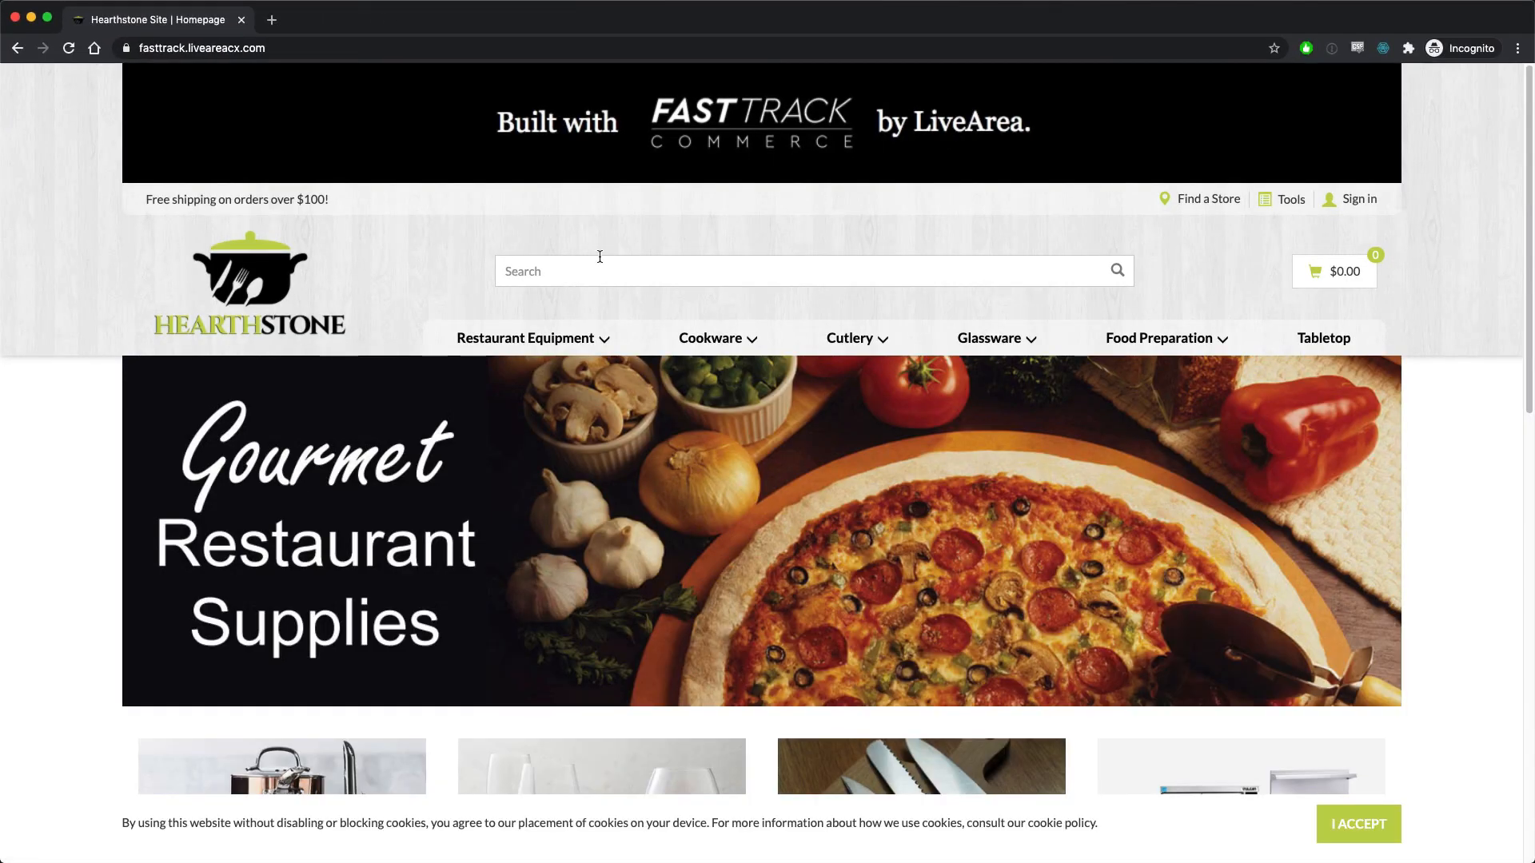
# - Follow the FastTrack Commerce banner logo toward the LiveArea site
pyautogui.click(673, 147)
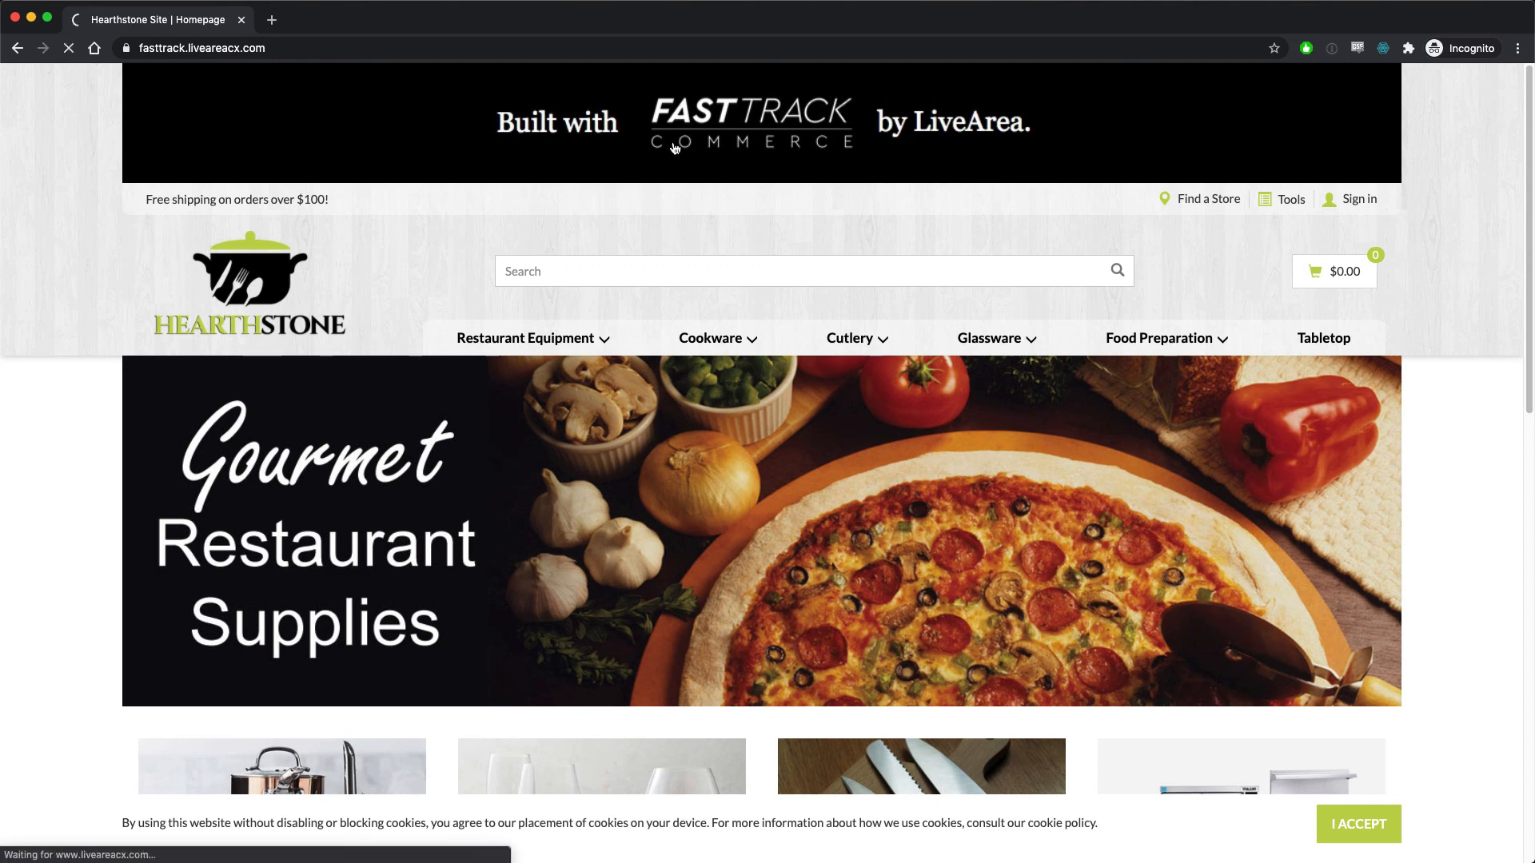